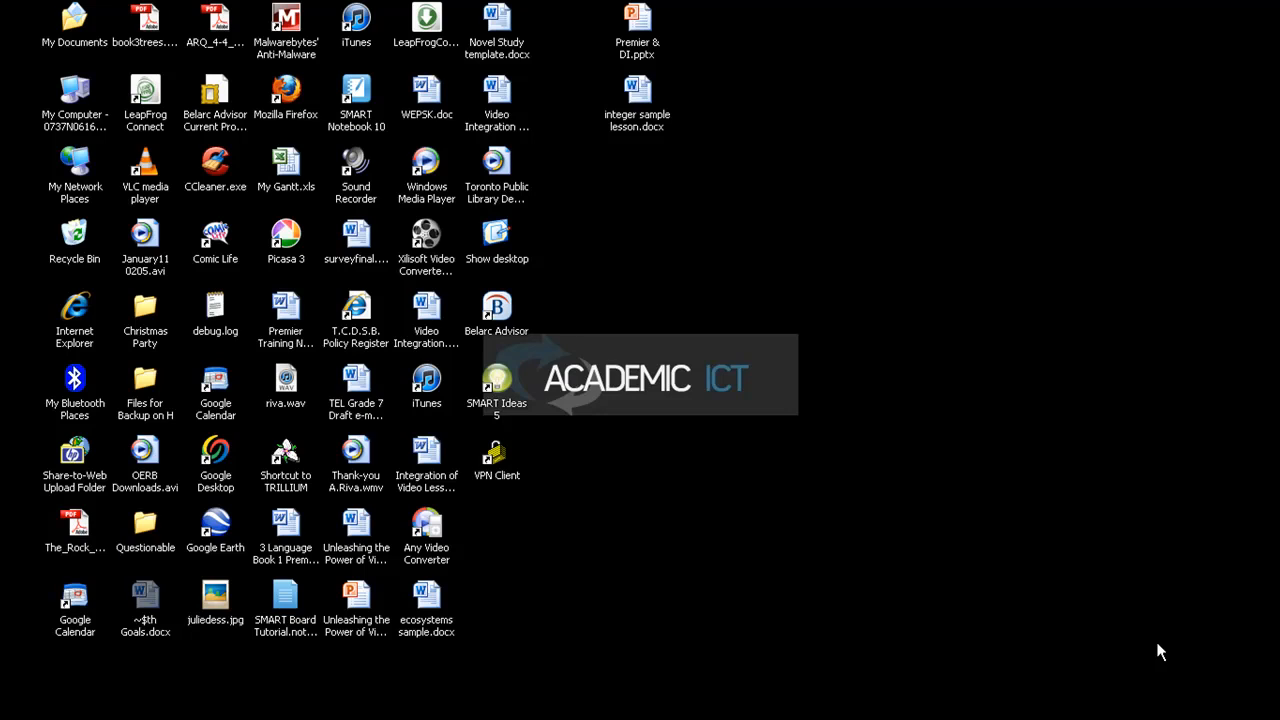
mouse_move(1148, 650)
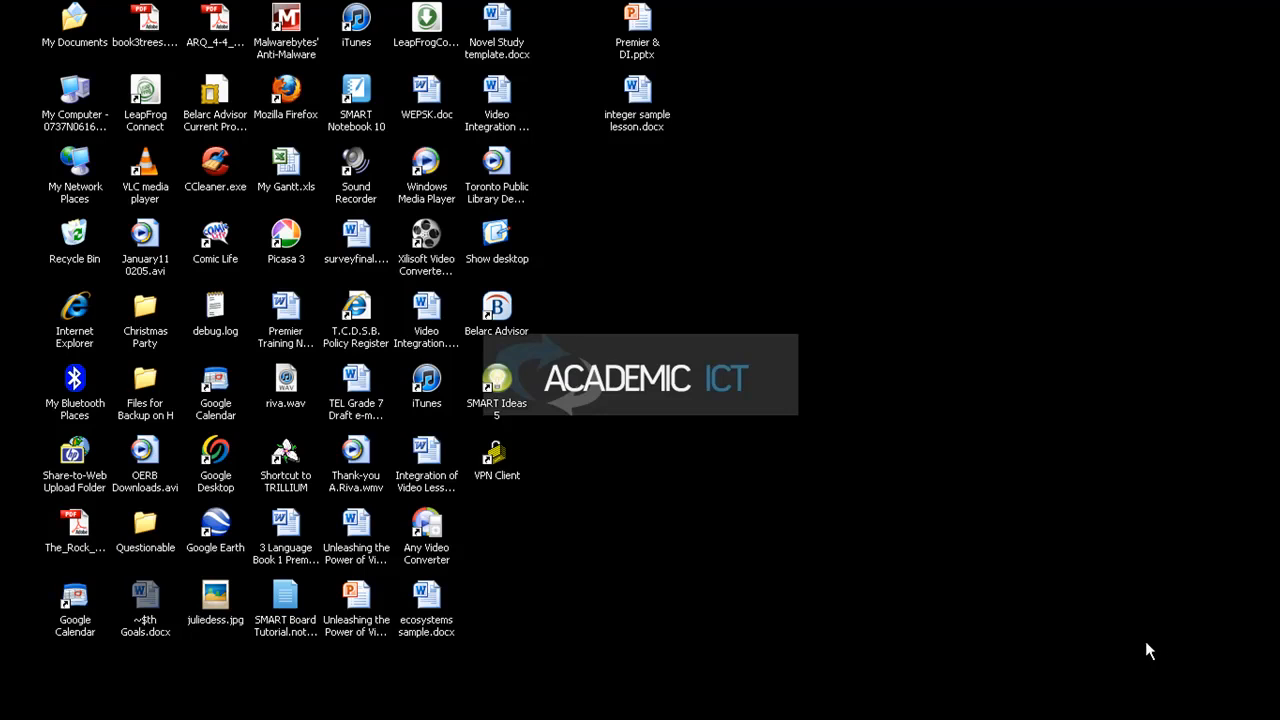
mouse_move(1142, 644)
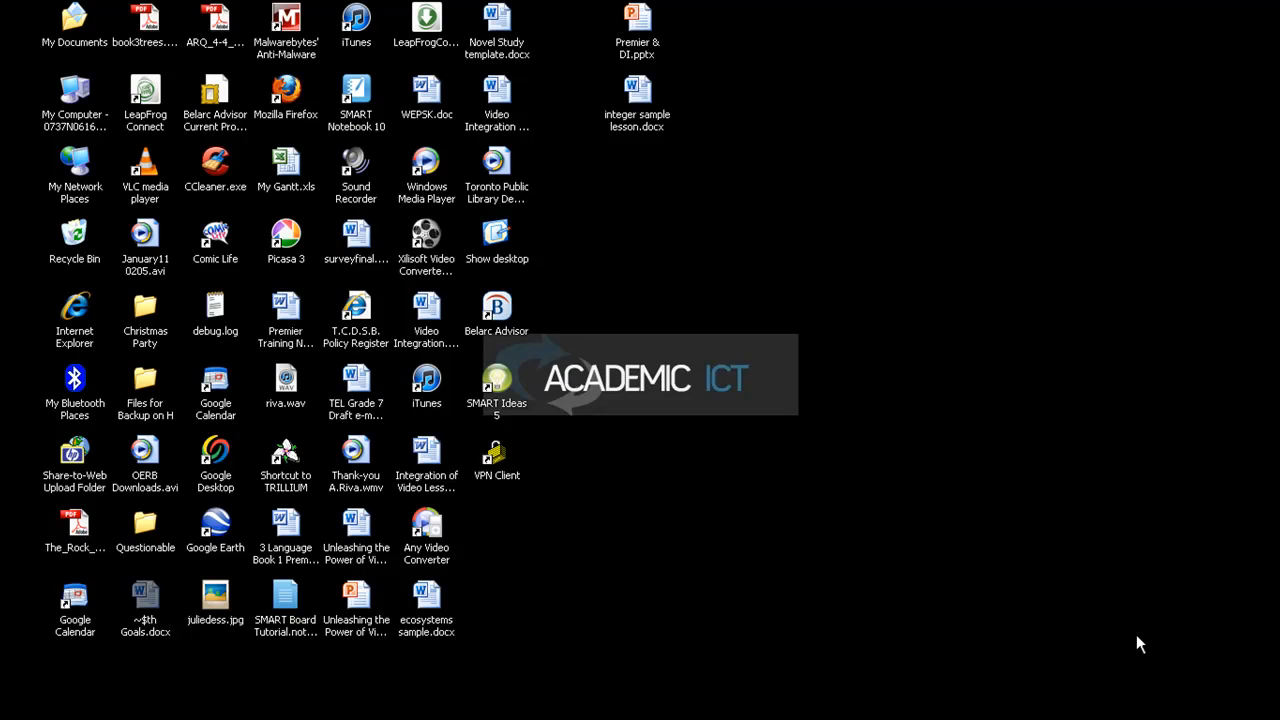
mouse_move(1116, 638)
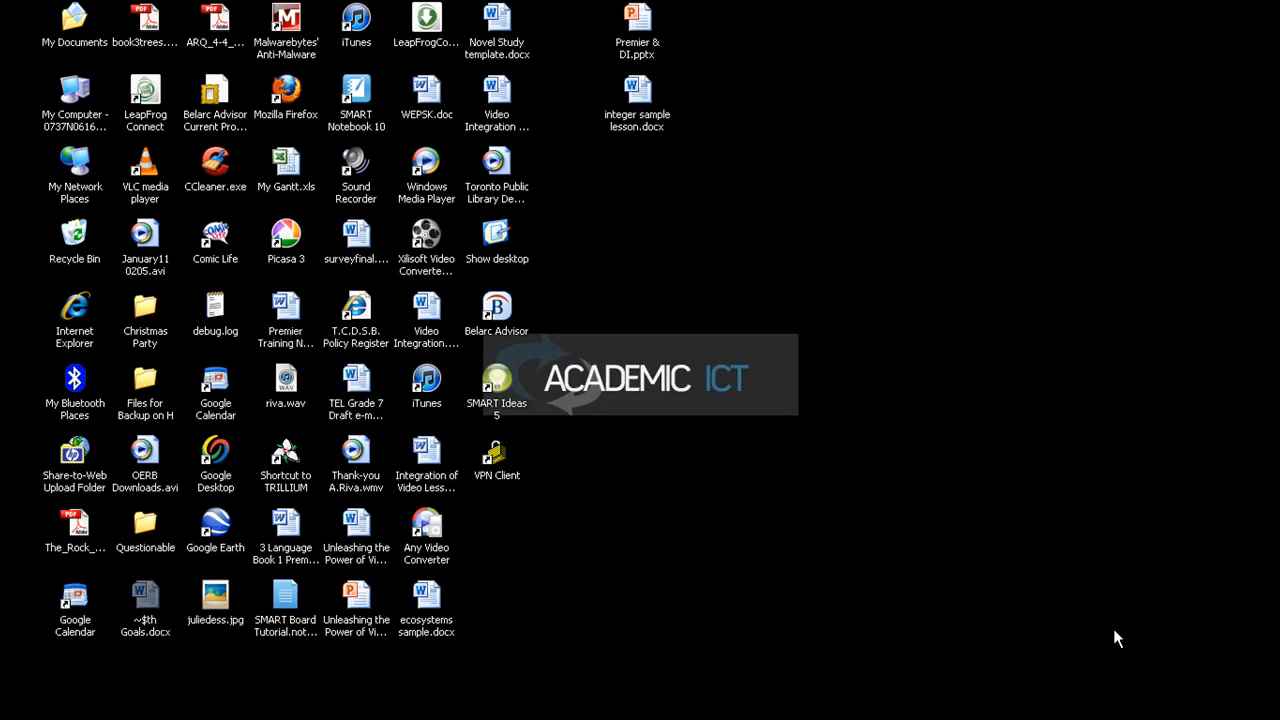
mouse_move(1098, 624)
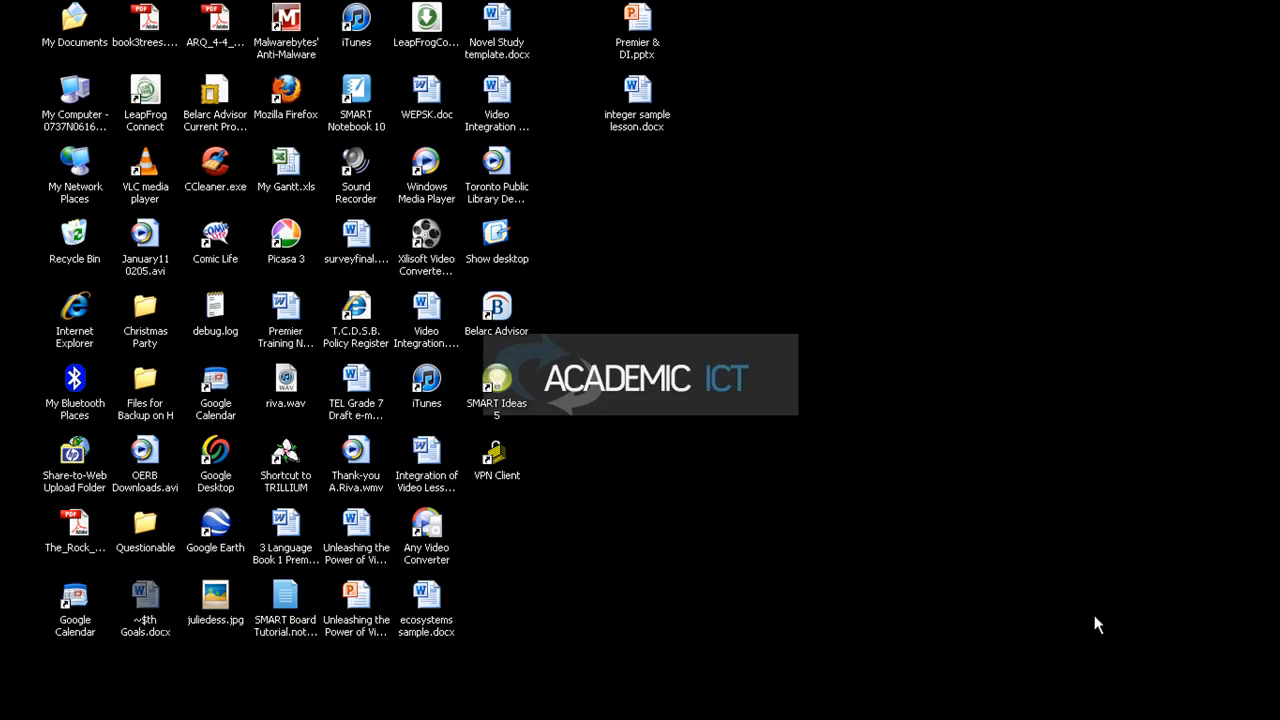
mouse_move(78, 716)
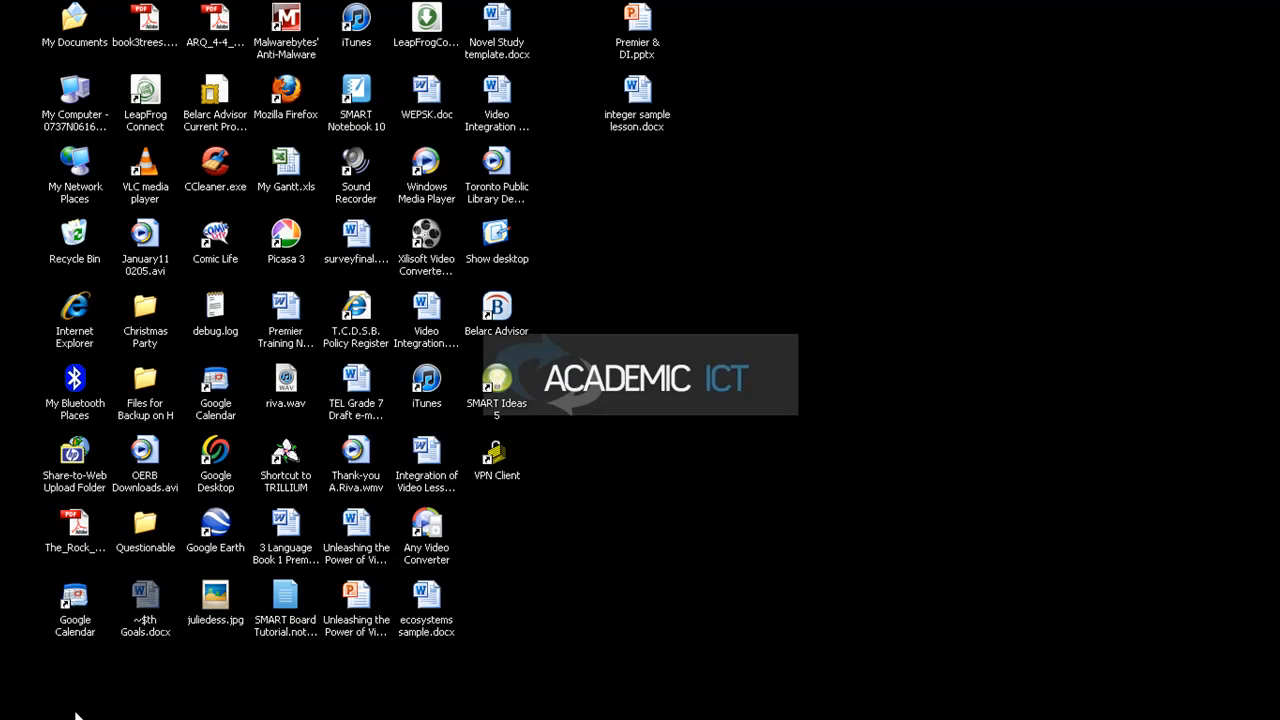
Launch SMART Notebook 10 from the Start menu into a new untitled one-page notebook
left_click(30, 710)
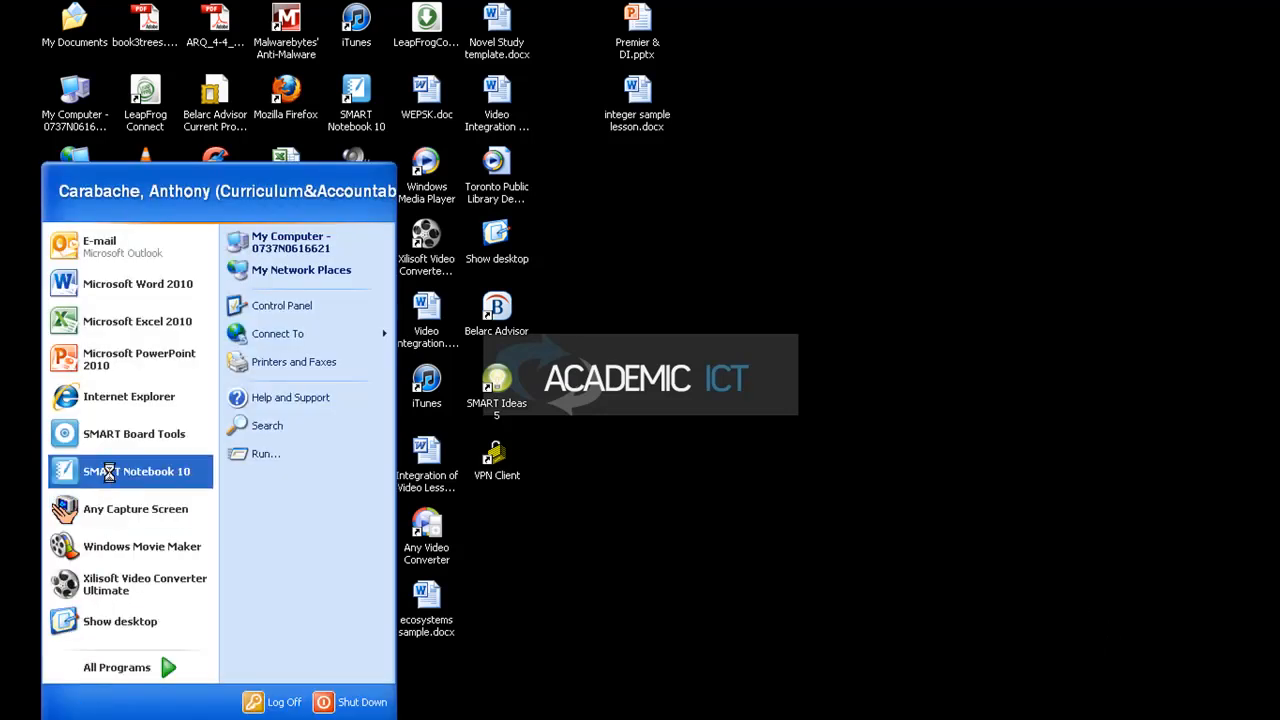
left_click(136, 472)
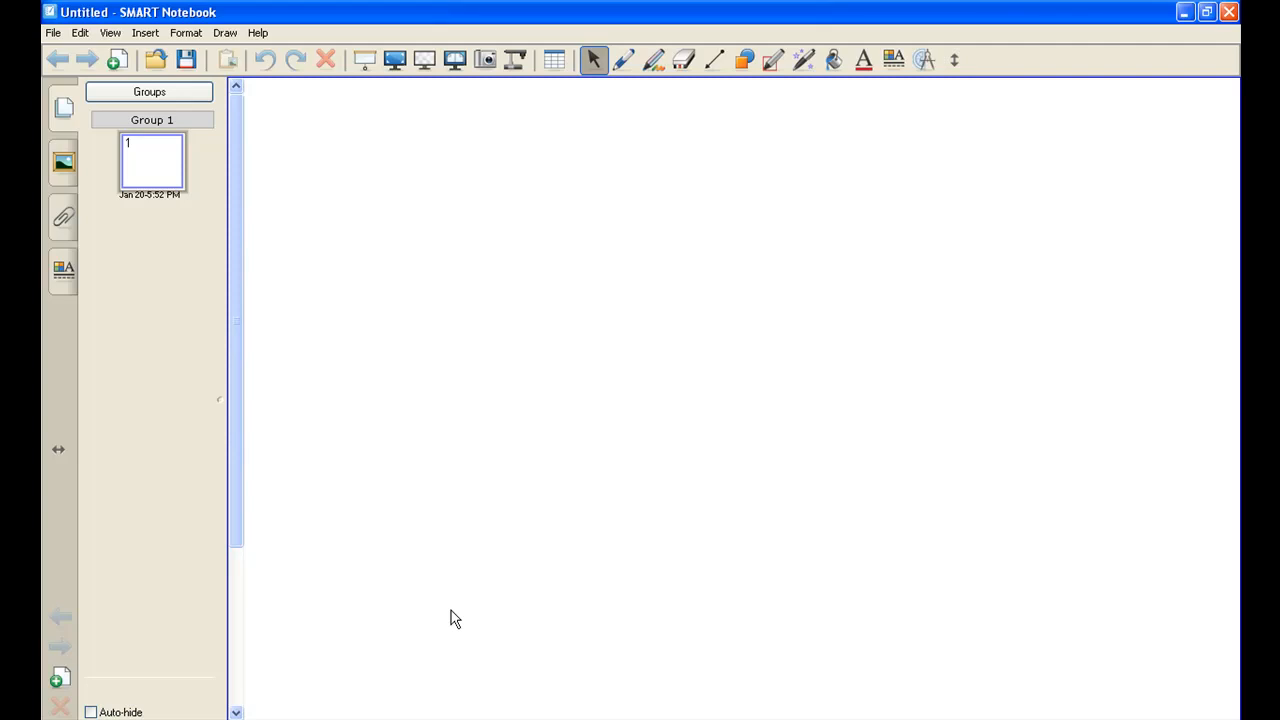
mouse_move(450, 616)
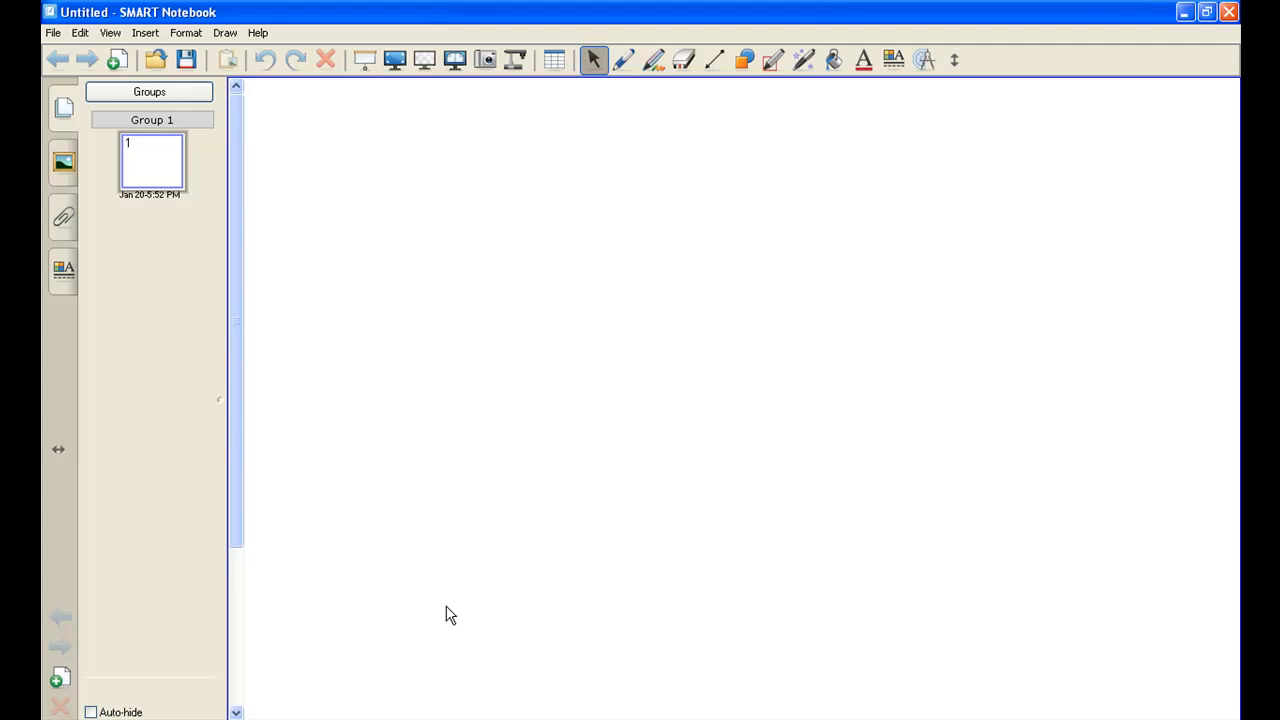
mouse_move(480, 612)
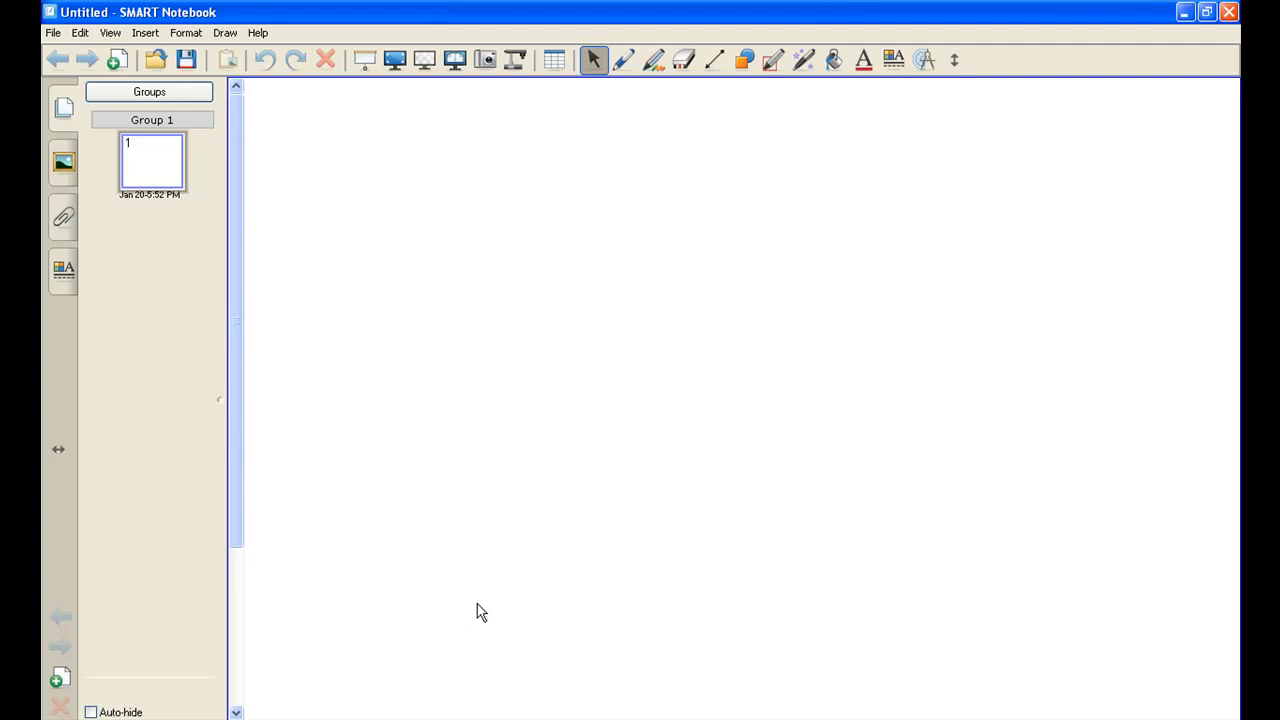
mouse_move(552, 314)
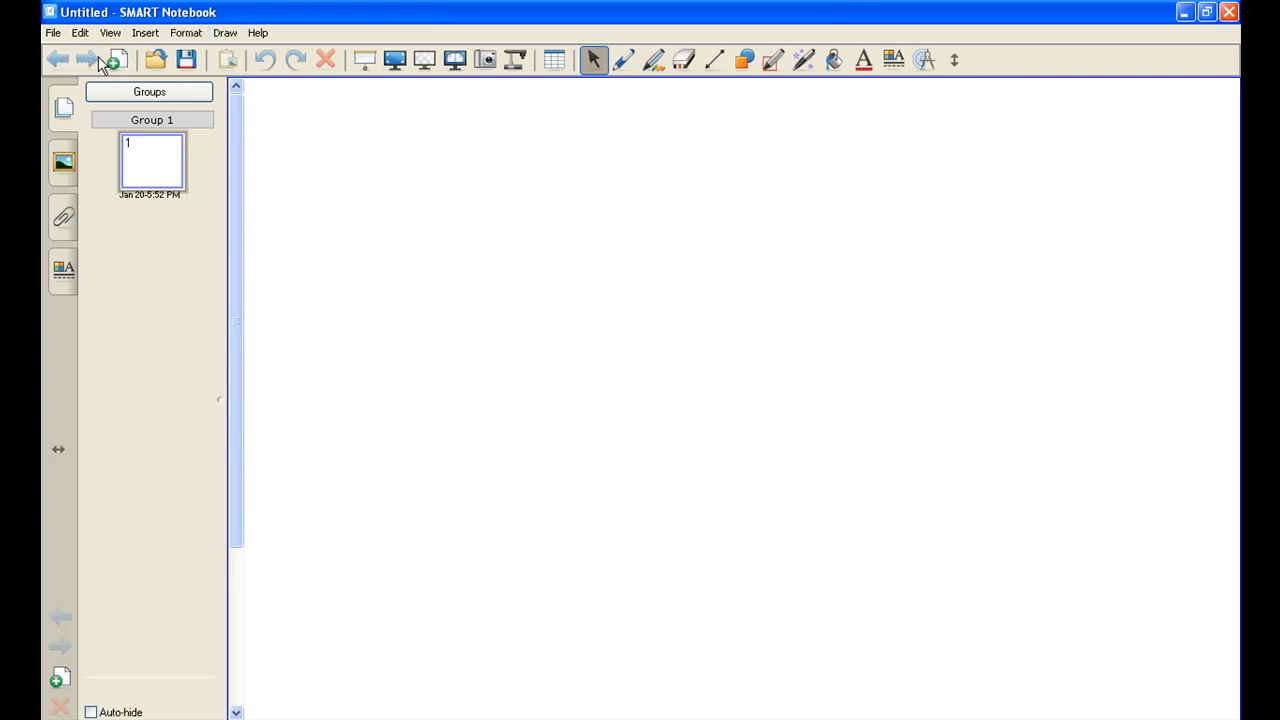
mouse_move(188, 62)
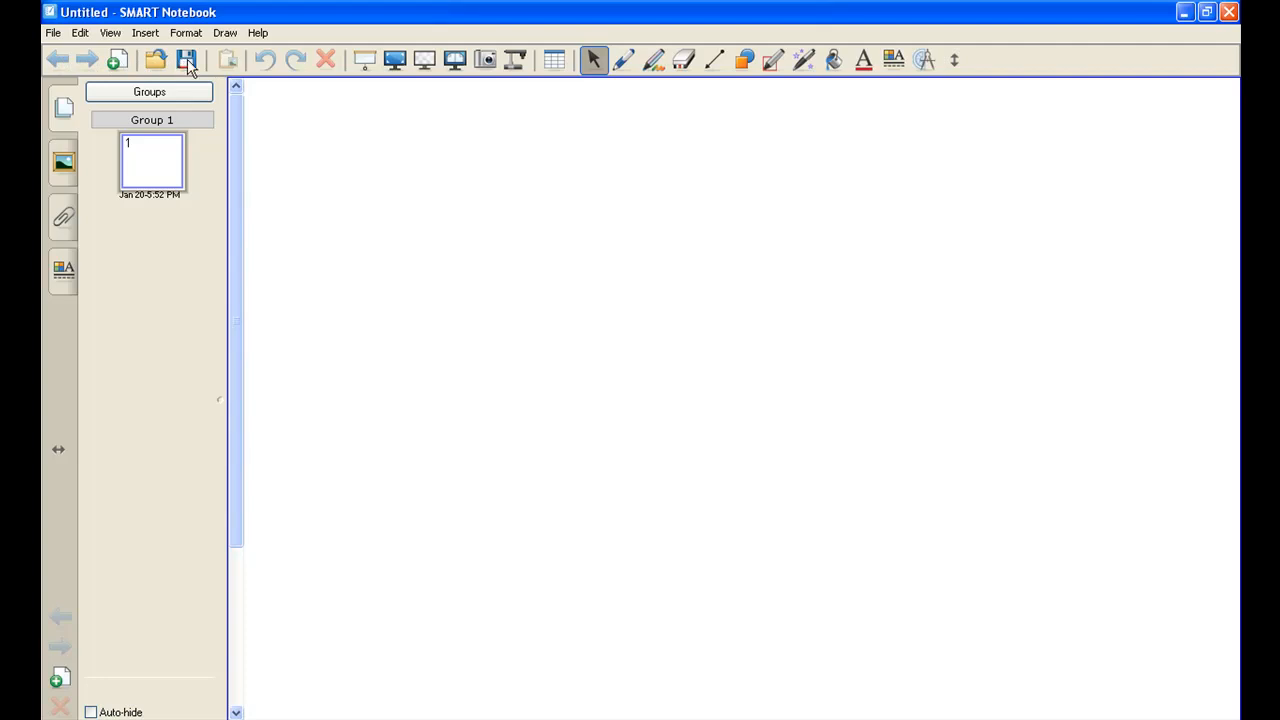
mouse_move(188, 60)
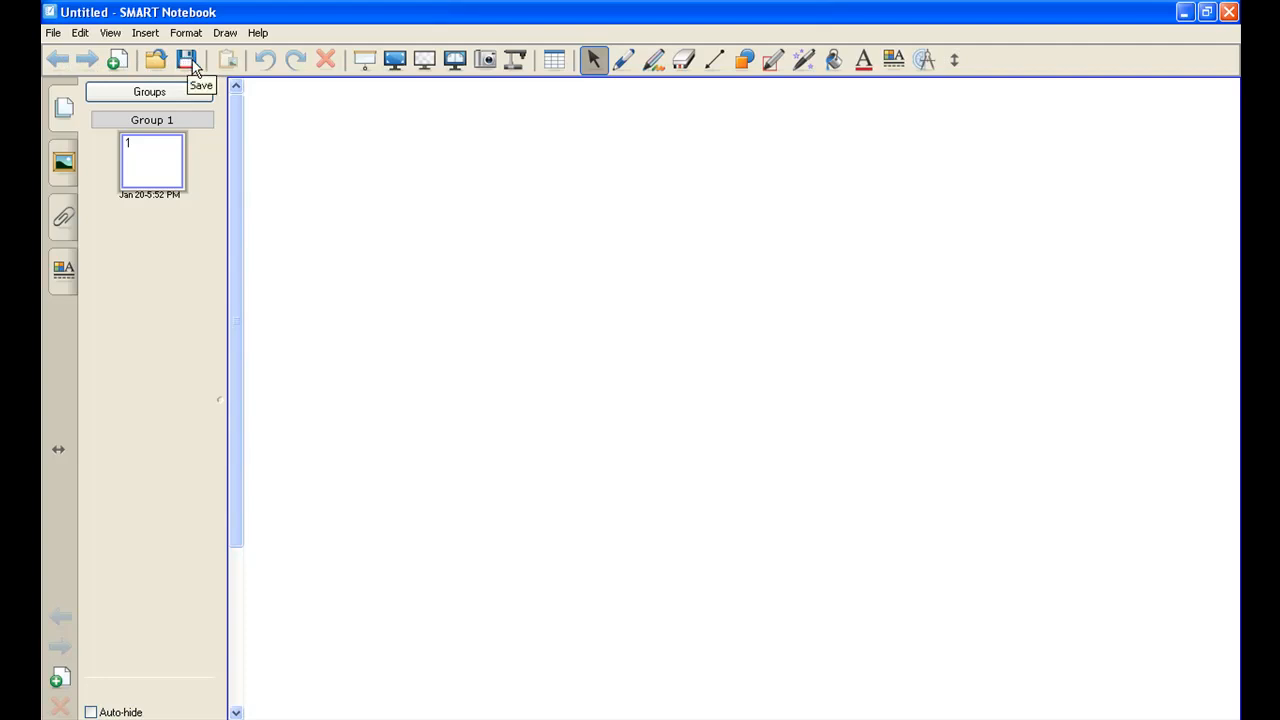
mouse_move(212, 64)
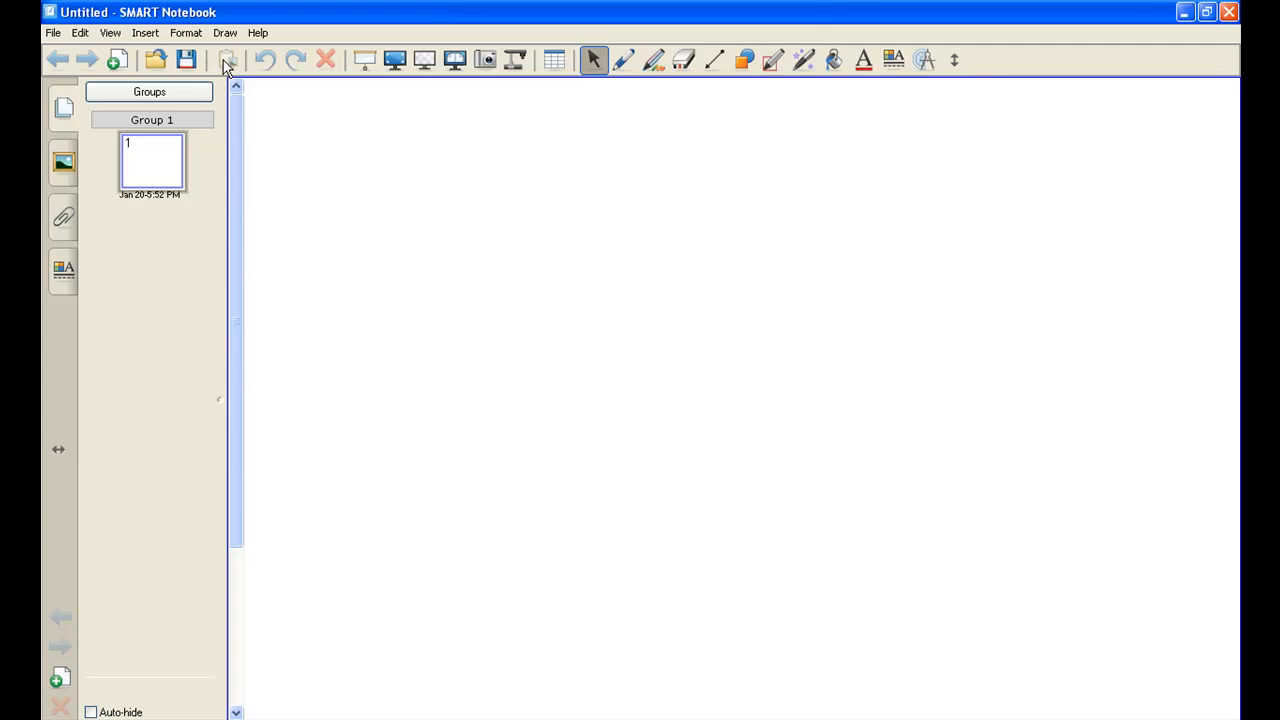
mouse_move(258, 68)
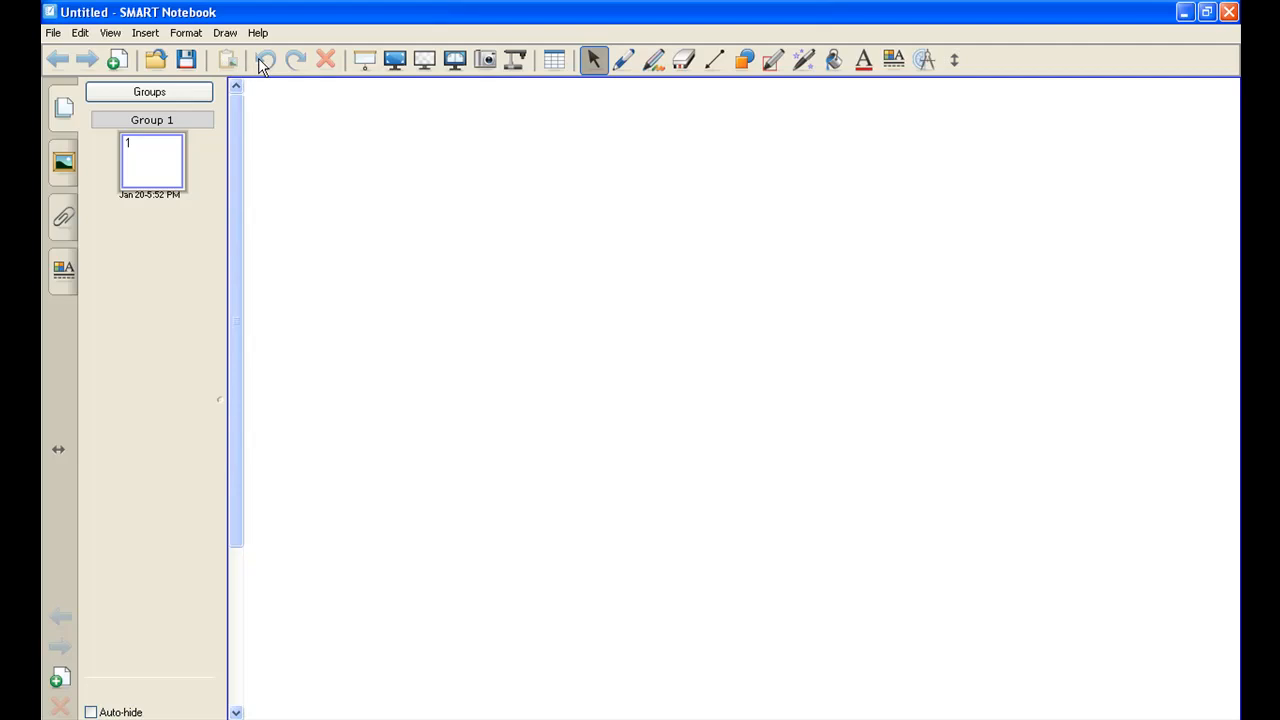
mouse_move(248, 66)
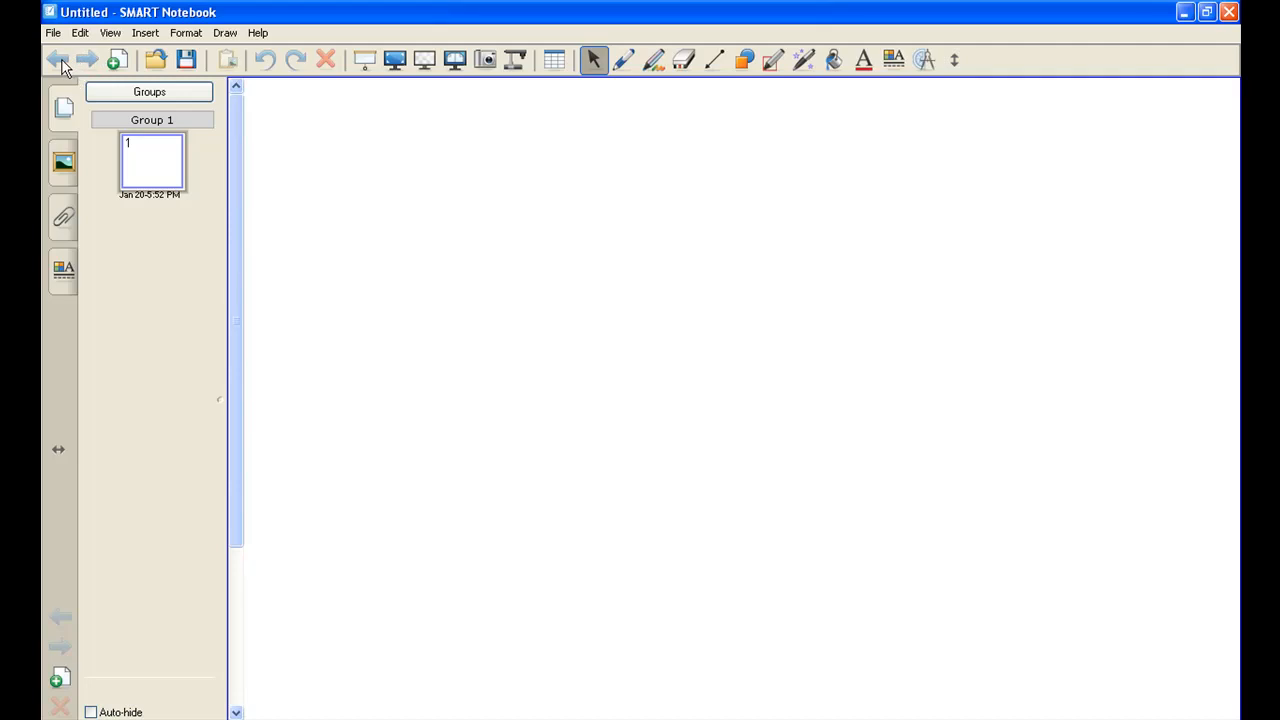
mouse_move(84, 64)
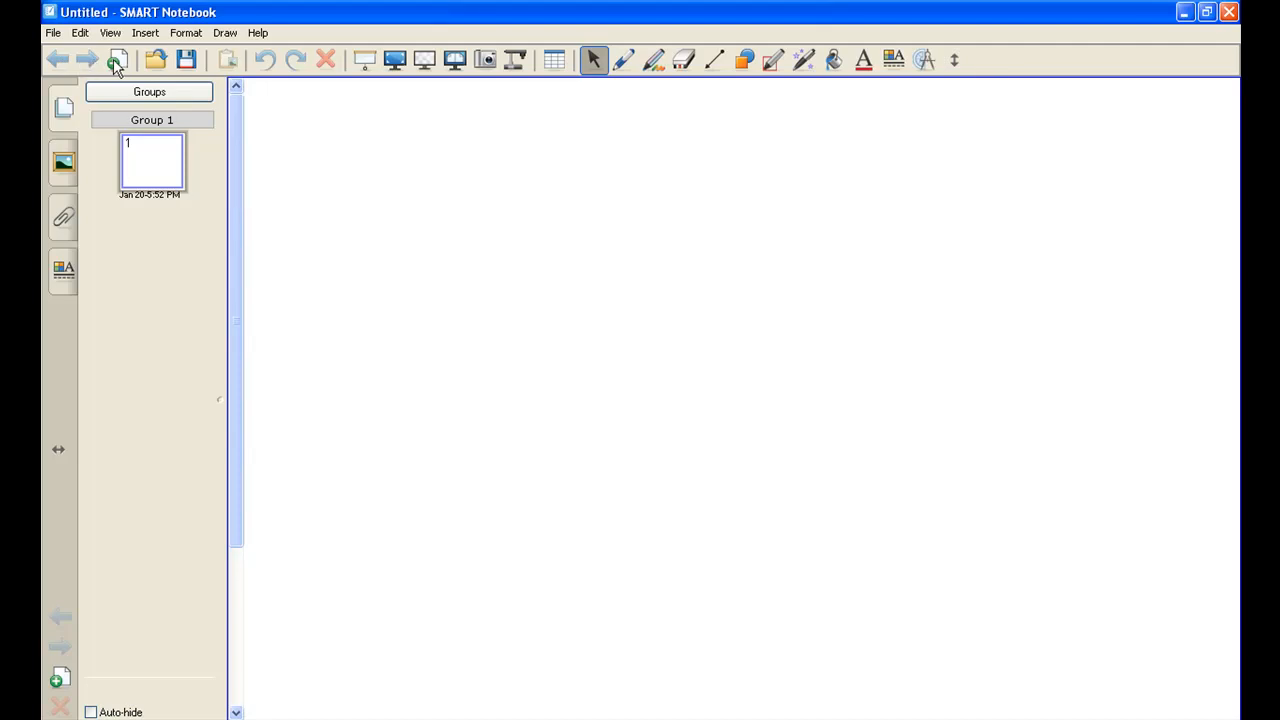
mouse_move(118, 60)
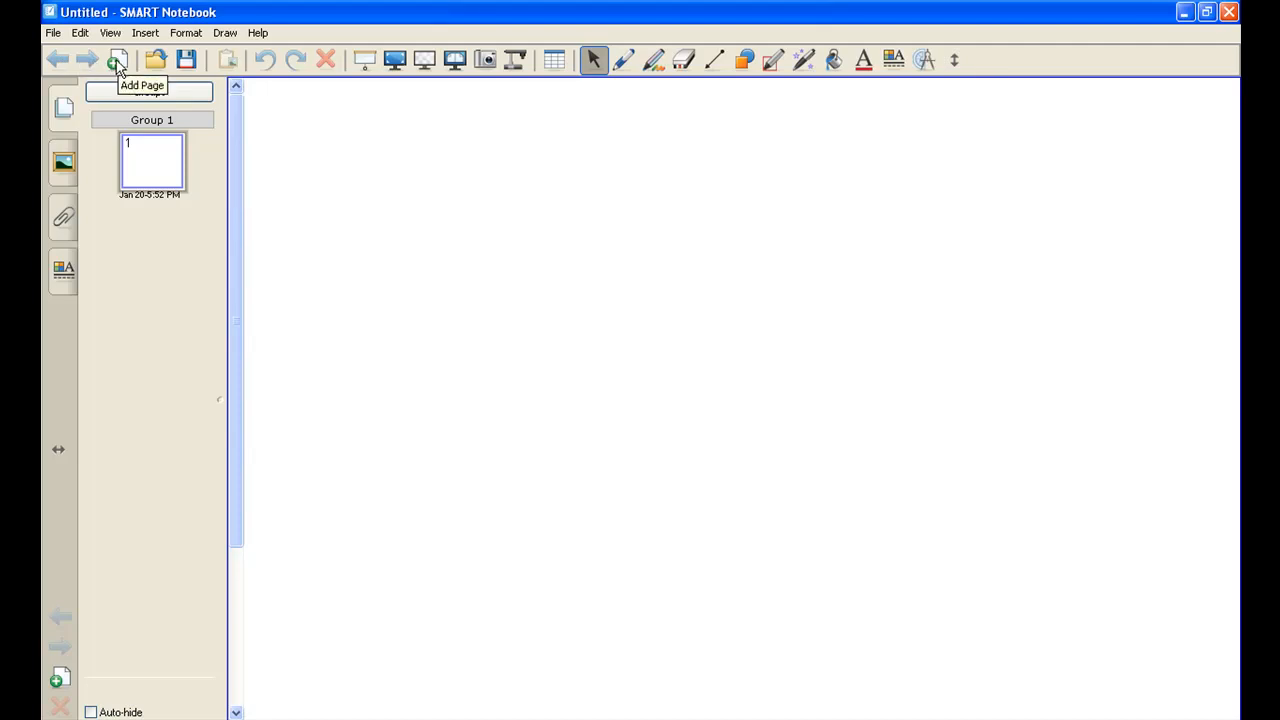
Add a second blank page to the untitled notebook
left_click(118, 60)
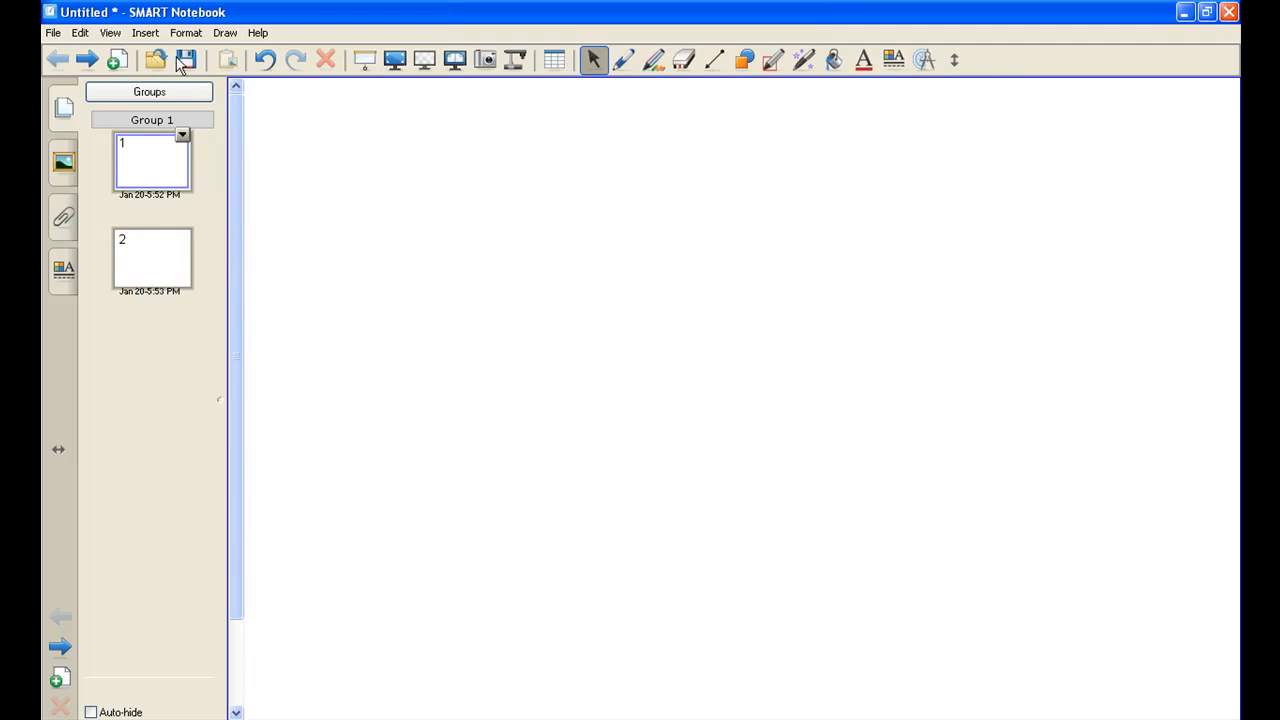
mouse_move(188, 60)
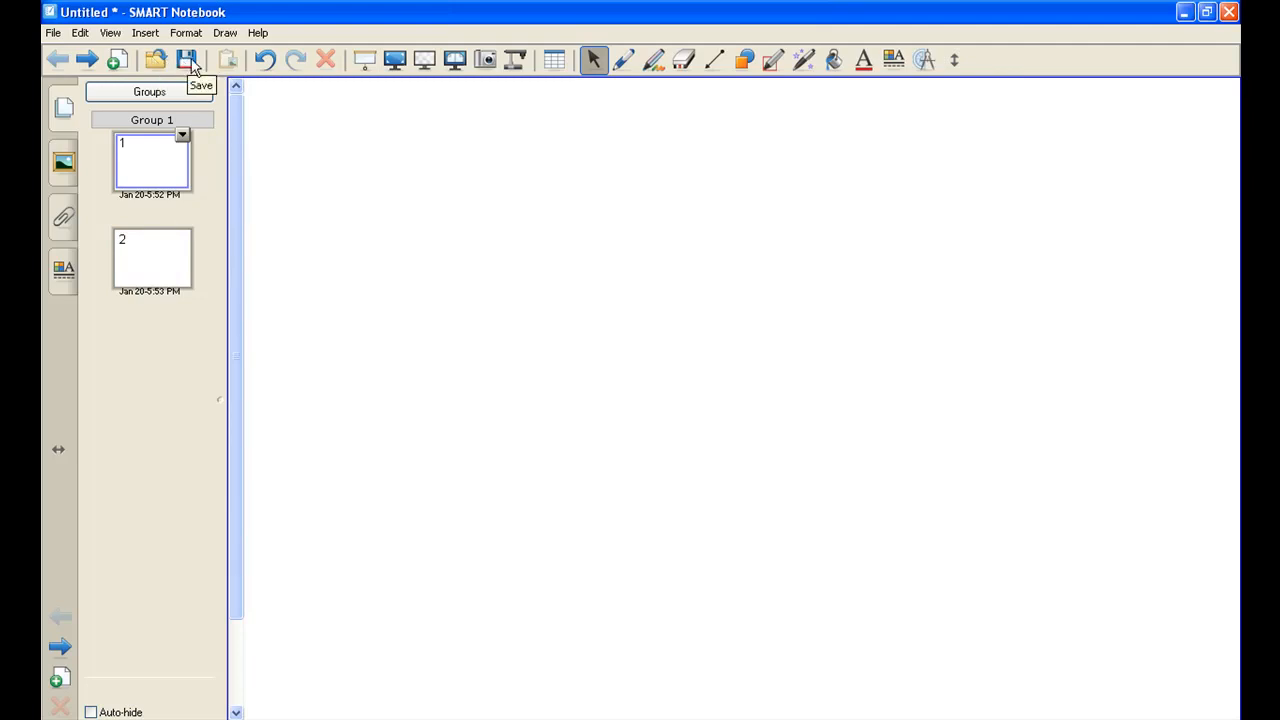
mouse_move(224, 62)
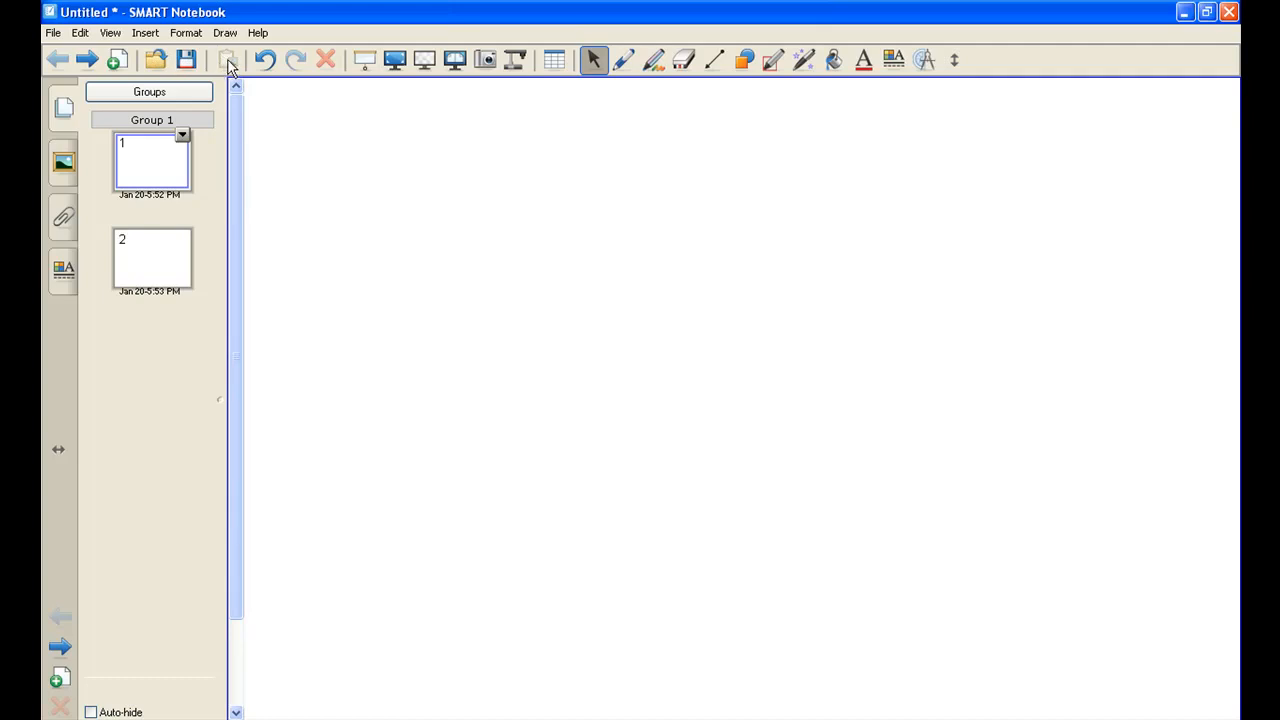
mouse_move(256, 64)
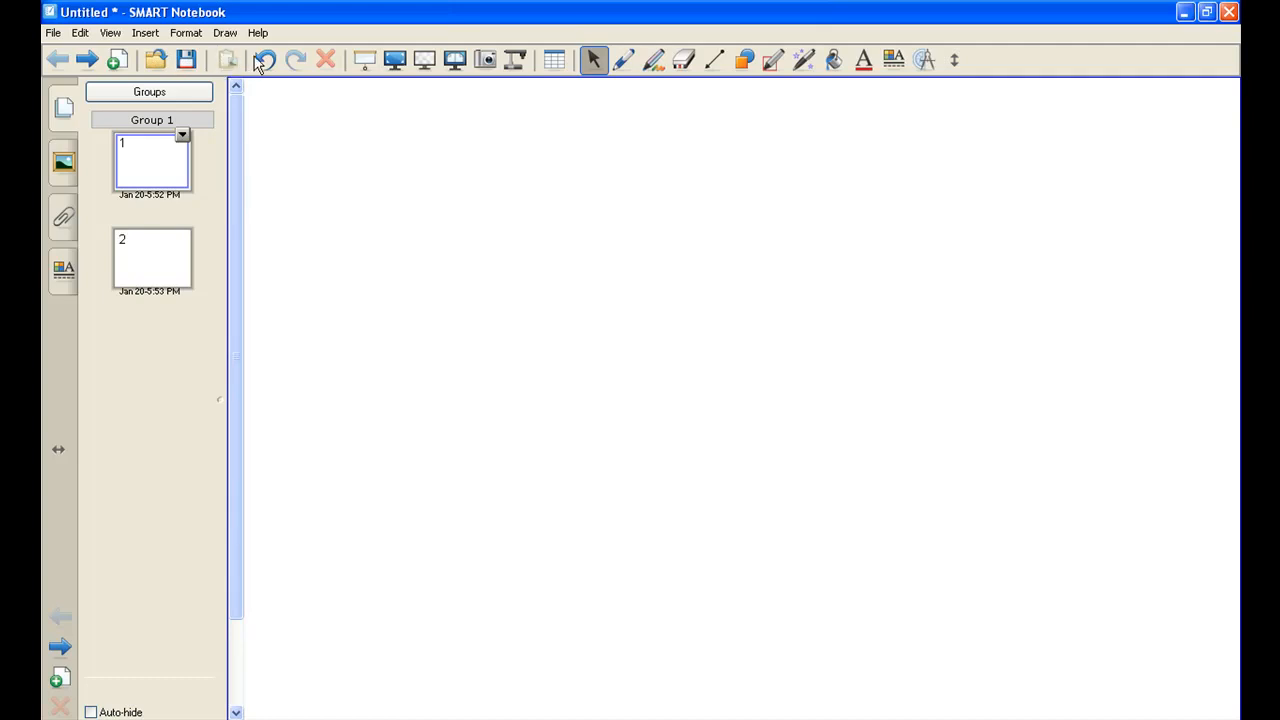
mouse_move(266, 60)
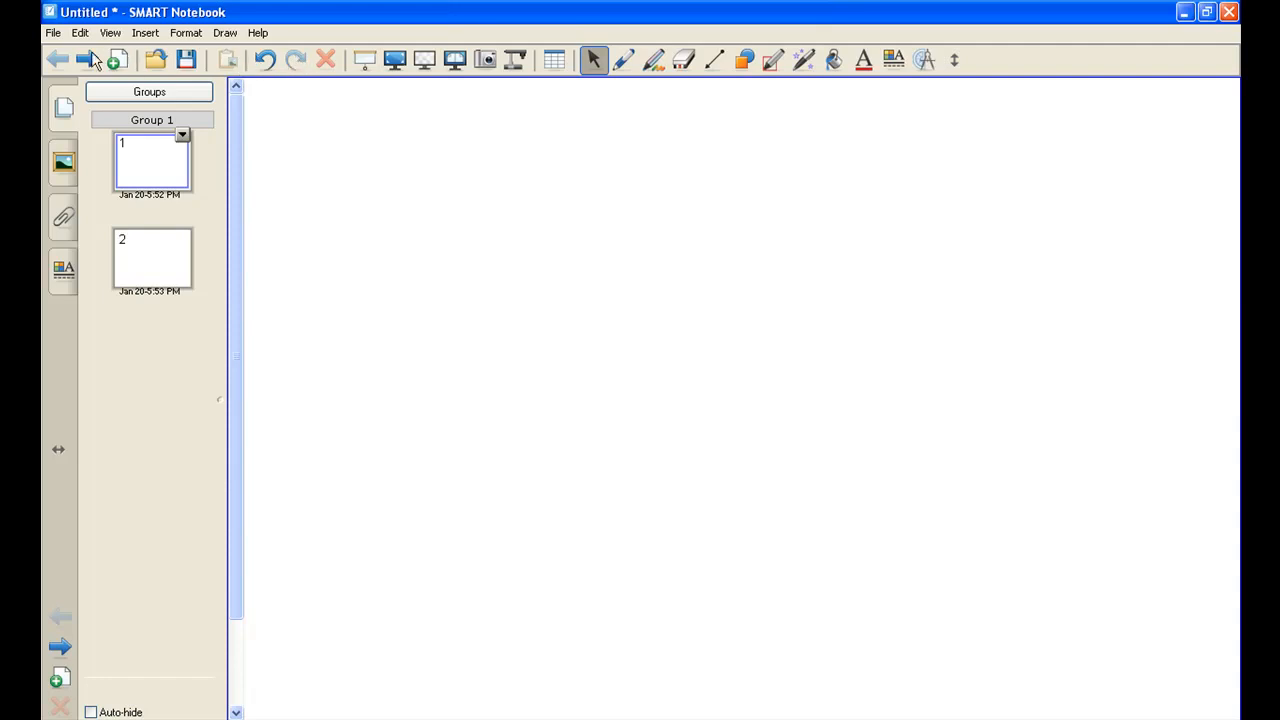
mouse_move(88, 60)
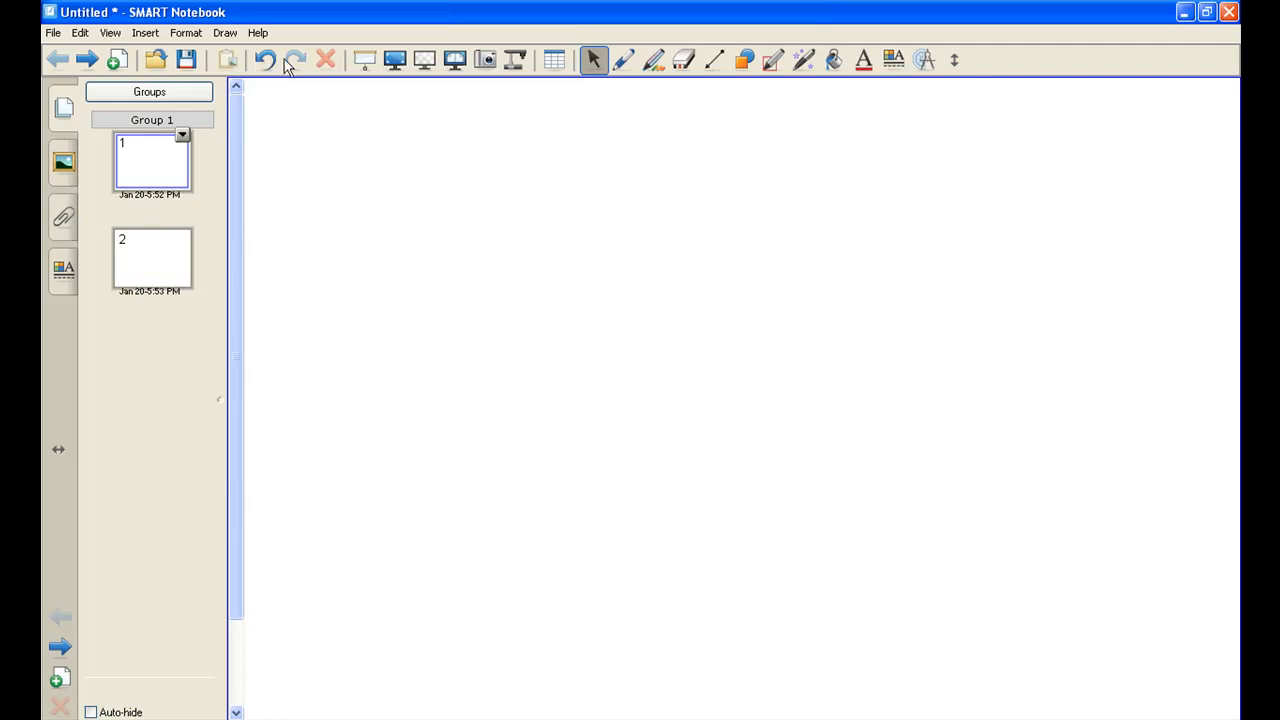
mouse_move(424, 60)
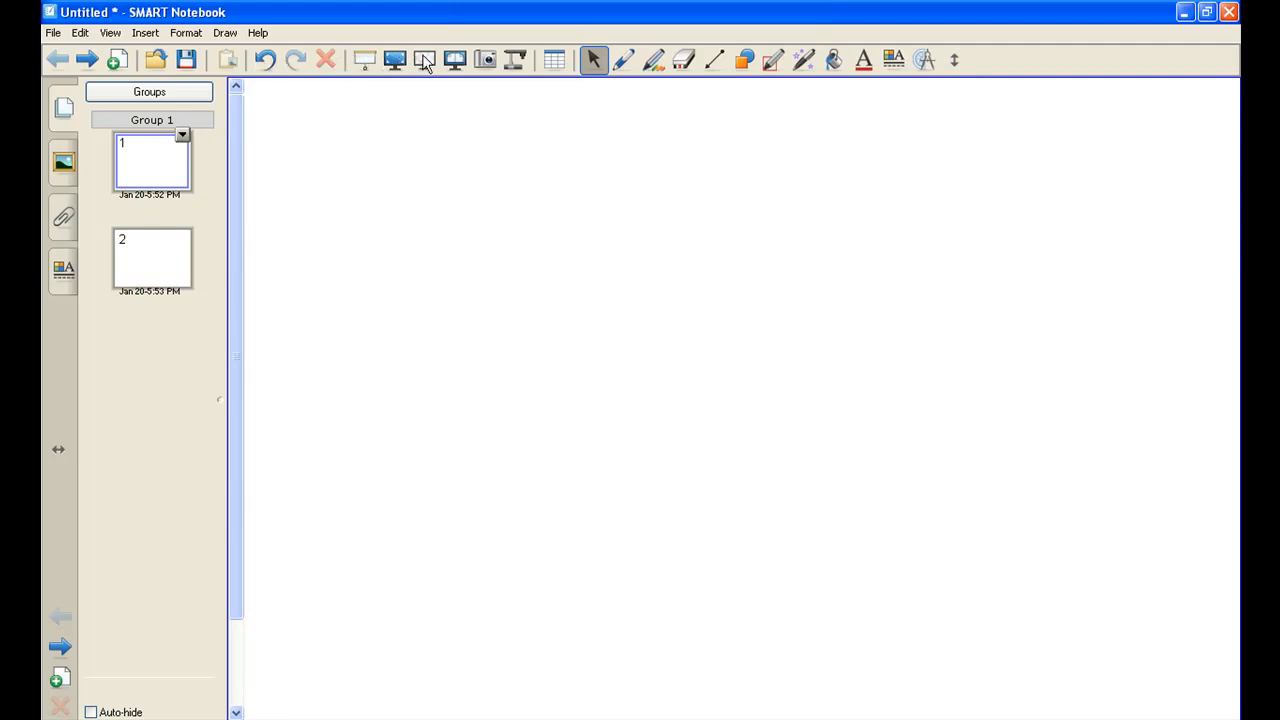
mouse_move(364, 62)
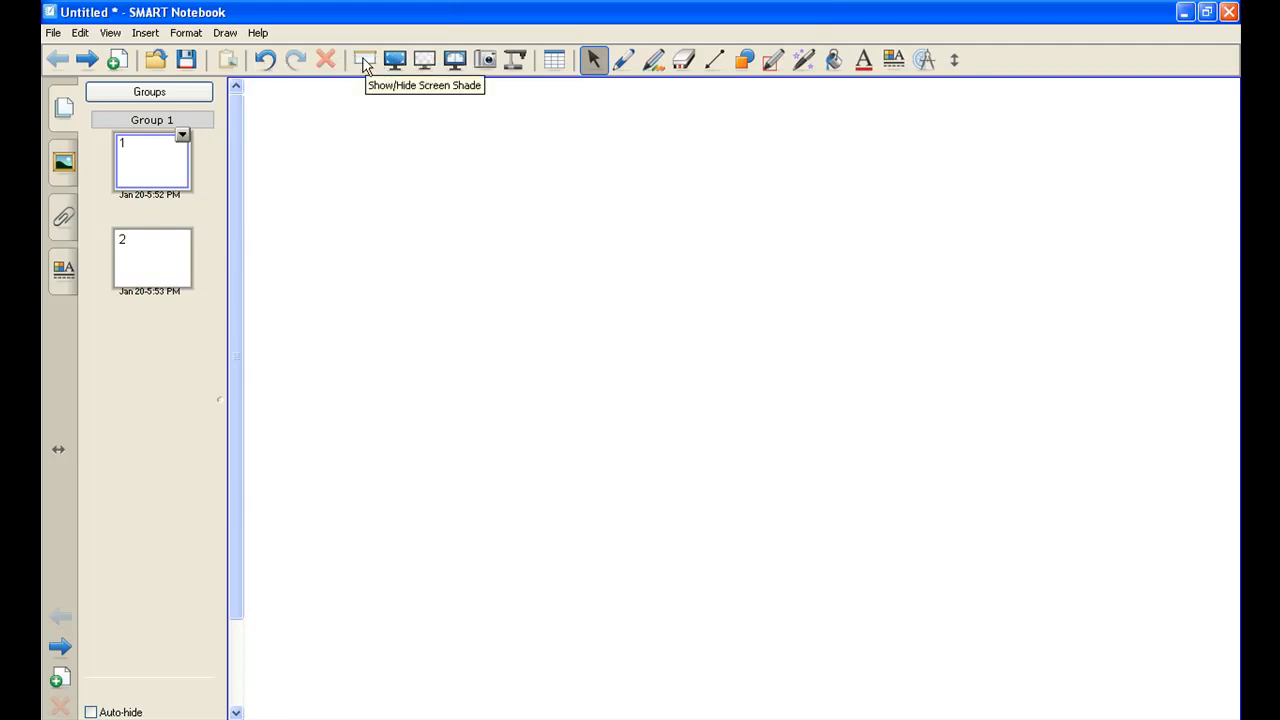
Switch to the Transparent Background view so the desktop shows through the page
left_click(364, 60)
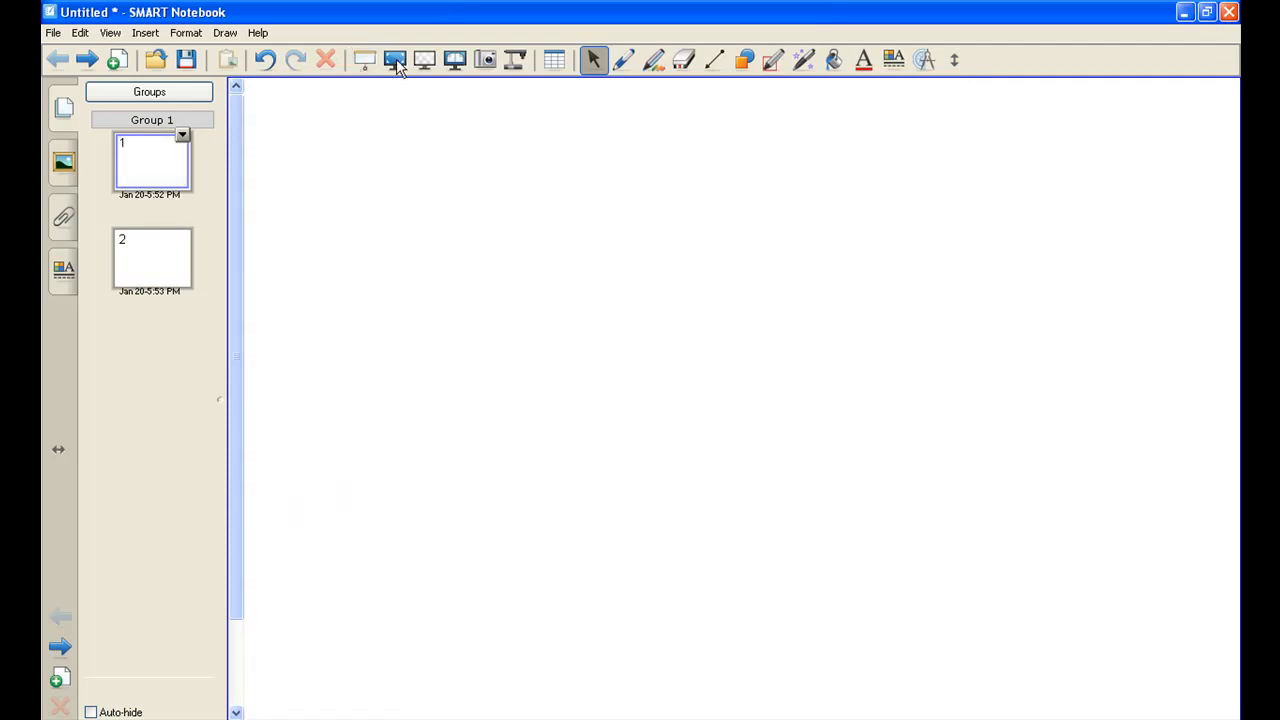
mouse_move(396, 60)
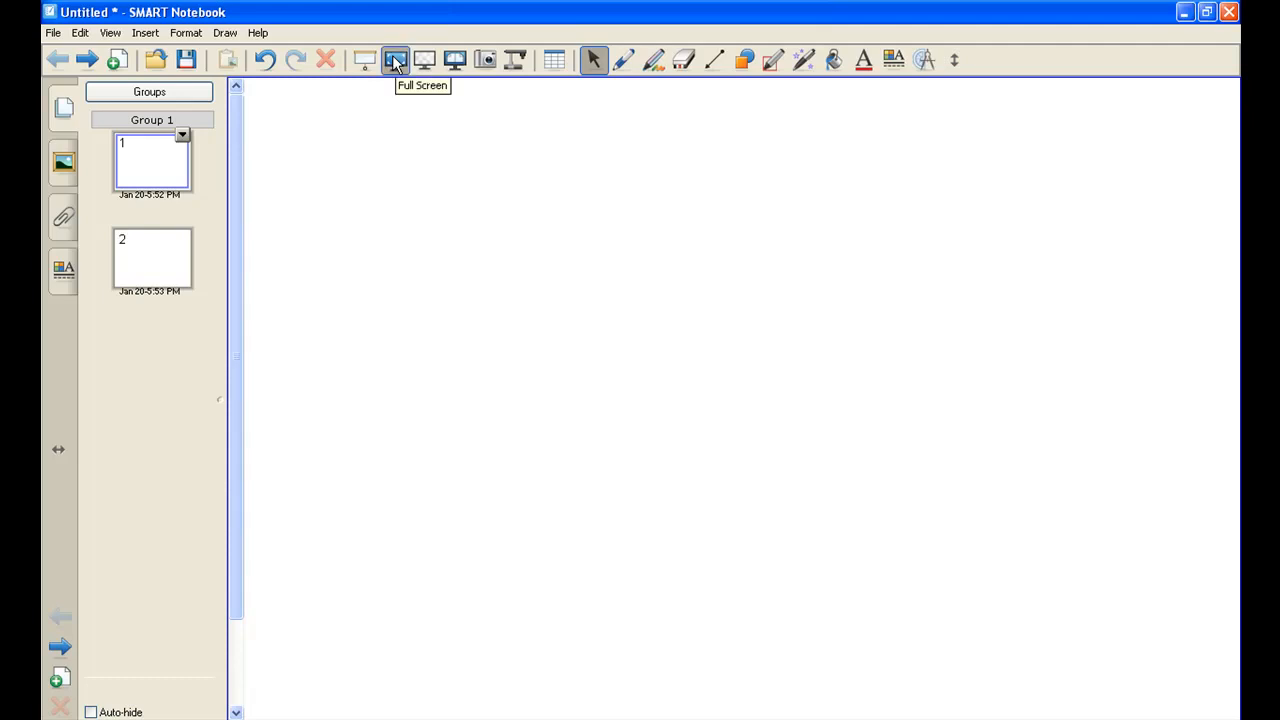
mouse_move(388, 80)
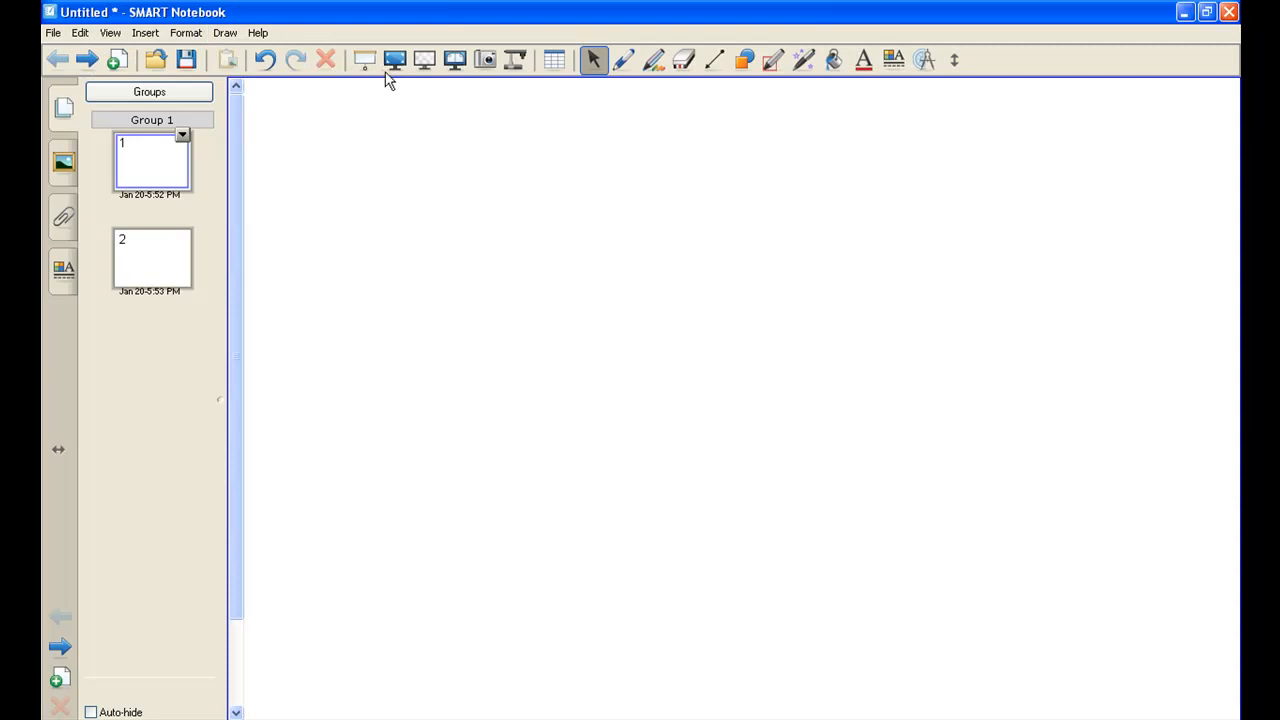
mouse_move(452, 62)
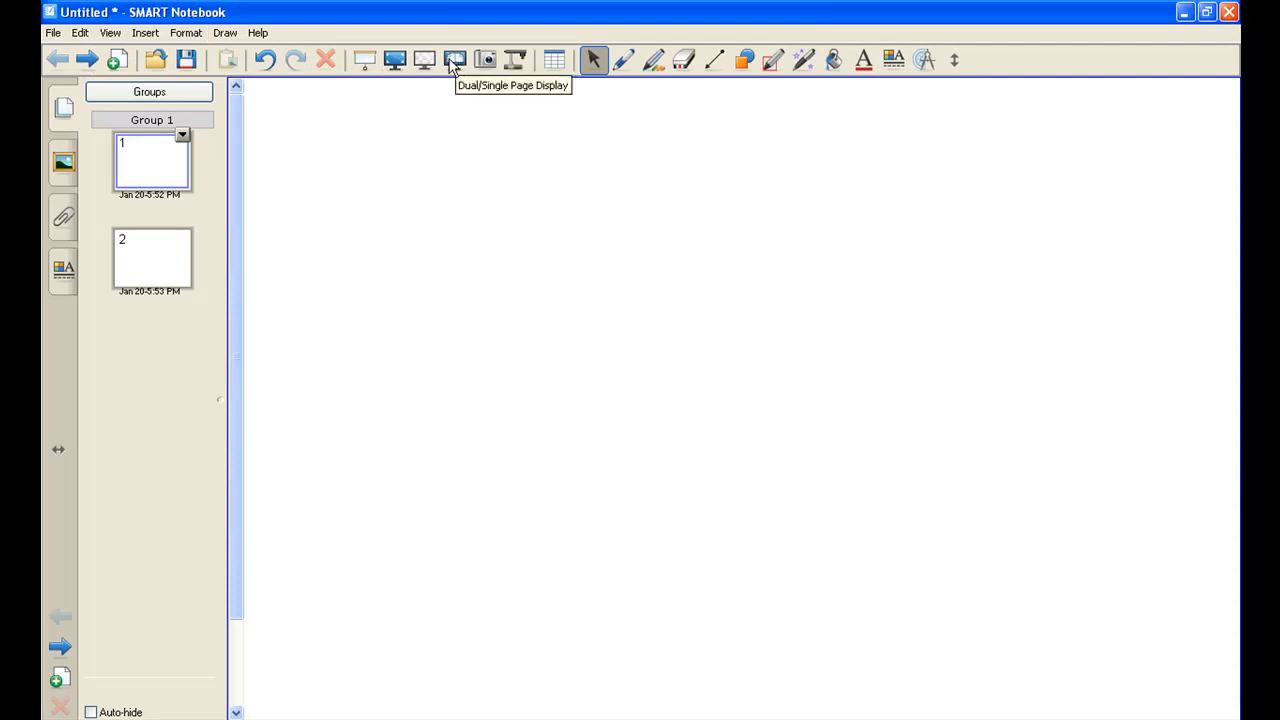
mouse_move(424, 62)
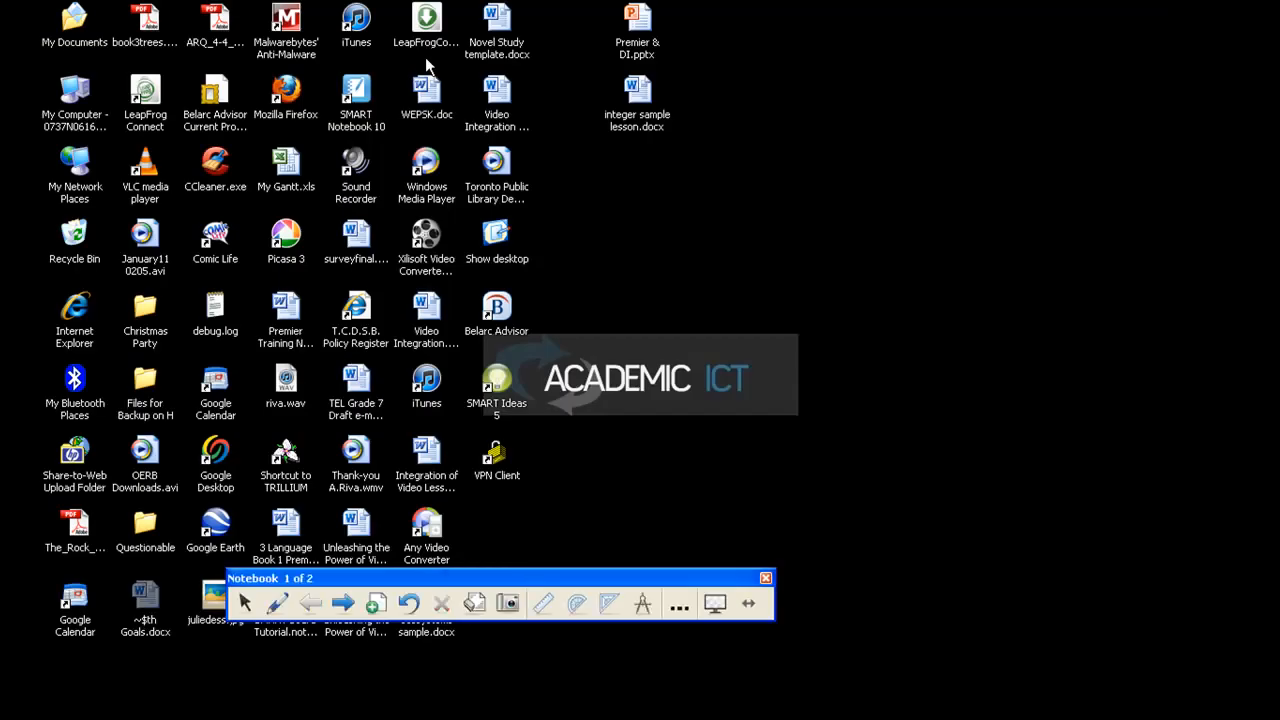
mouse_move(572, 164)
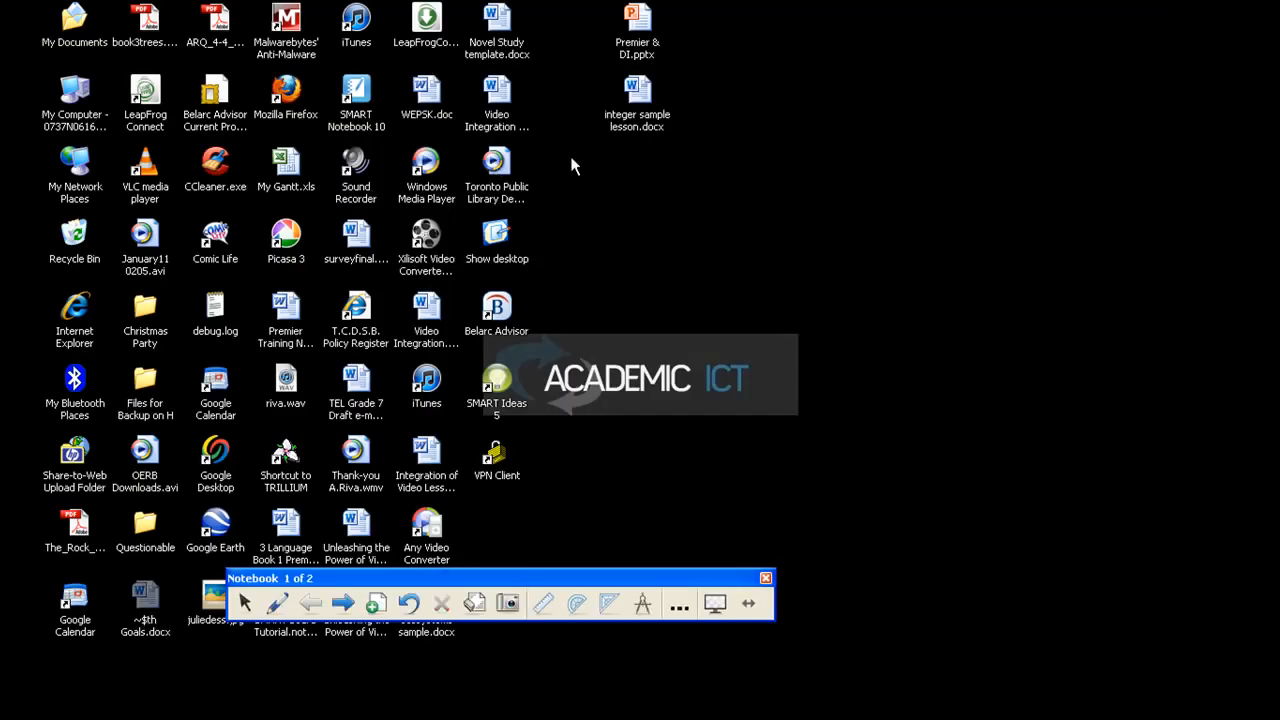
mouse_move(612, 480)
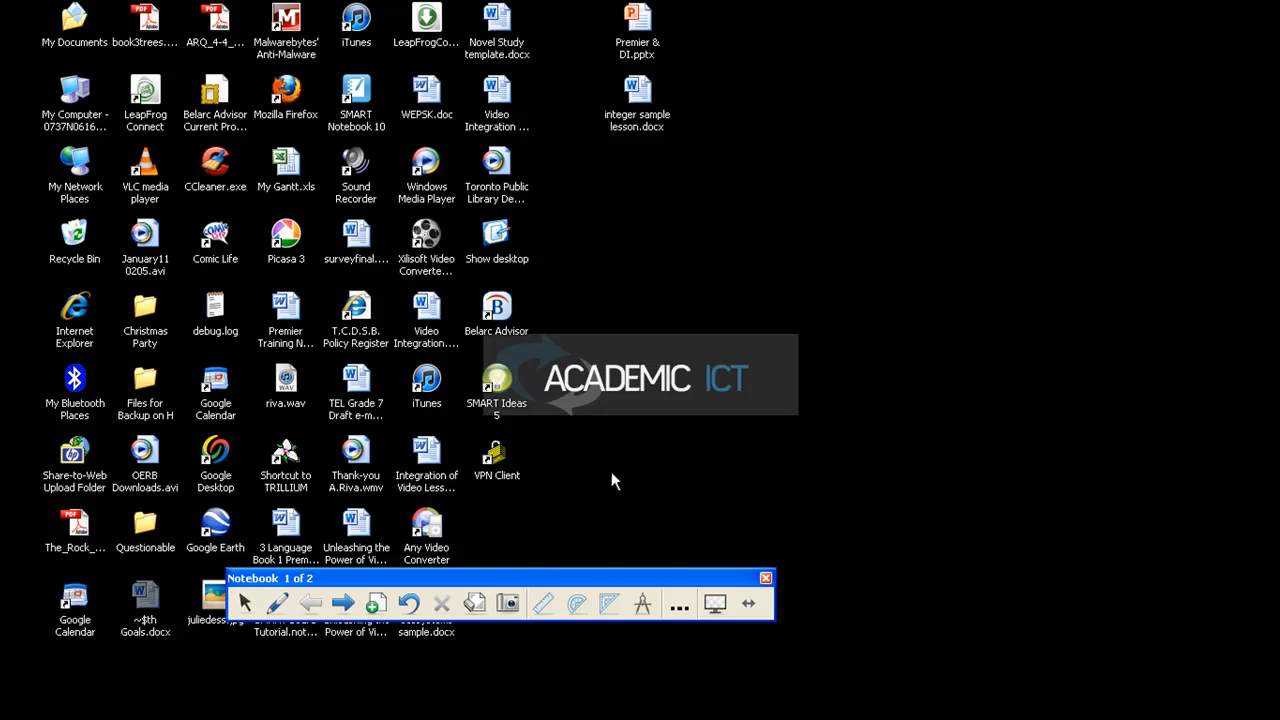
mouse_move(716, 604)
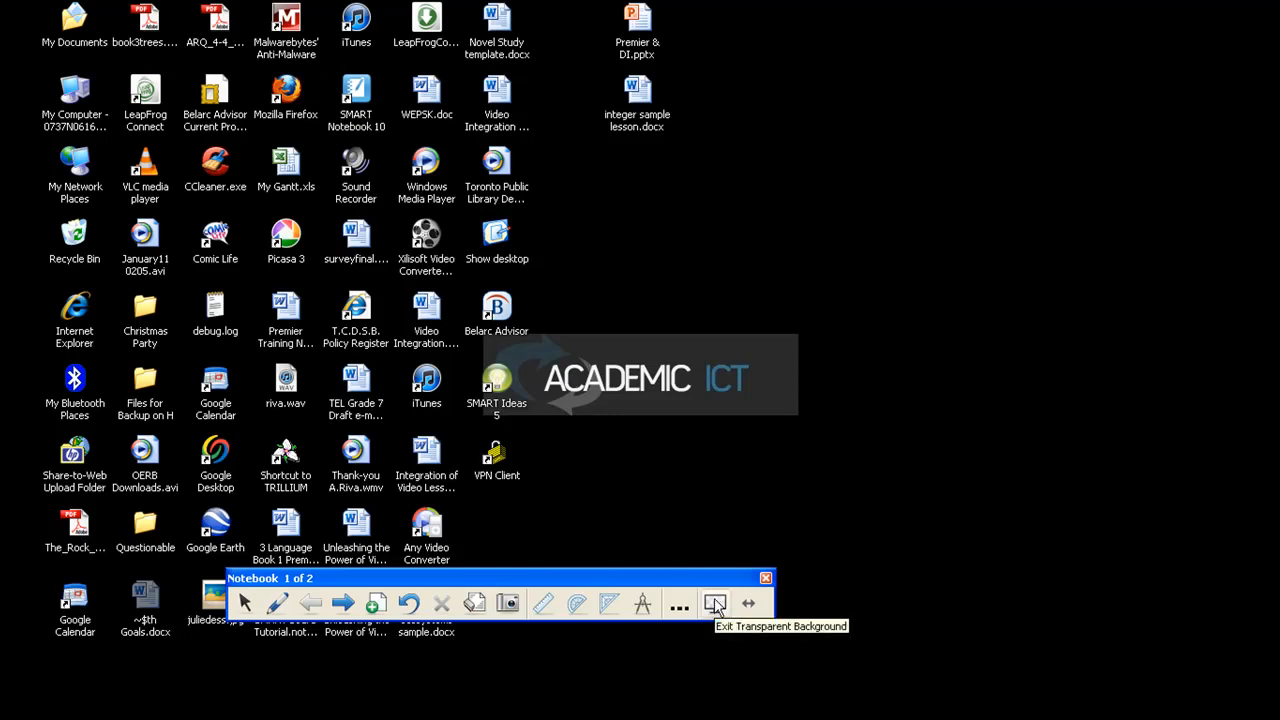
Exit the transparent background, then toggle dual-page display on and back to single page
left_click(716, 604)
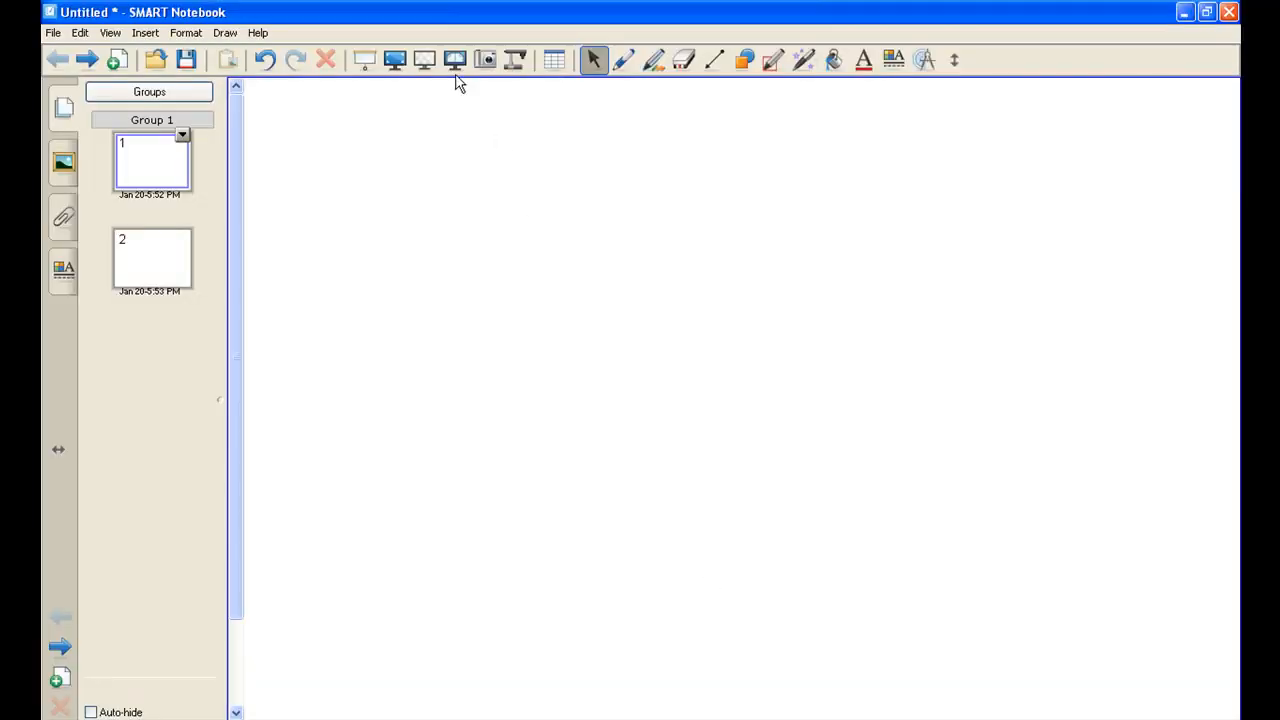
mouse_move(454, 62)
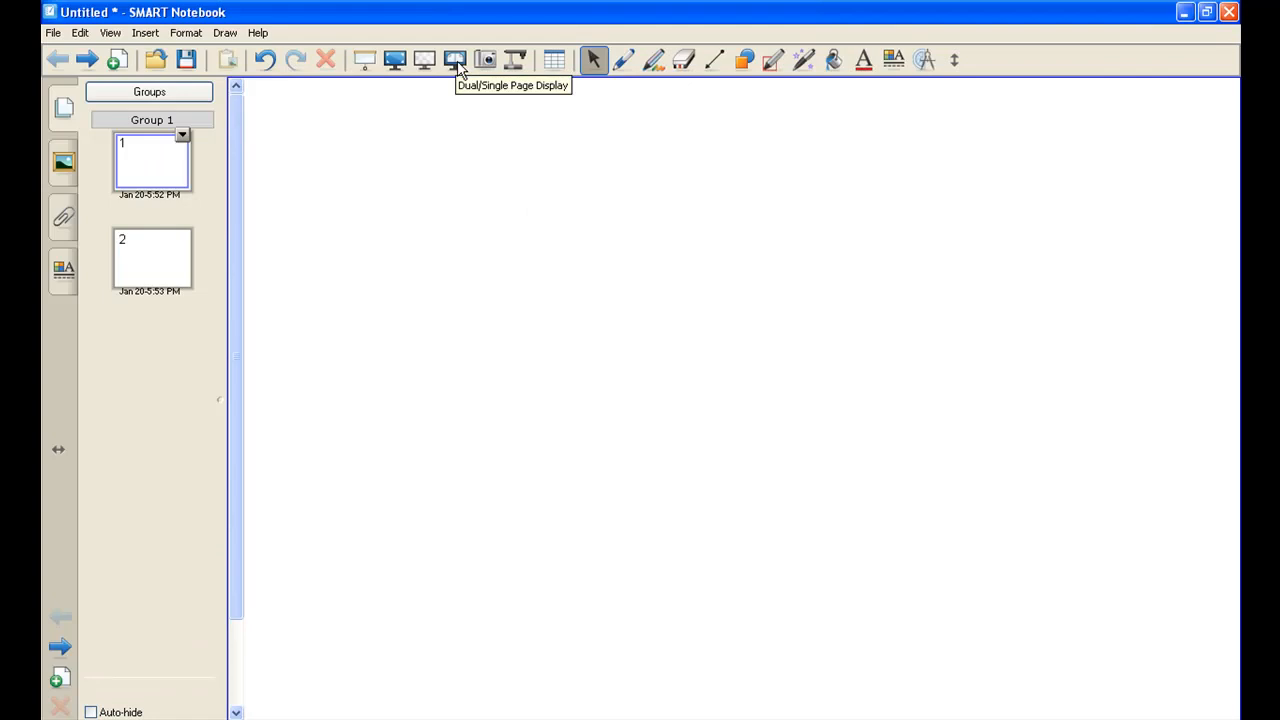
left_click(454, 60)
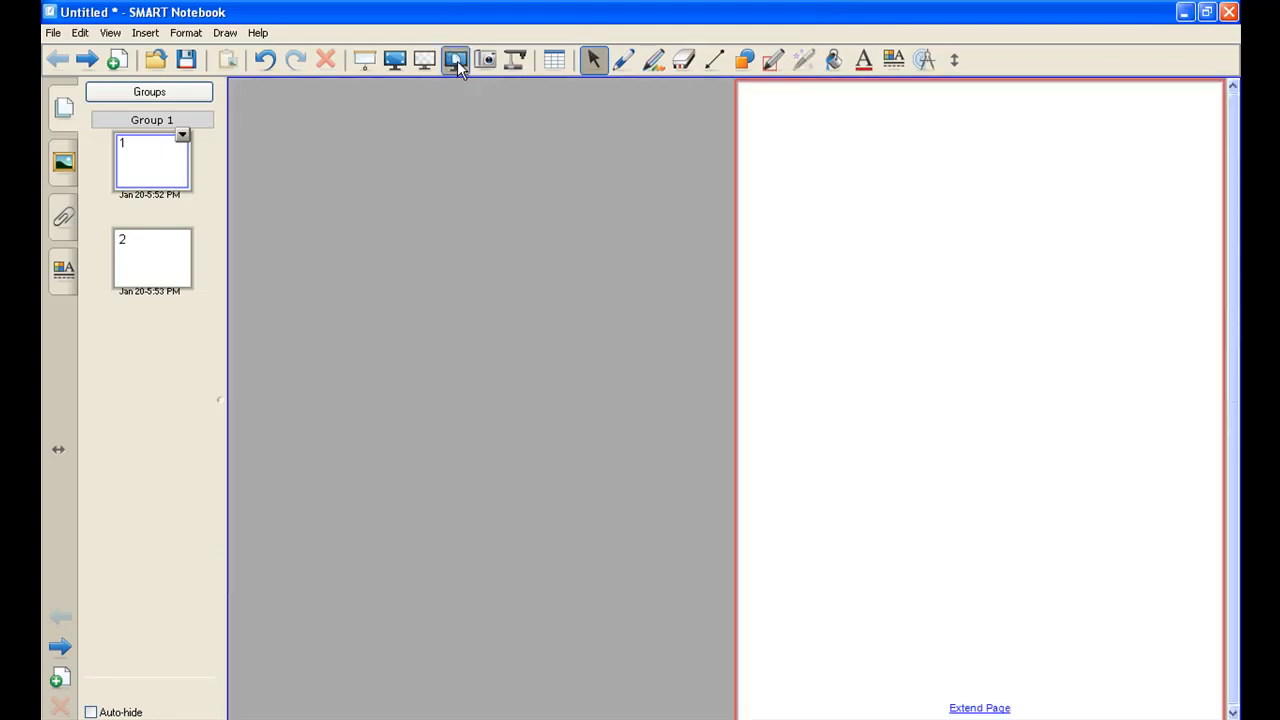
left_click(456, 60)
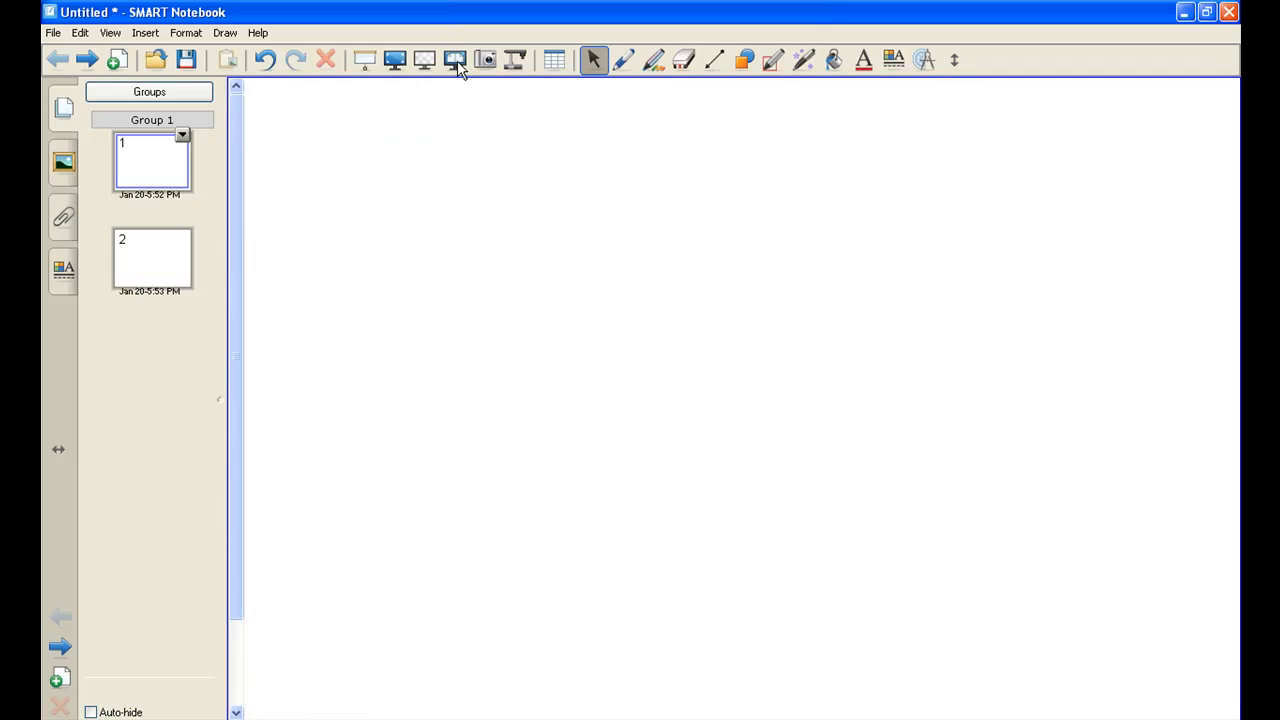
mouse_move(488, 62)
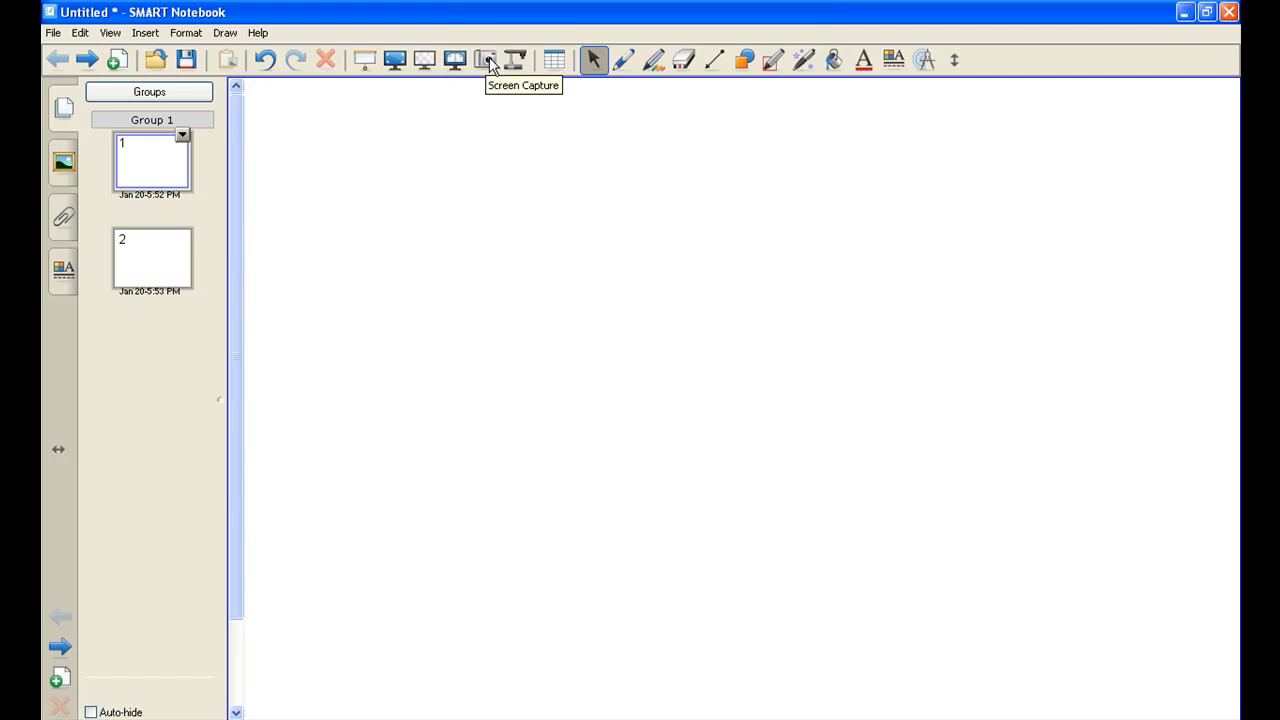
mouse_move(516, 64)
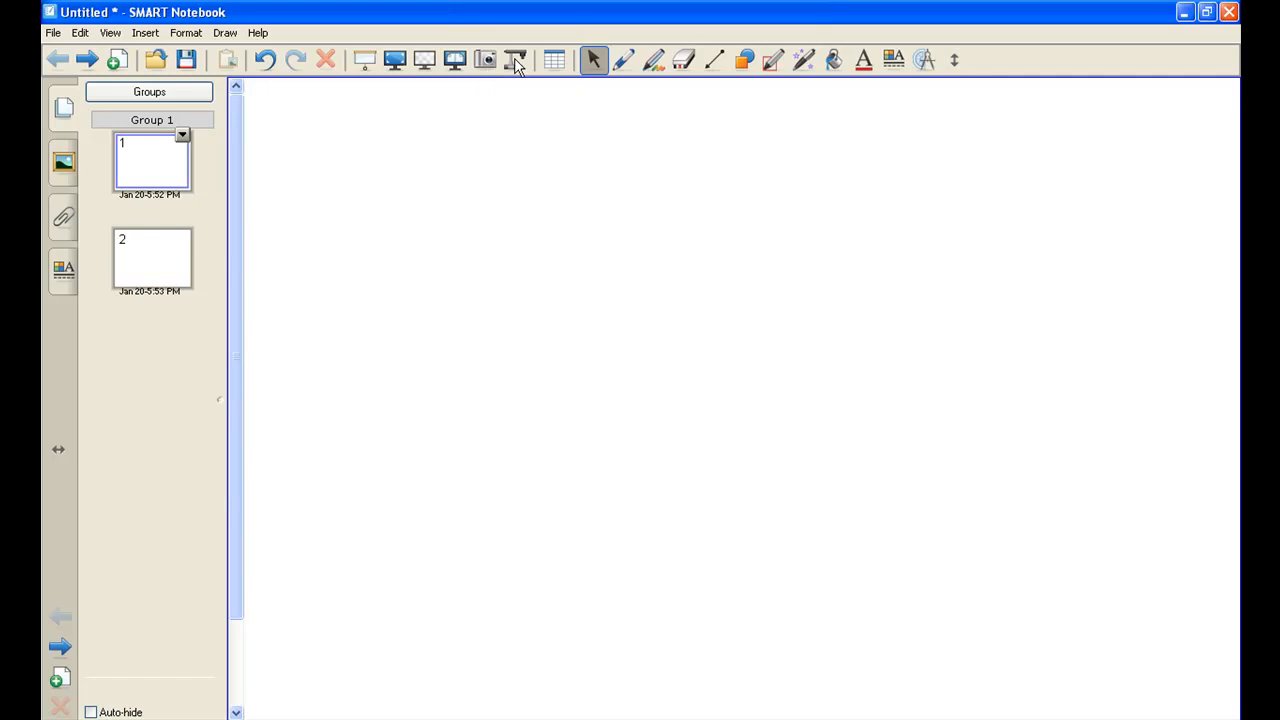
mouse_move(516, 60)
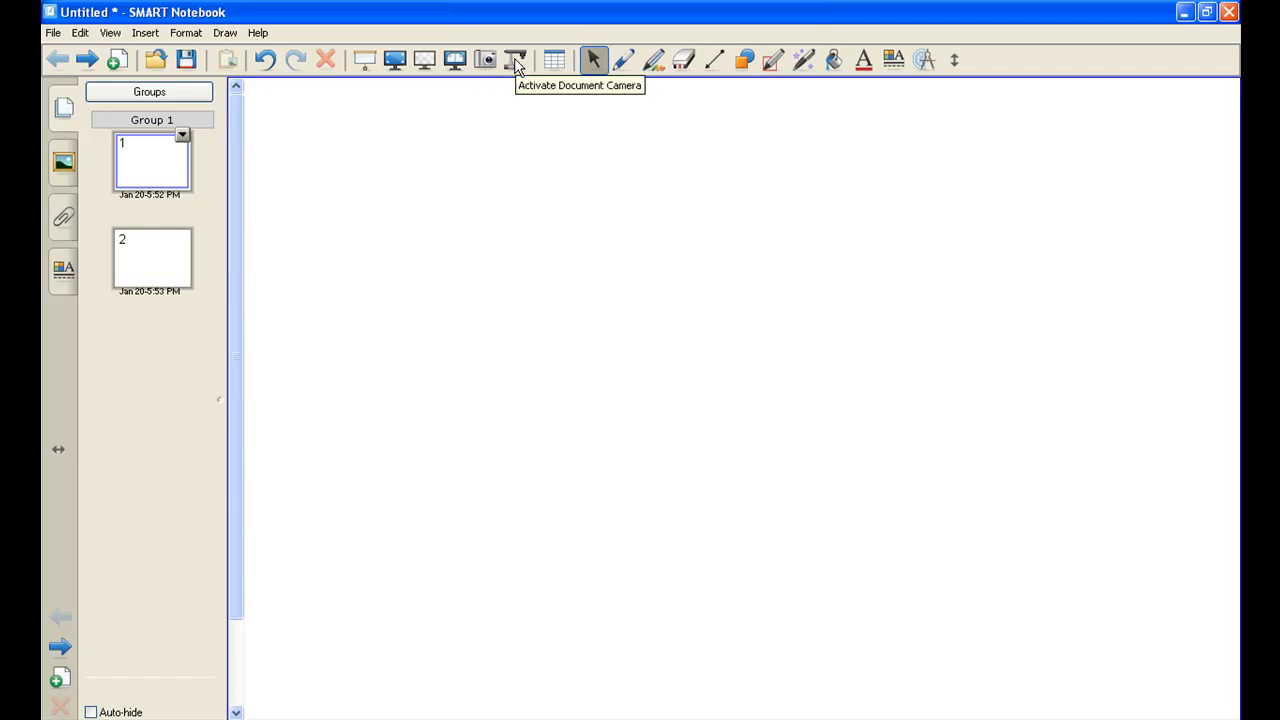
mouse_move(556, 62)
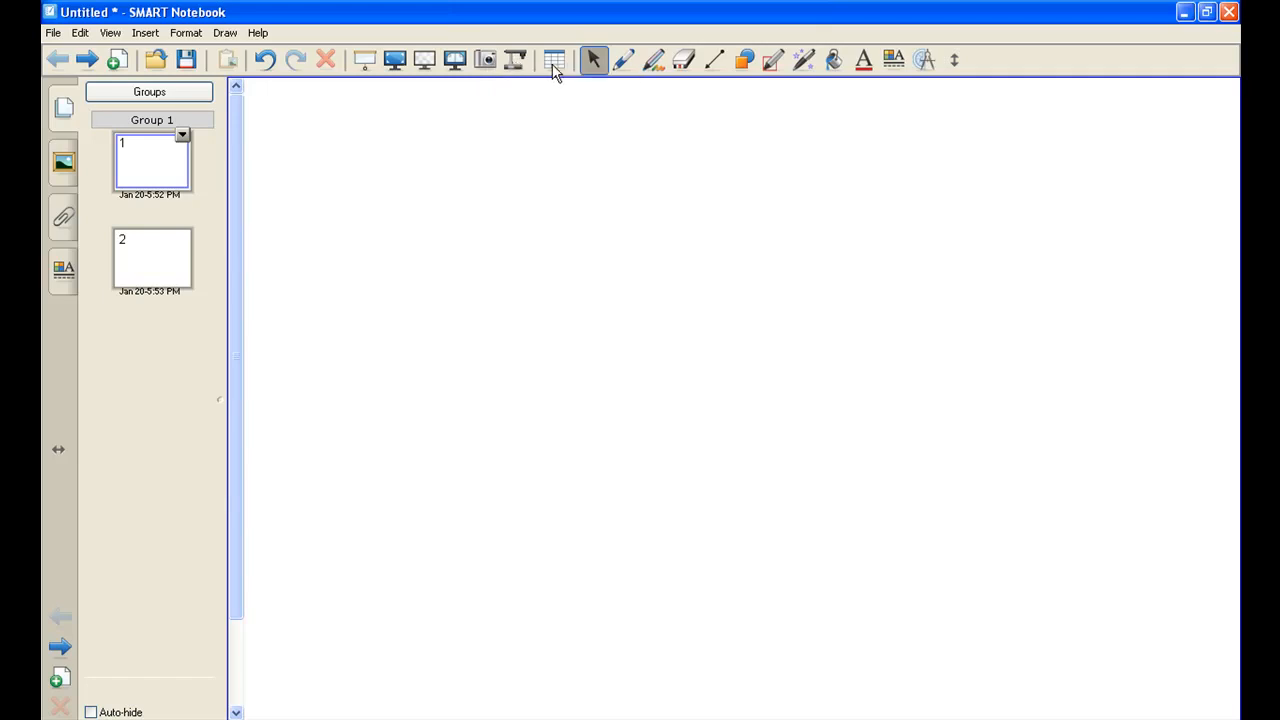
left_click(554, 60)
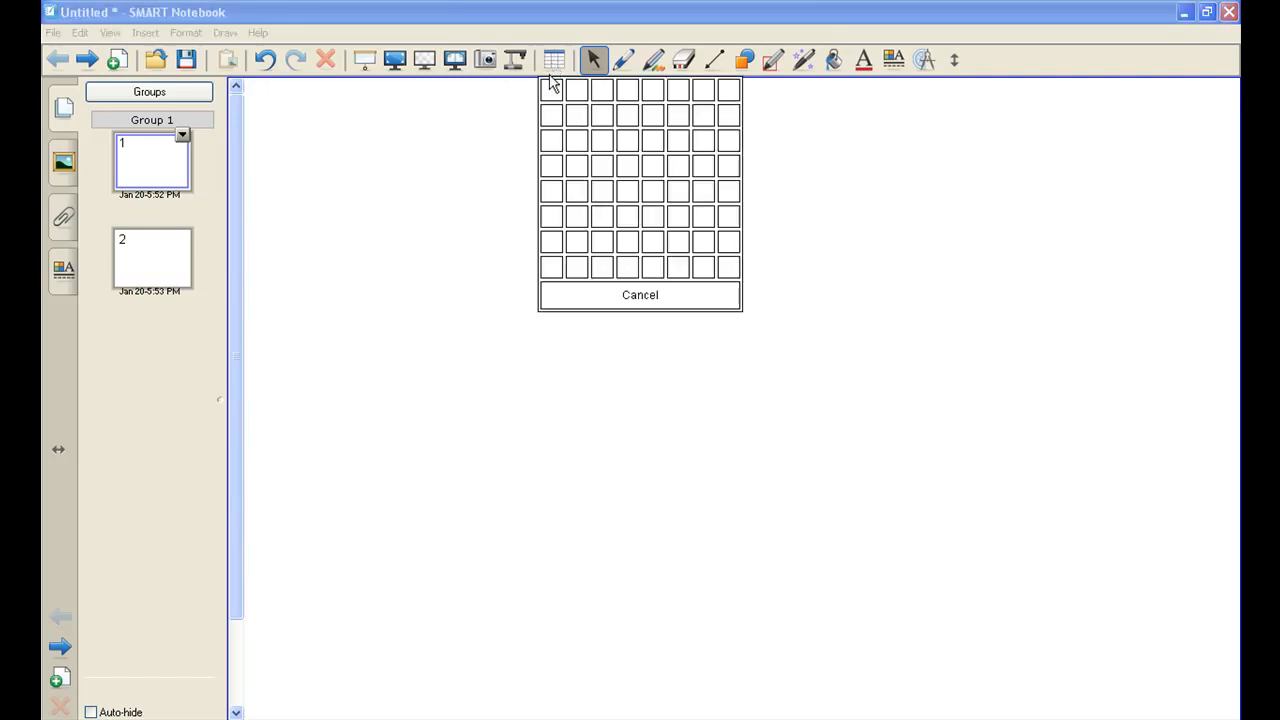
mouse_move(576, 114)
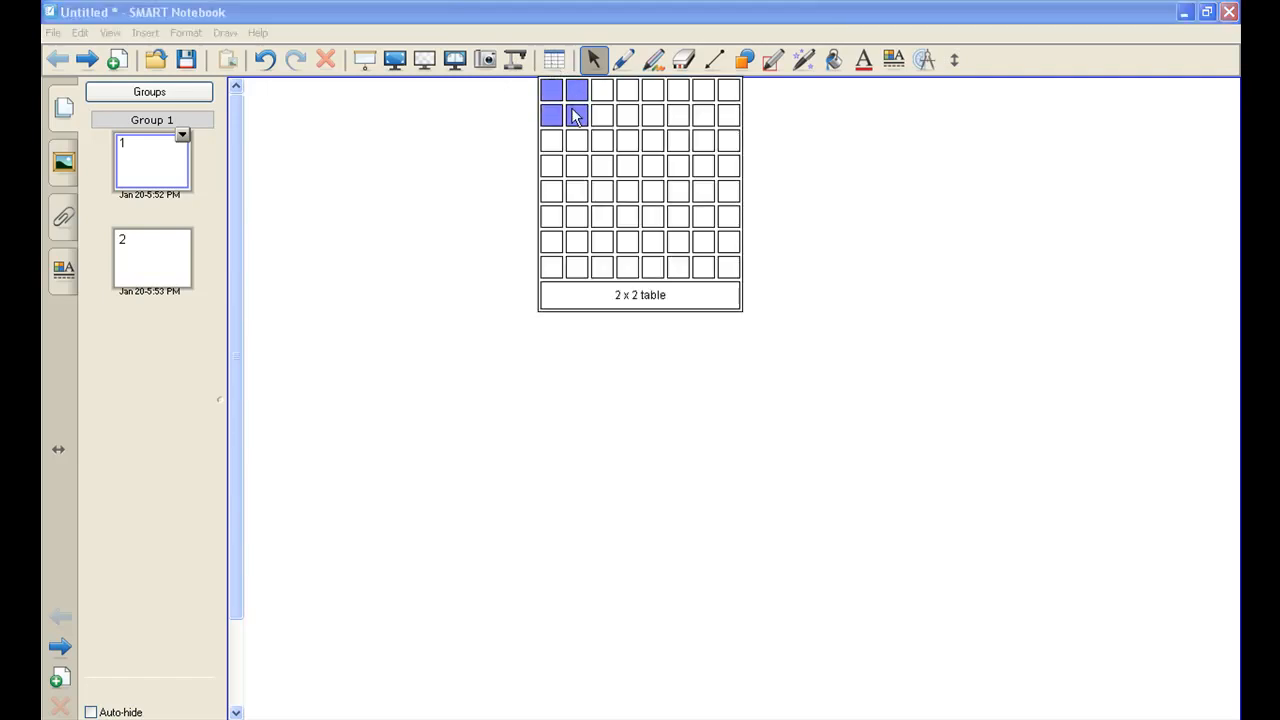
left_click(576, 114)
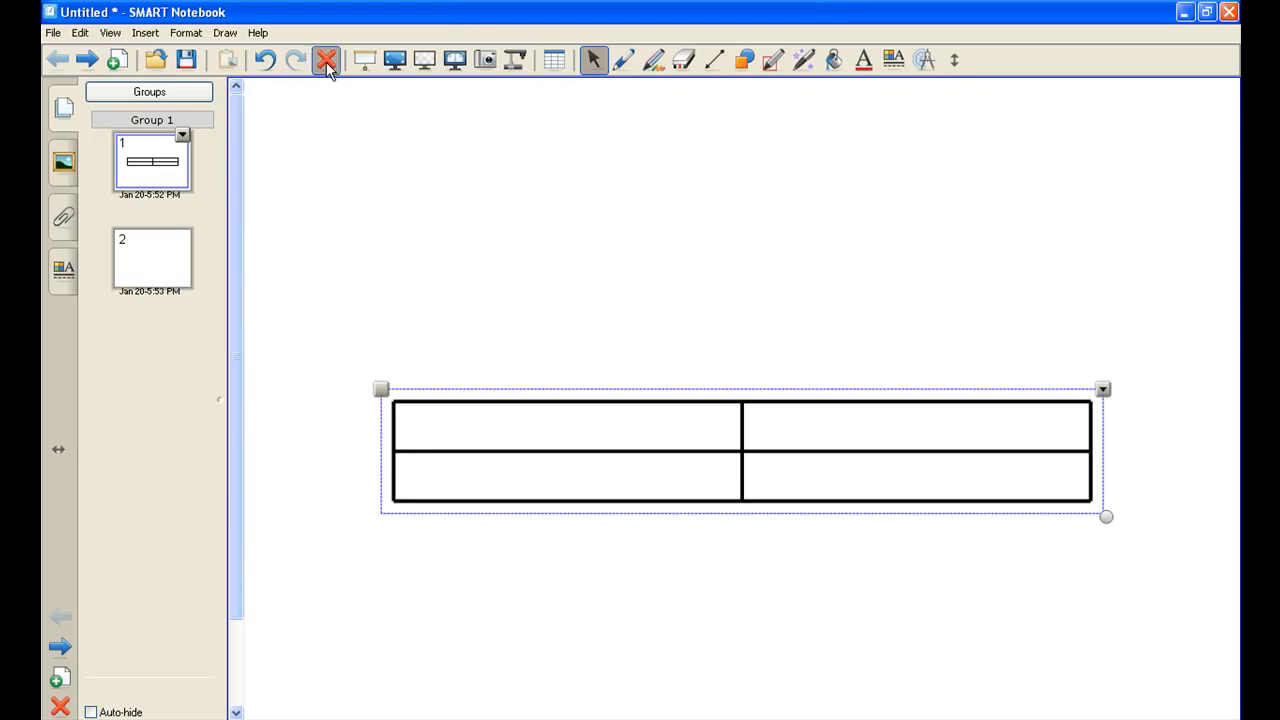
left_click(326, 60)
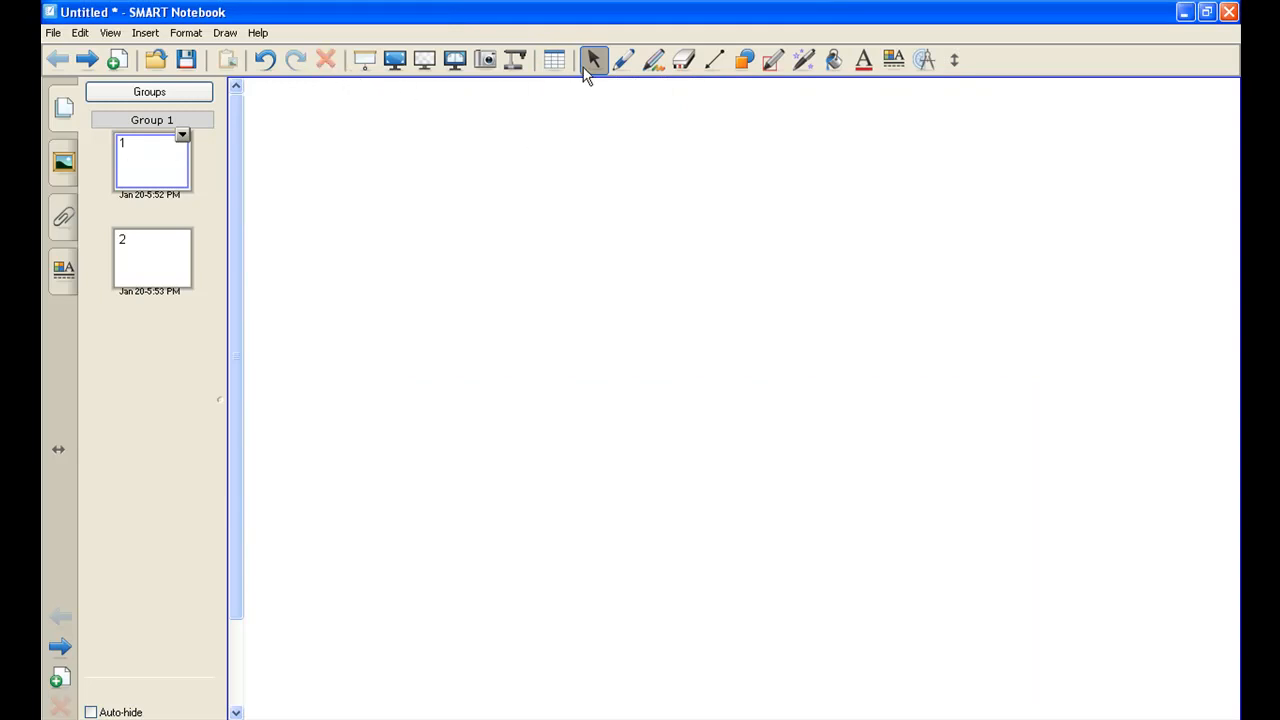
mouse_move(592, 60)
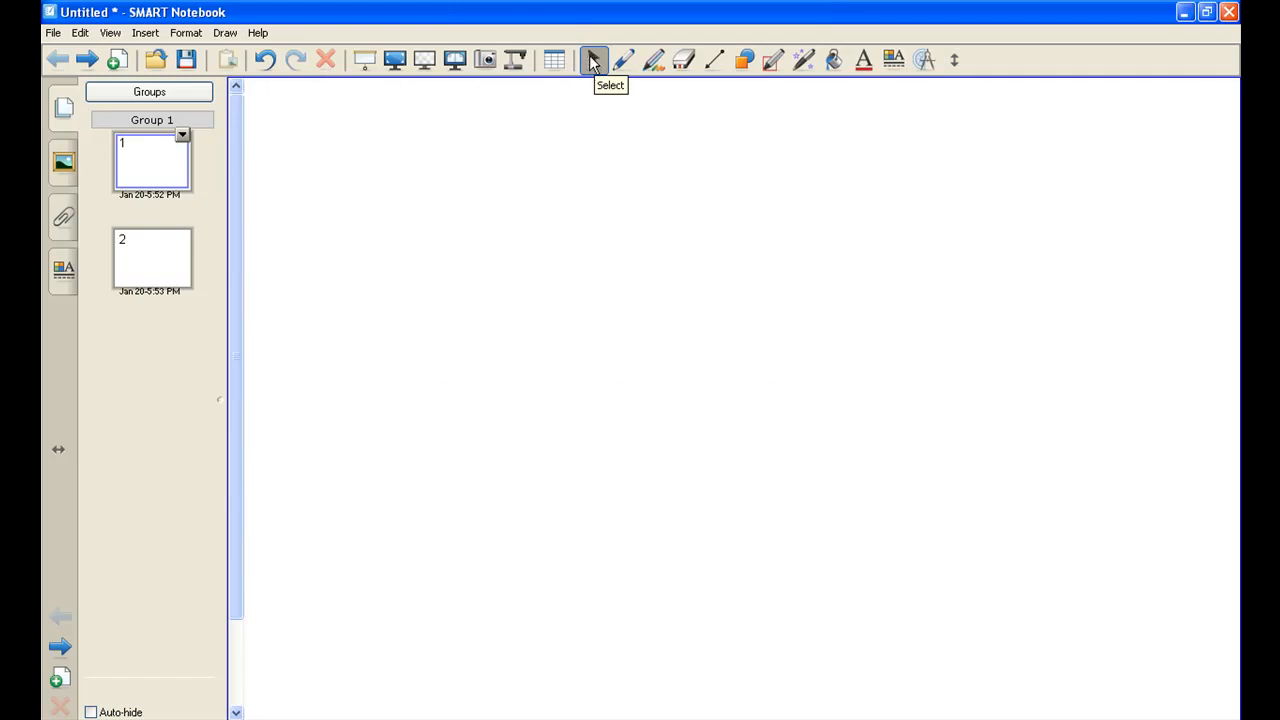
mouse_move(564, 152)
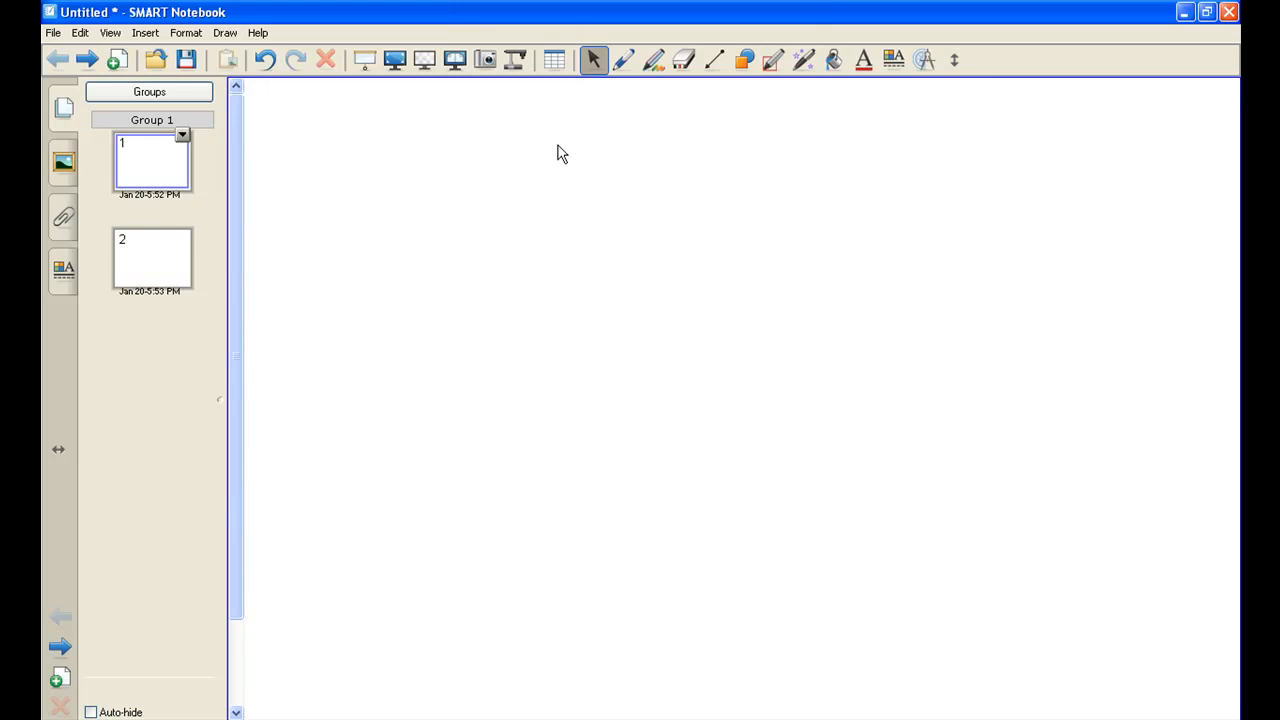
Handwrite Hello! in black pen near the top of the page, then pick the Creative Pen for smiley stamps
left_click(624, 60)
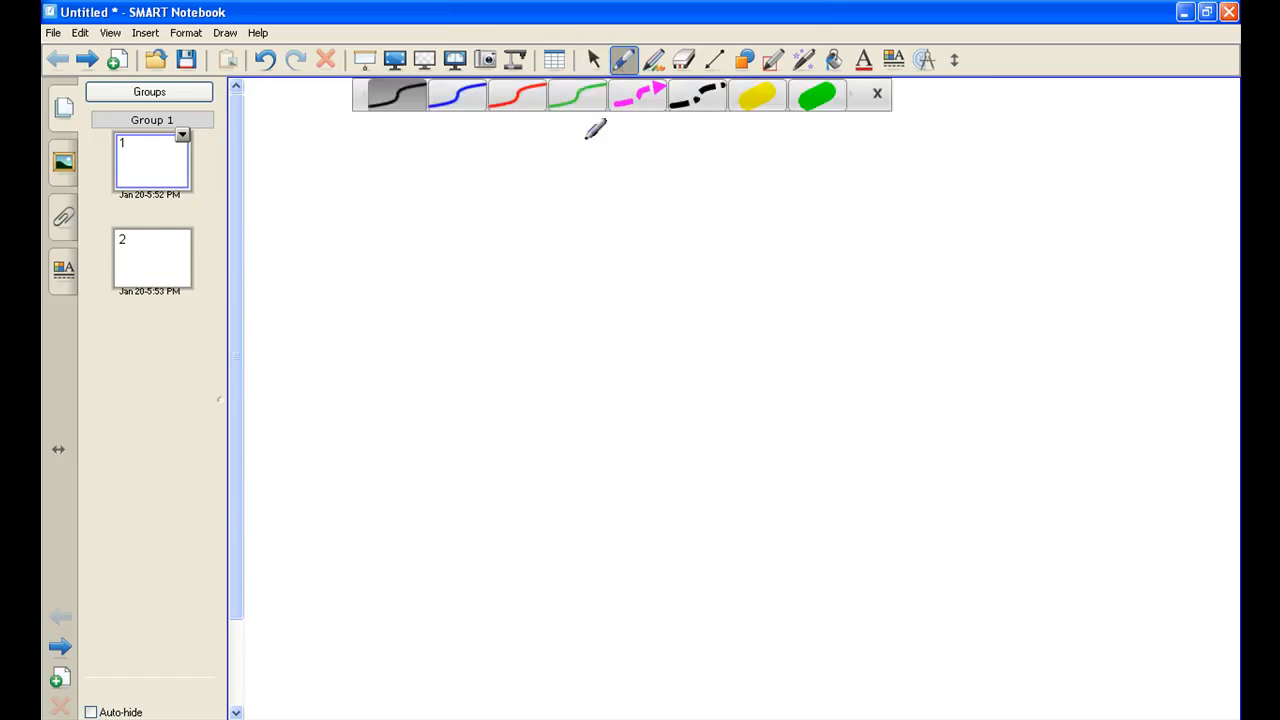
mouse_move(536, 148)
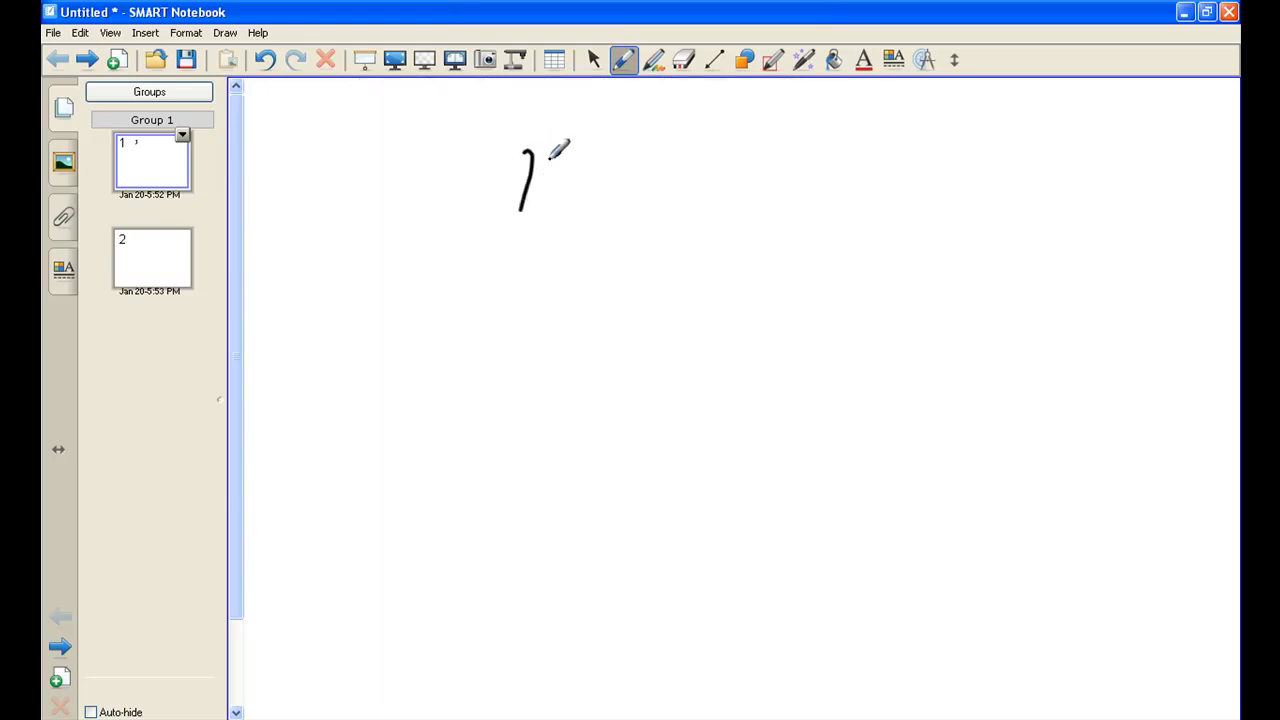
left_click_drag(540, 170, 570, 196)
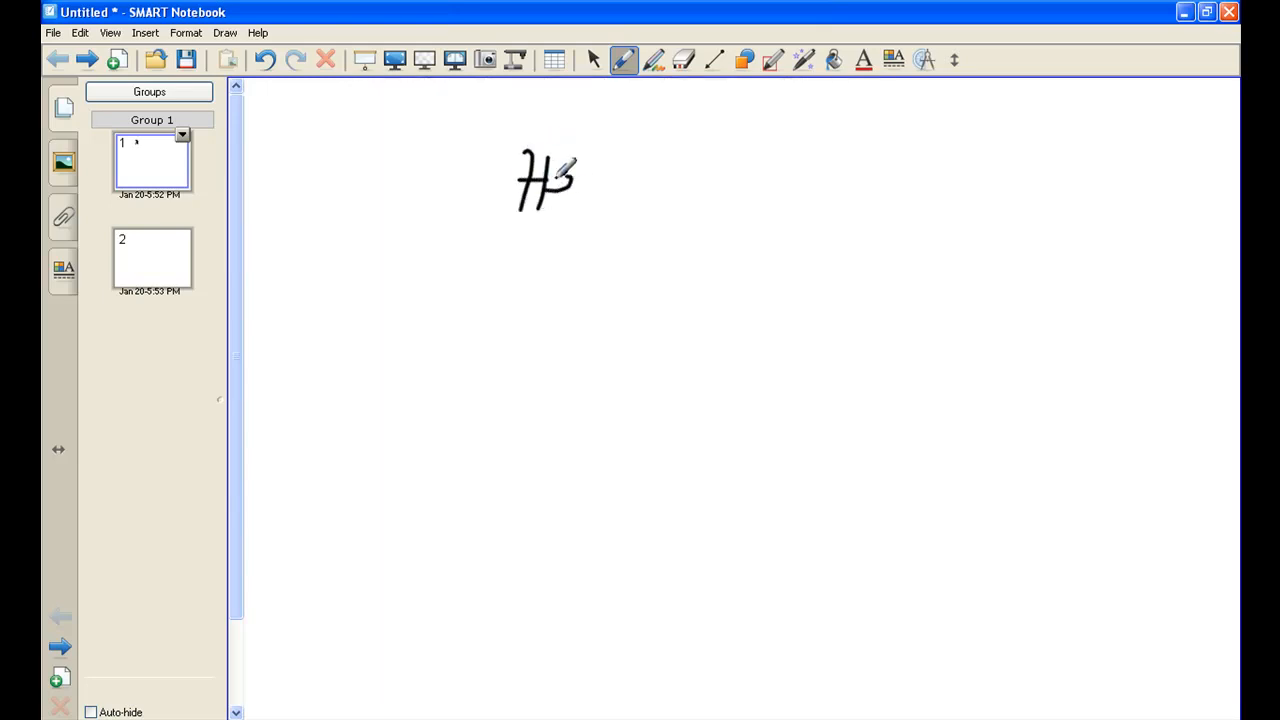
left_click_drag(576, 180, 660, 176)
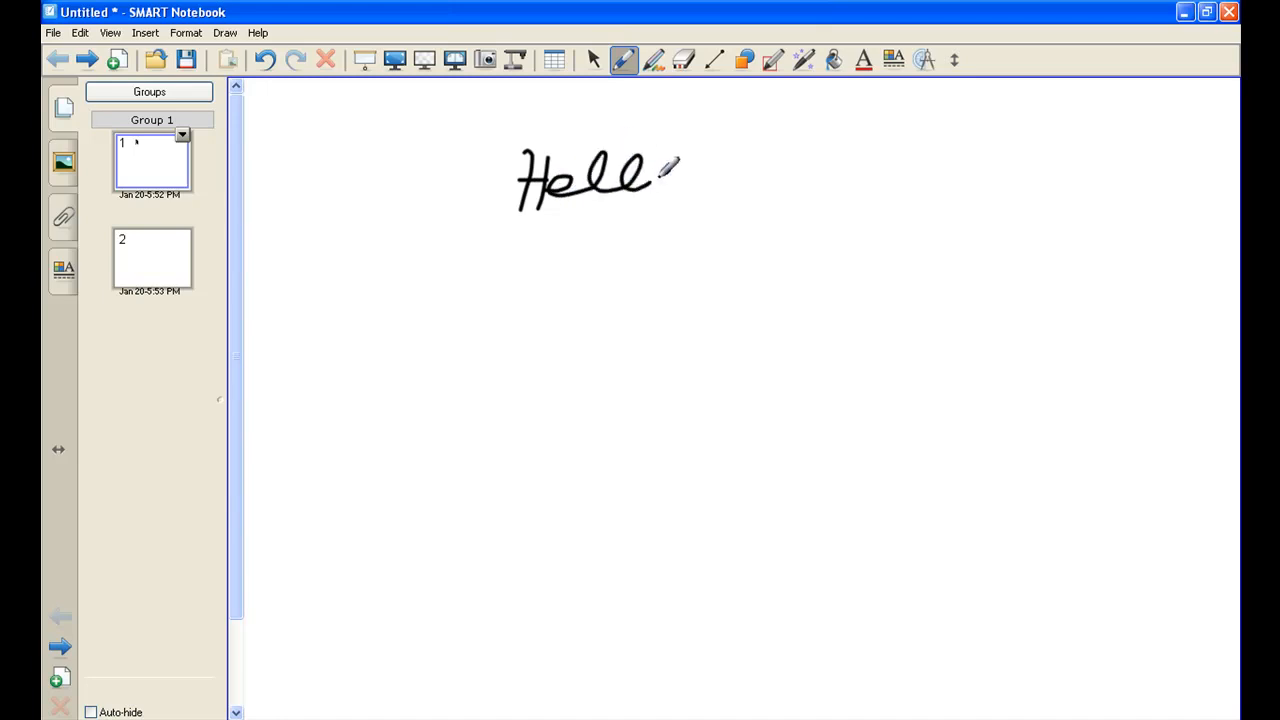
left_click_drag(664, 176, 700, 184)
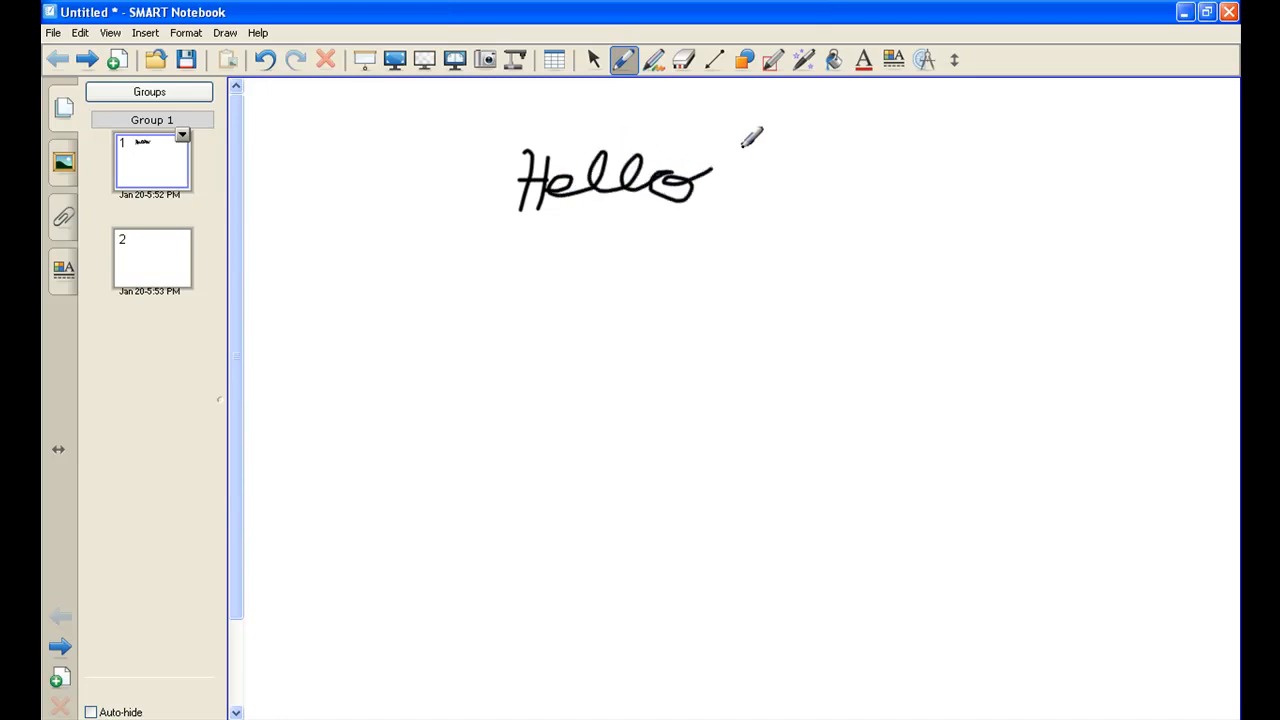
left_click_drag(730, 144, 722, 232)
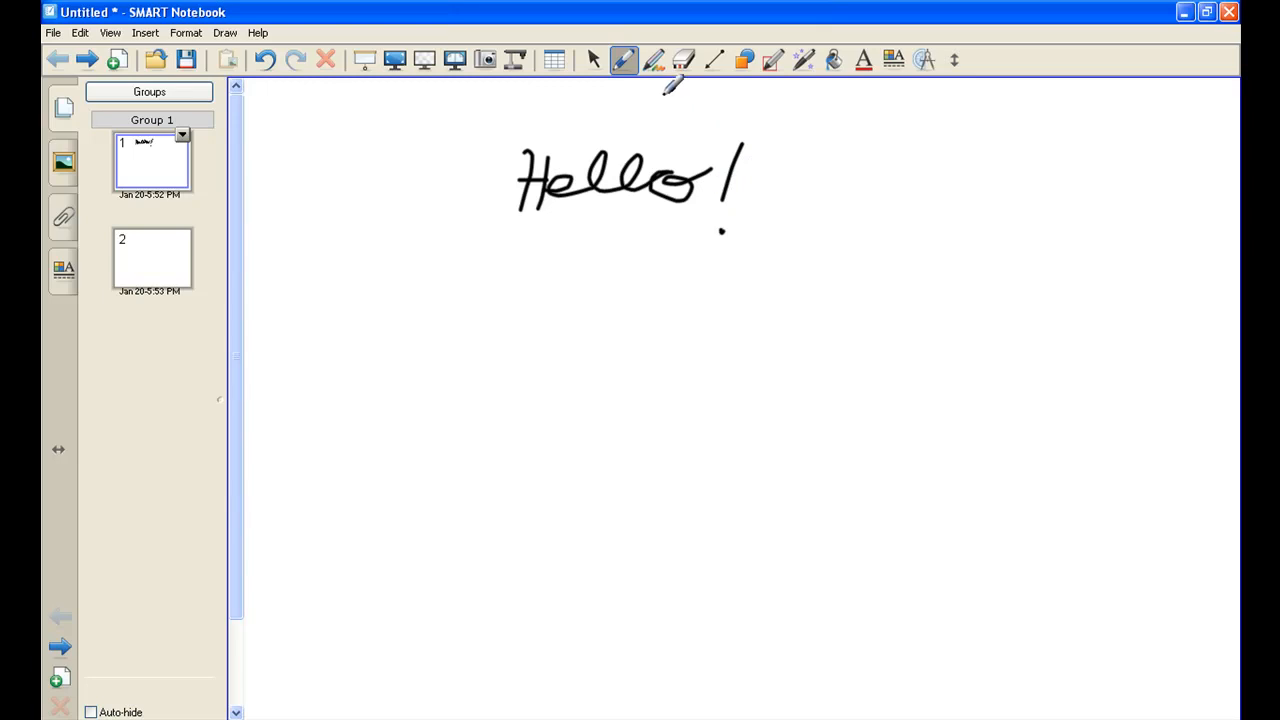
left_click(656, 60)
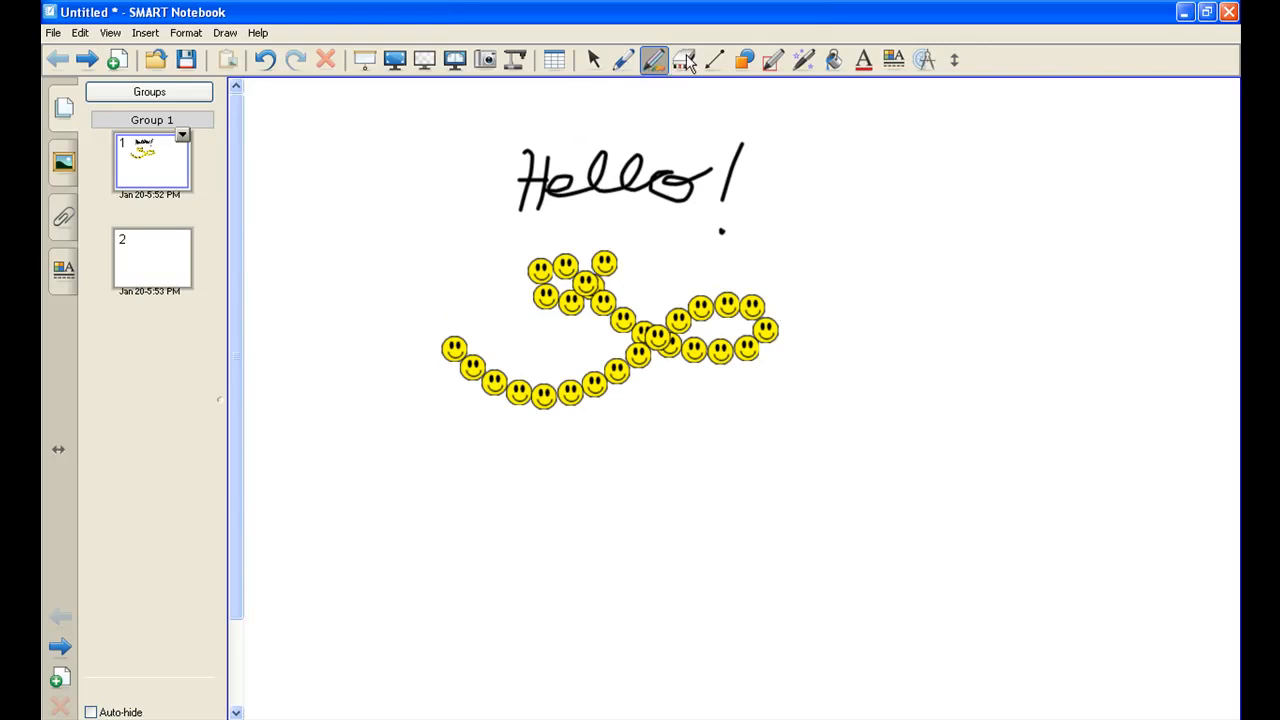
Draw an outlined rectangle below the star, to the right of the triangle
left_click(684, 60)
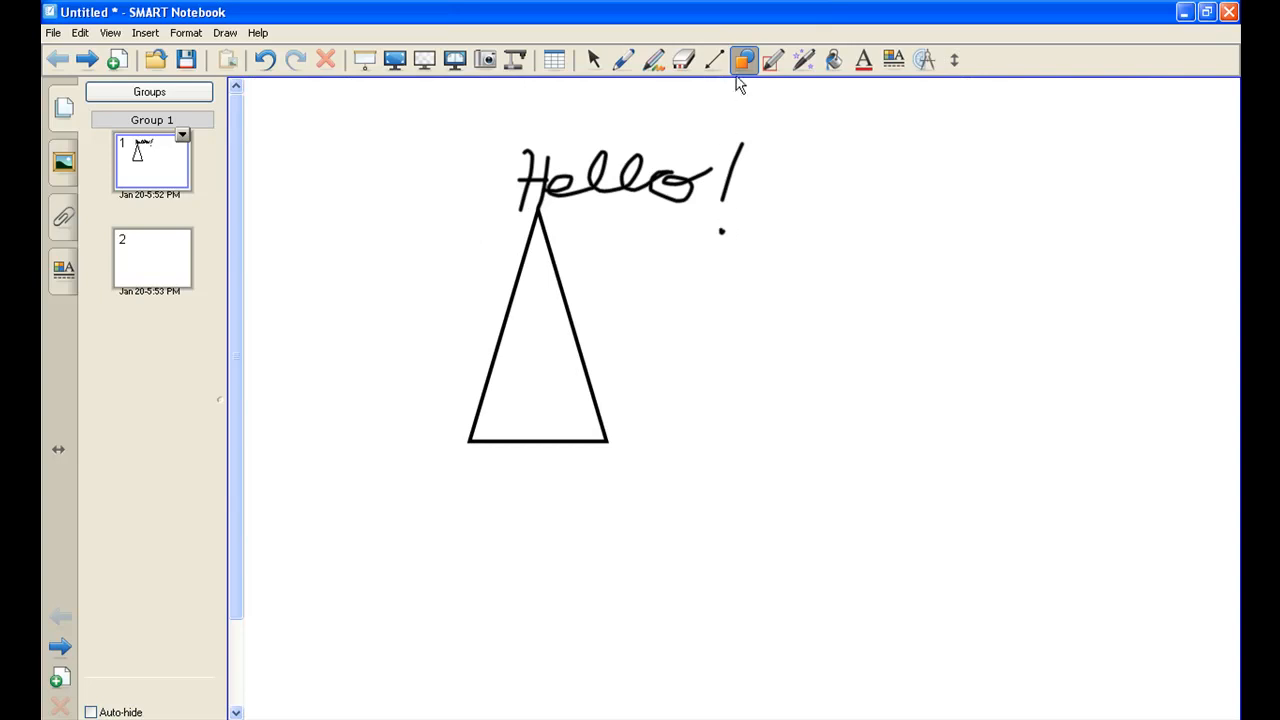
left_click(744, 60)
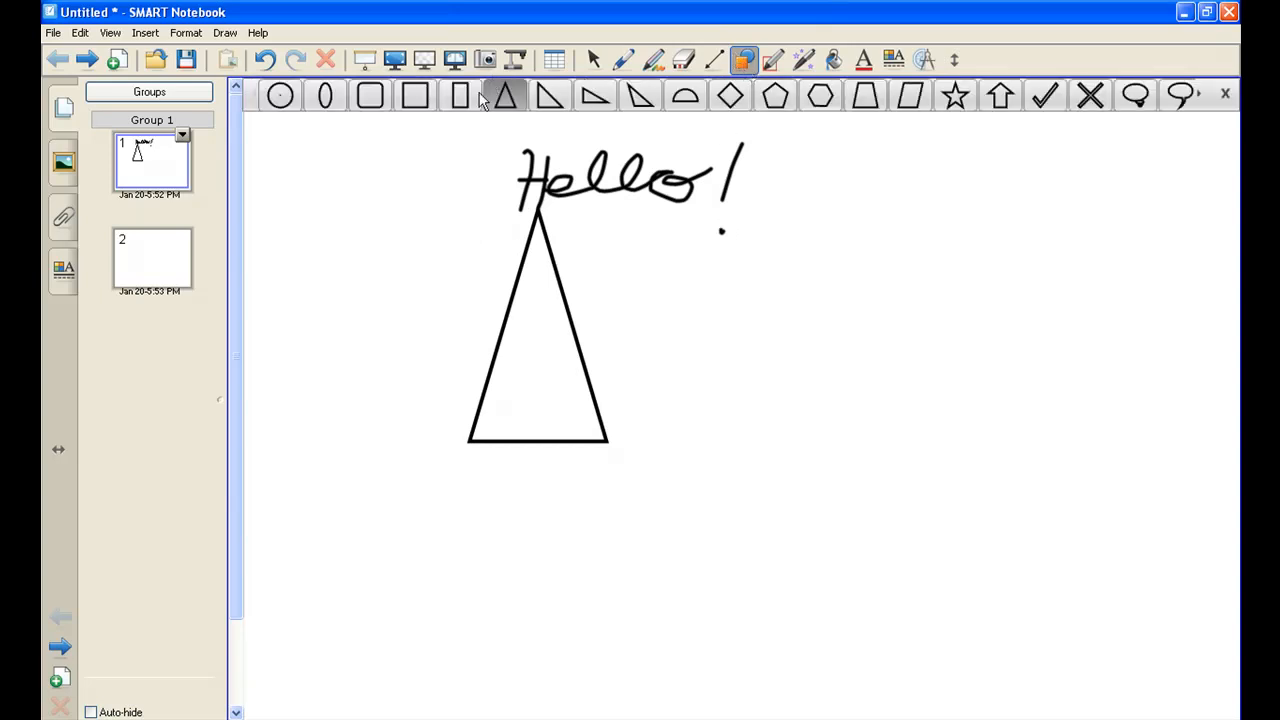
left_click_drag(692, 278, 996, 404)
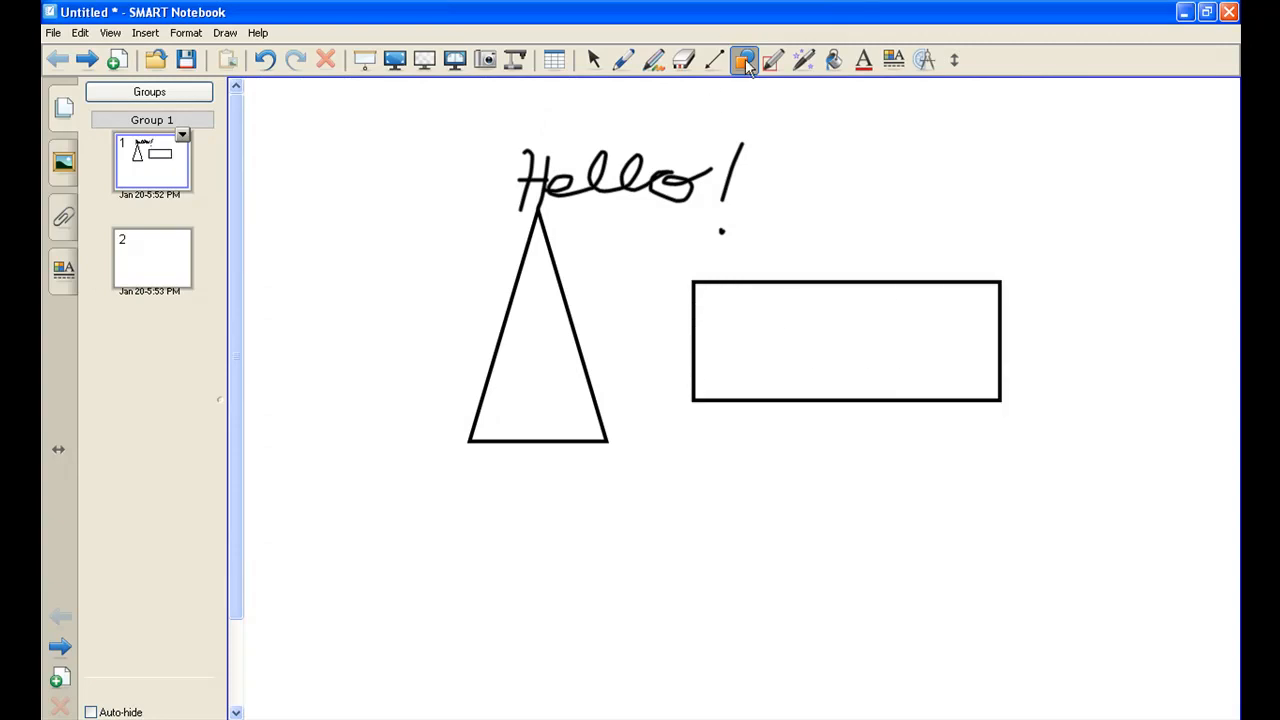
left_click(744, 60)
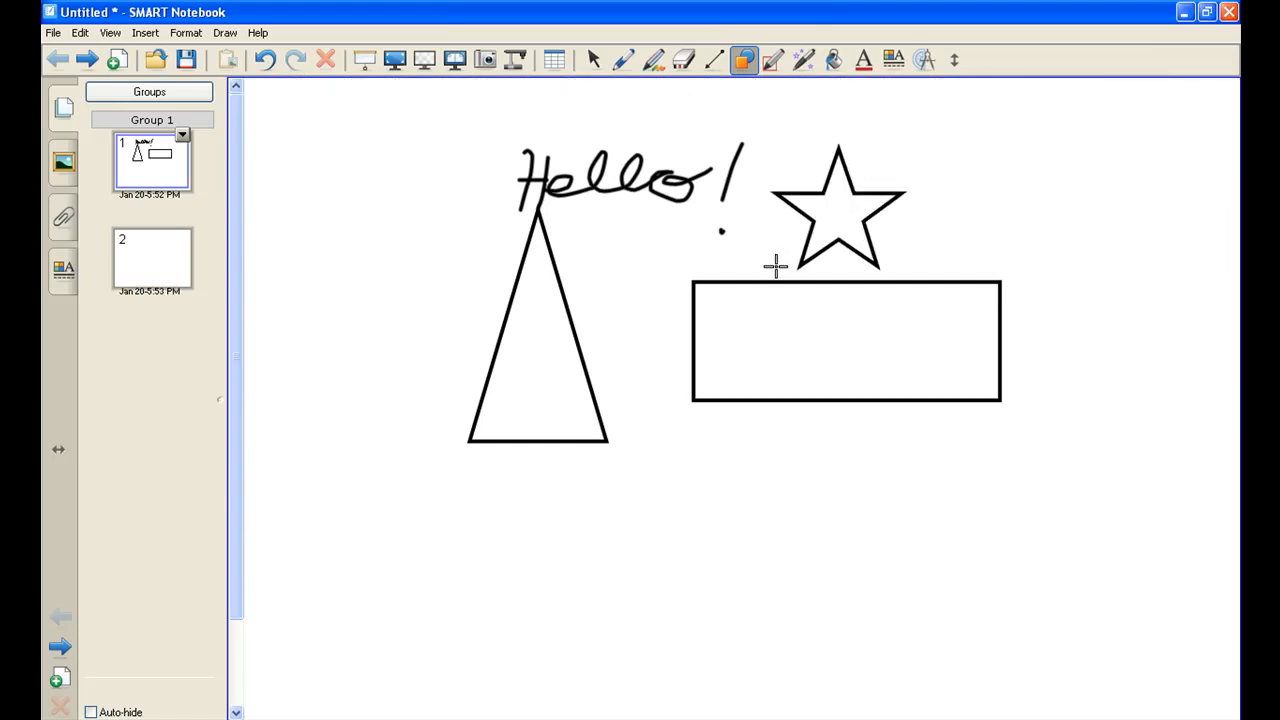
With the Magic Pen, add a circle left of Hello!, spotlight the word, then magnify it
left_click(776, 60)
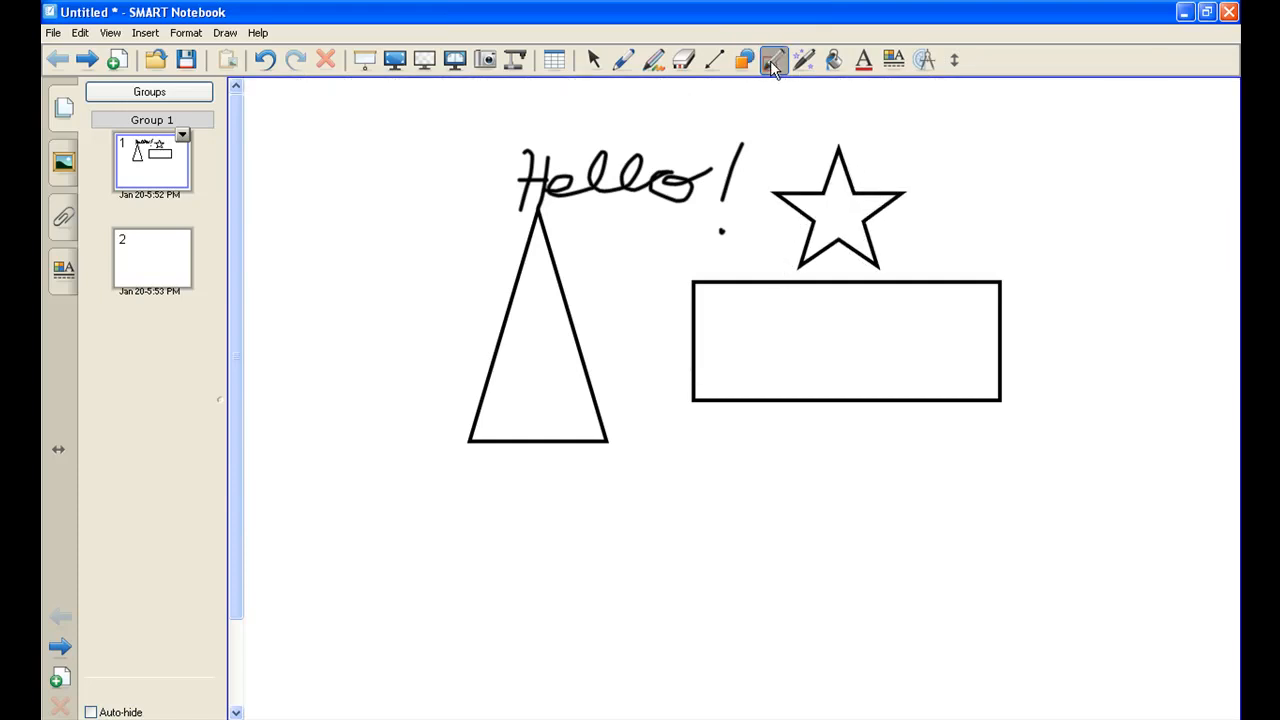
left_click(772, 60)
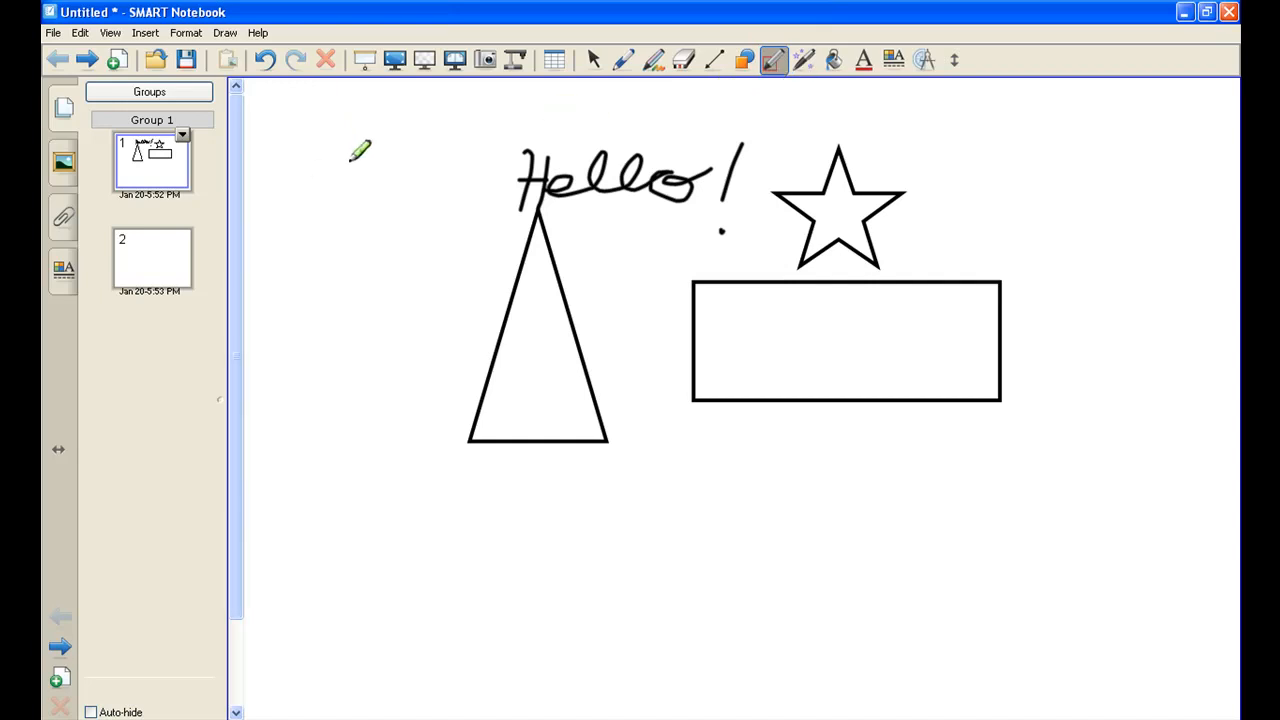
mouse_move(328, 178)
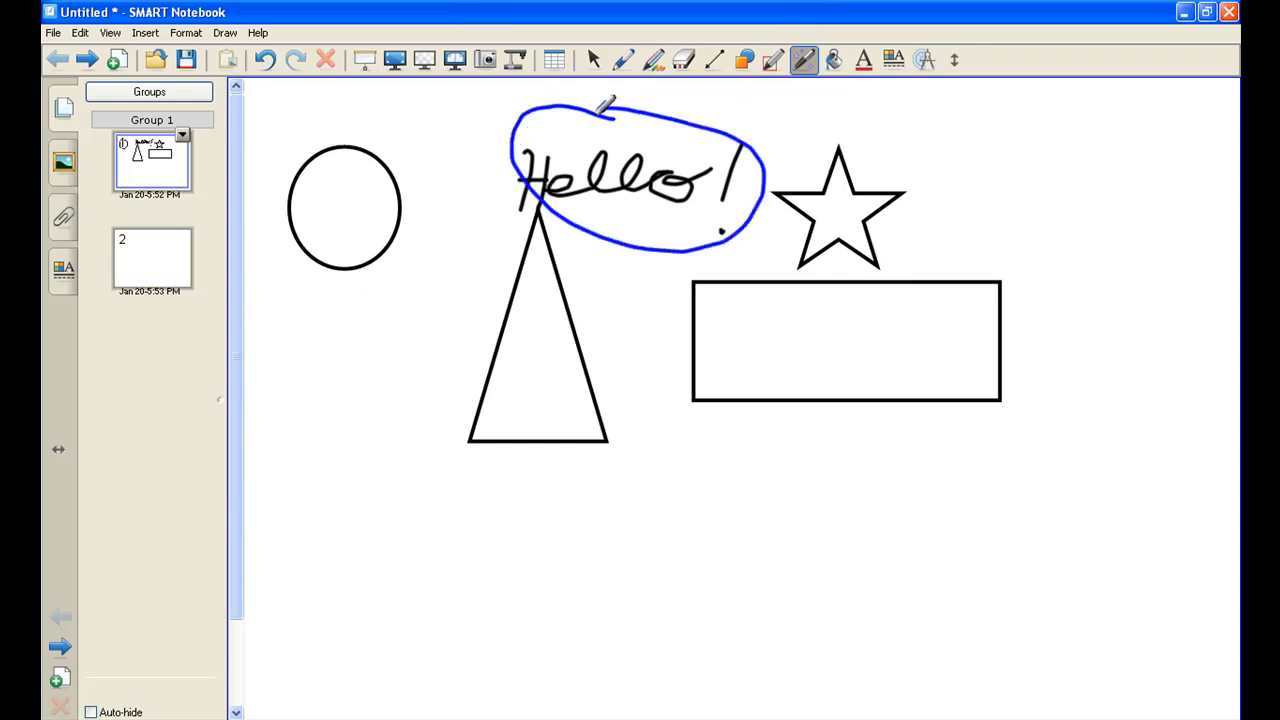
left_click(640, 180)
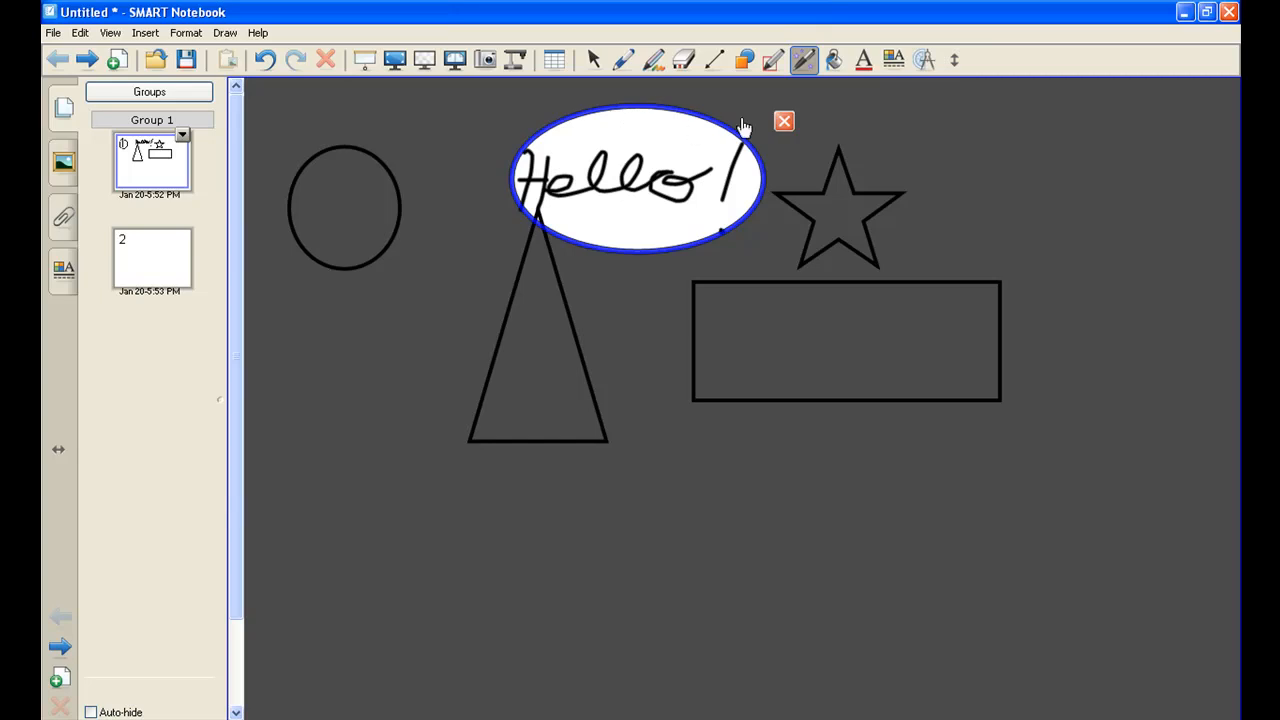
left_click(784, 122)
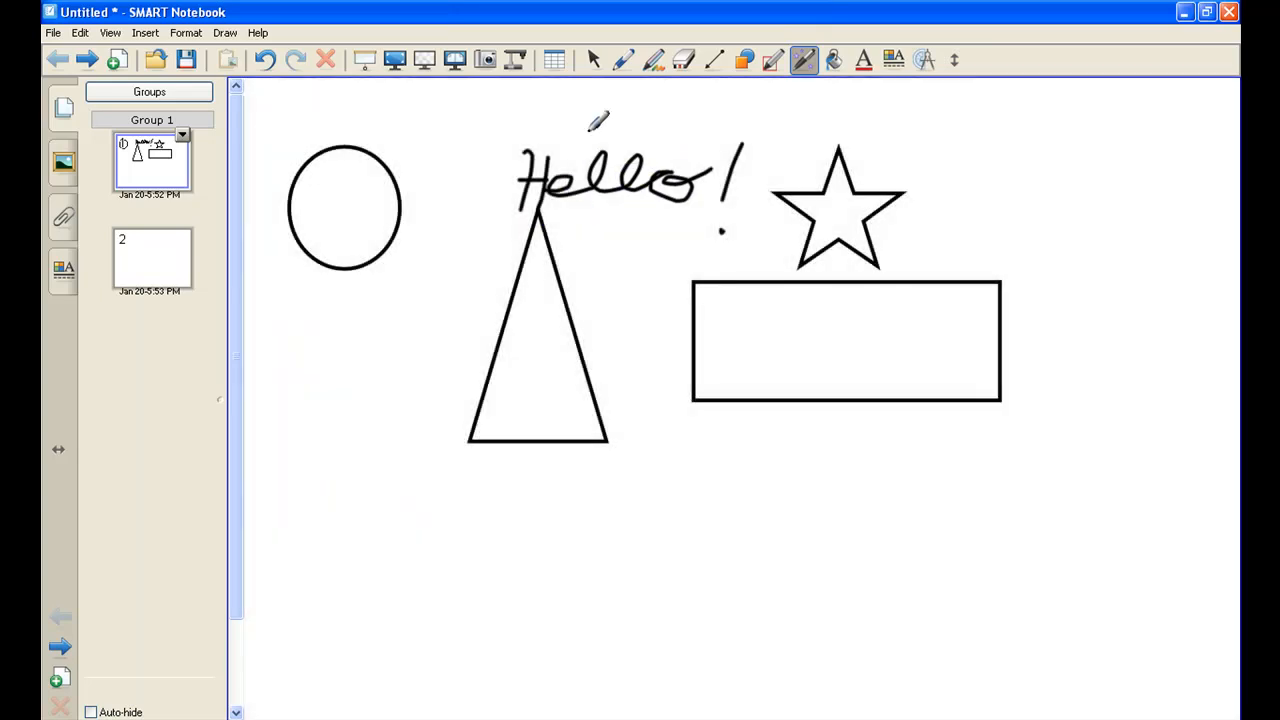
left_click_drag(488, 114, 596, 236)
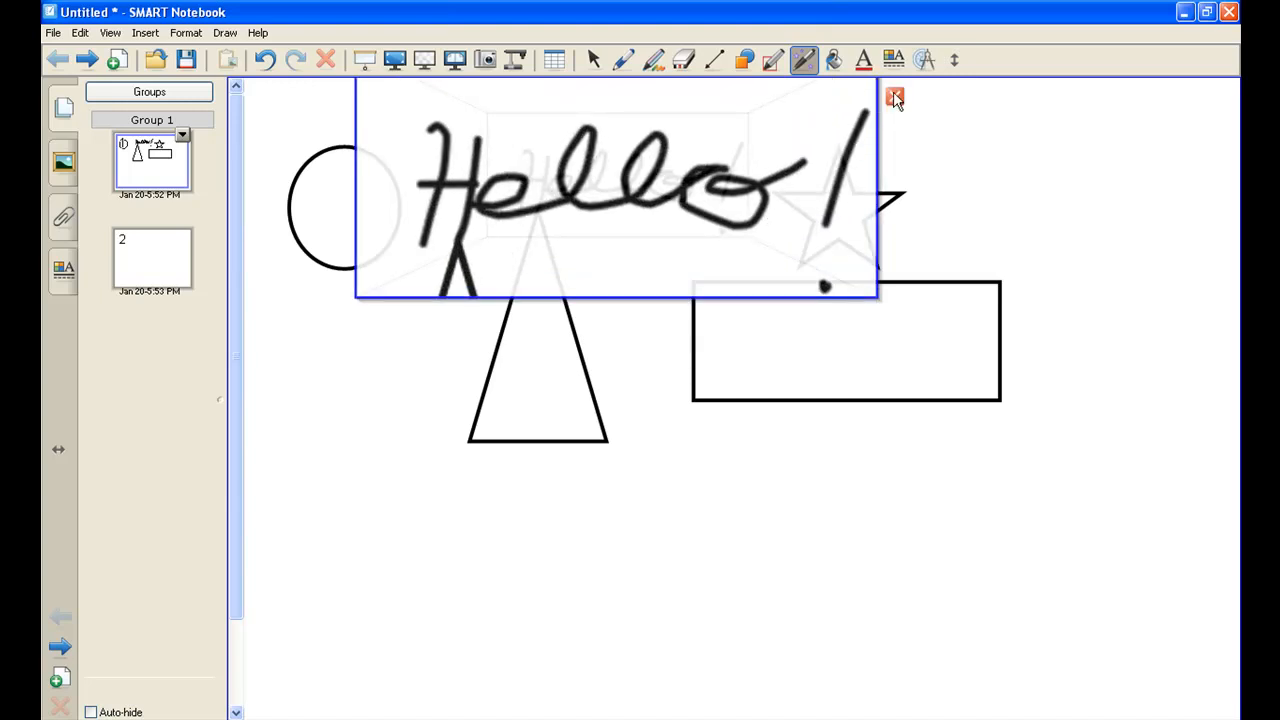
Close the magnifier and fill the star with solid yellow via Fill Effects
left_click(834, 60)
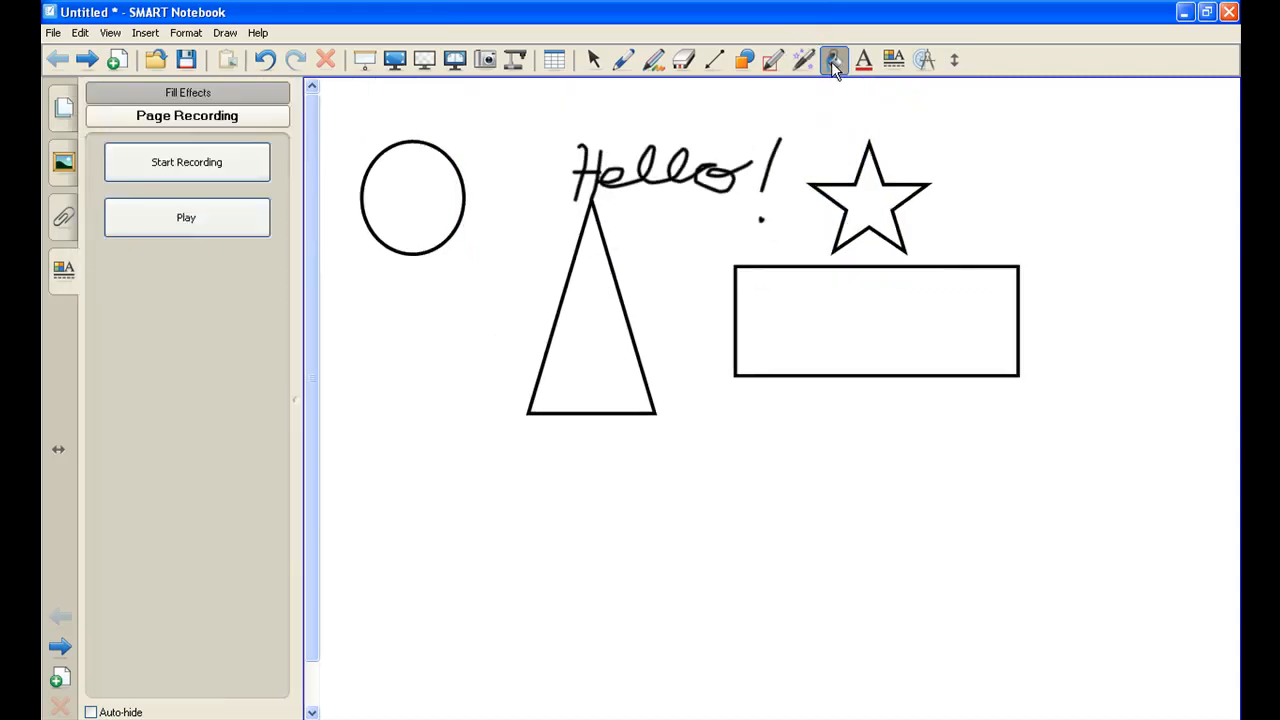
left_click(868, 196)
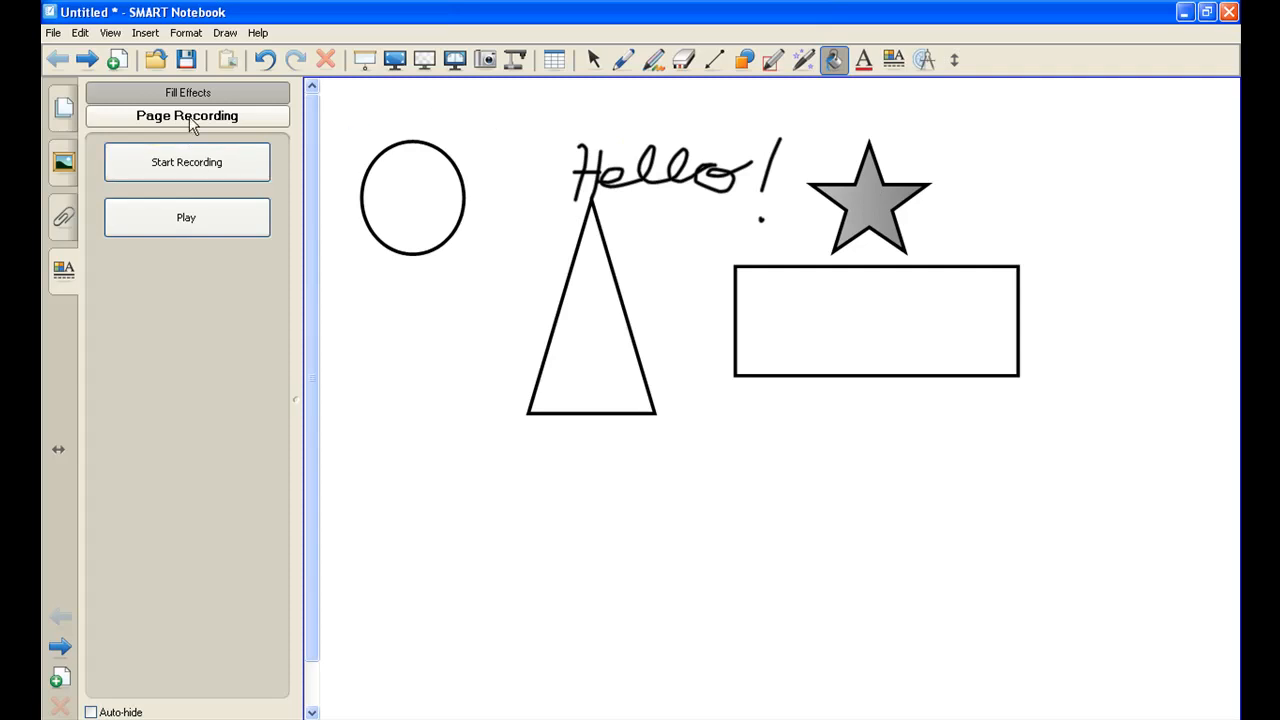
left_click(188, 92)
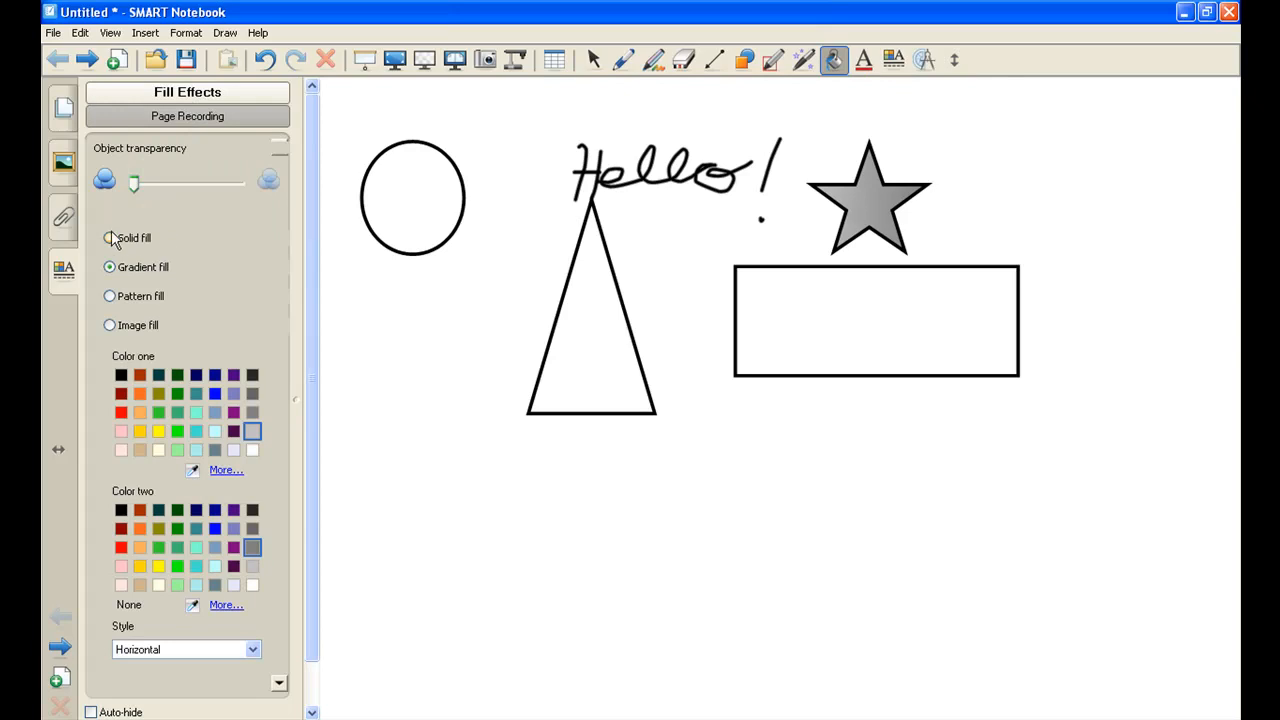
left_click(108, 238)
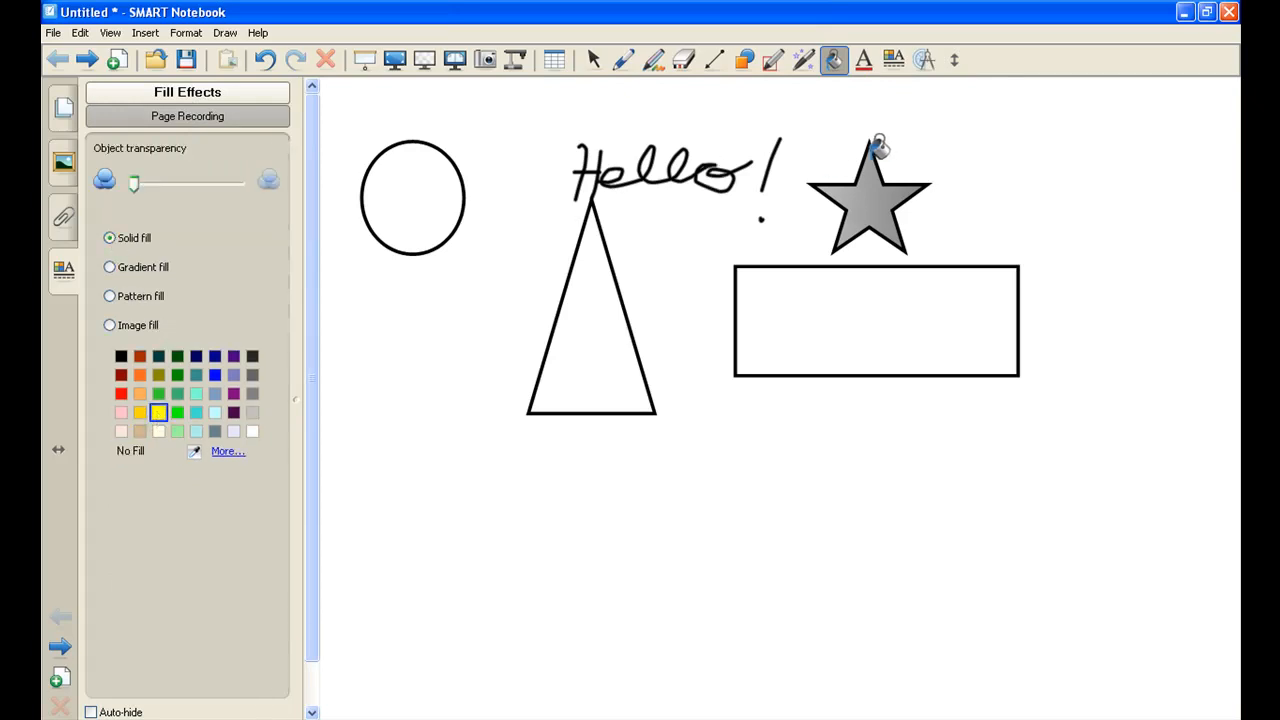
left_click(158, 412)
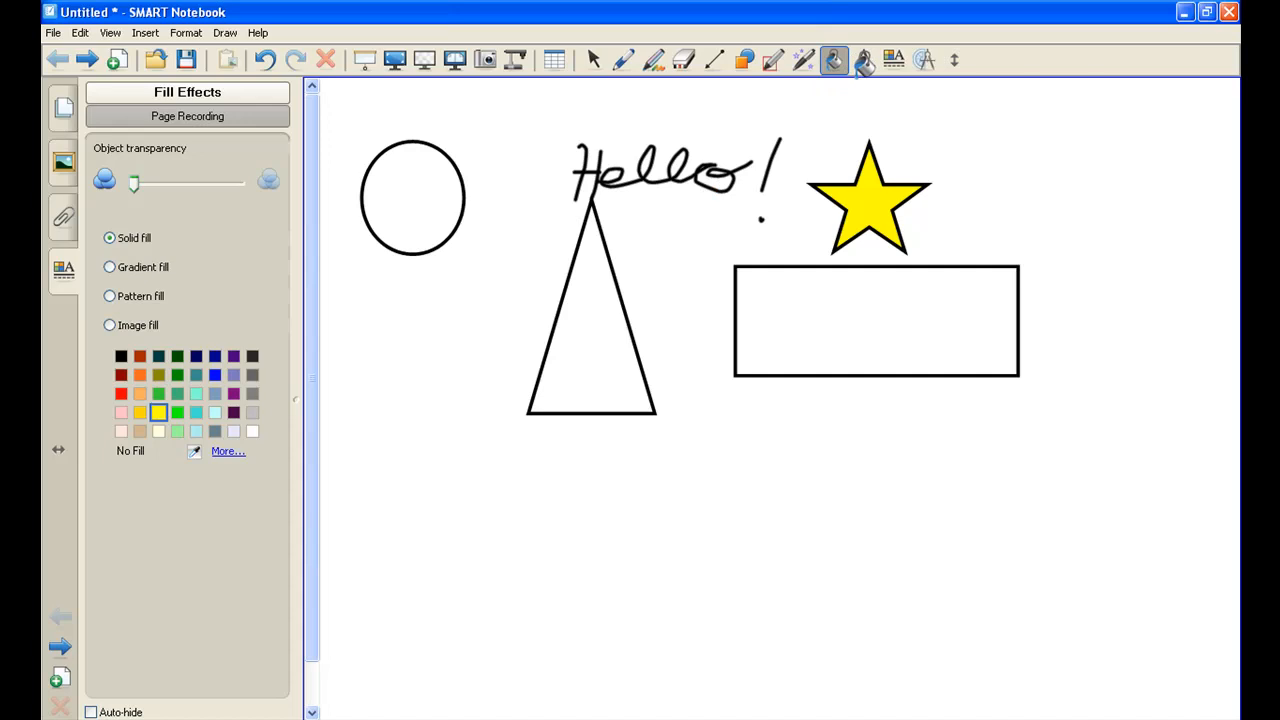
left_click(864, 60)
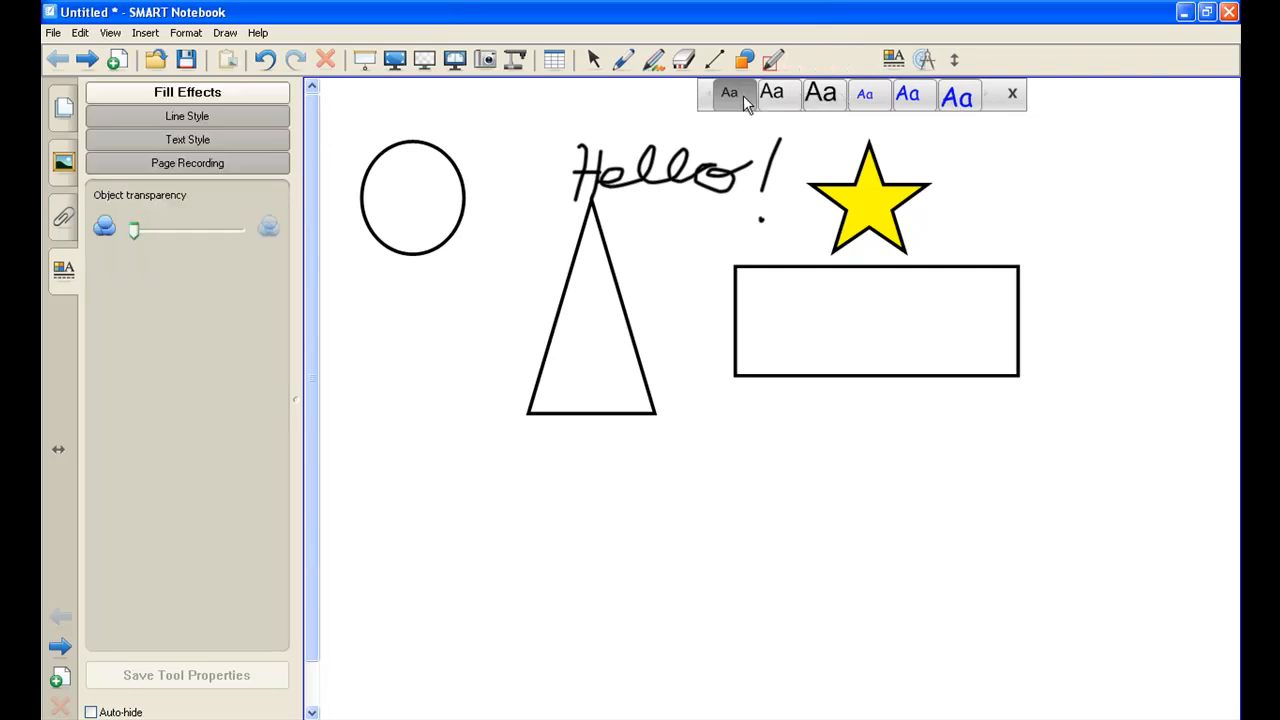
Type "this is the text.." into a text box inside the rectangle
left_click(728, 94)
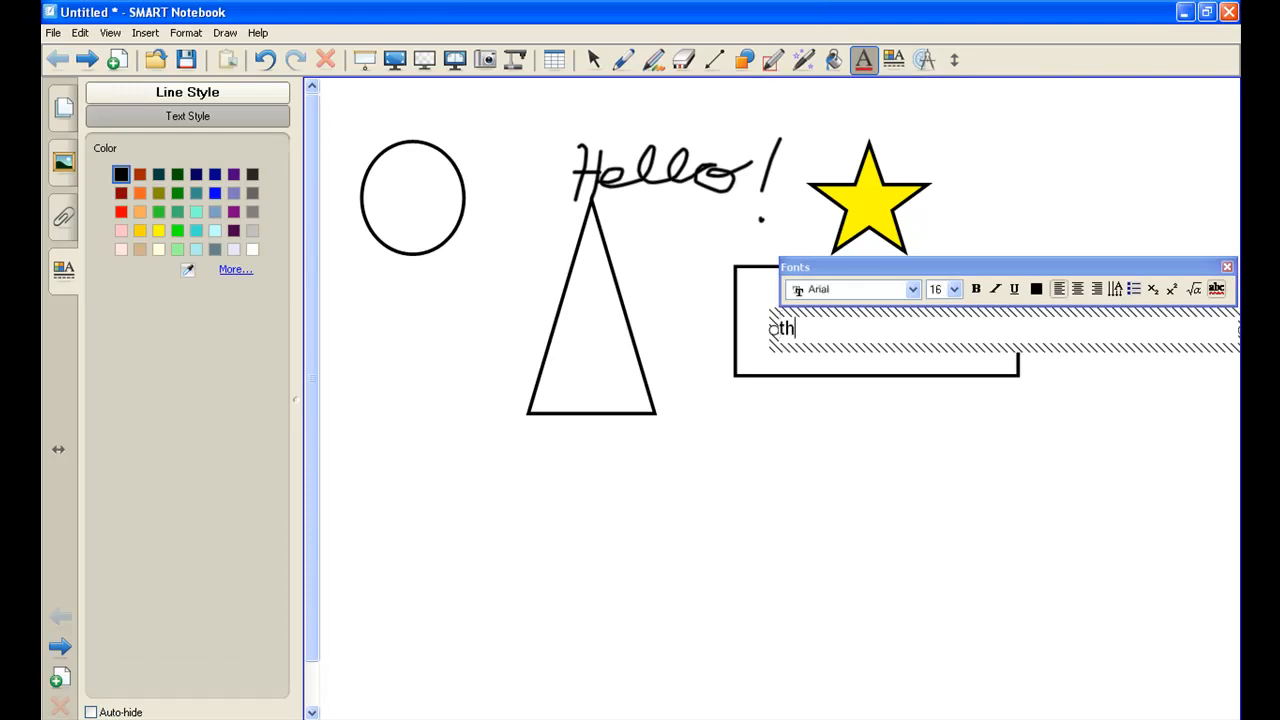
type("this is the")
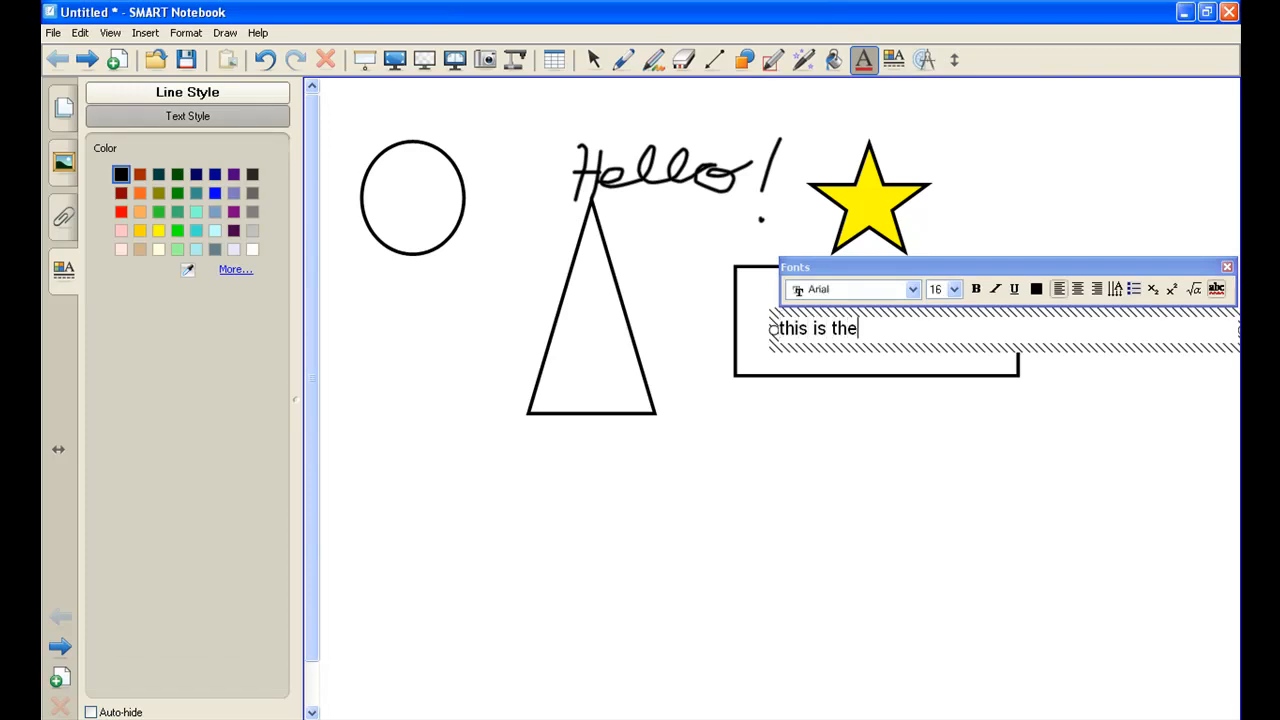
type("text..")
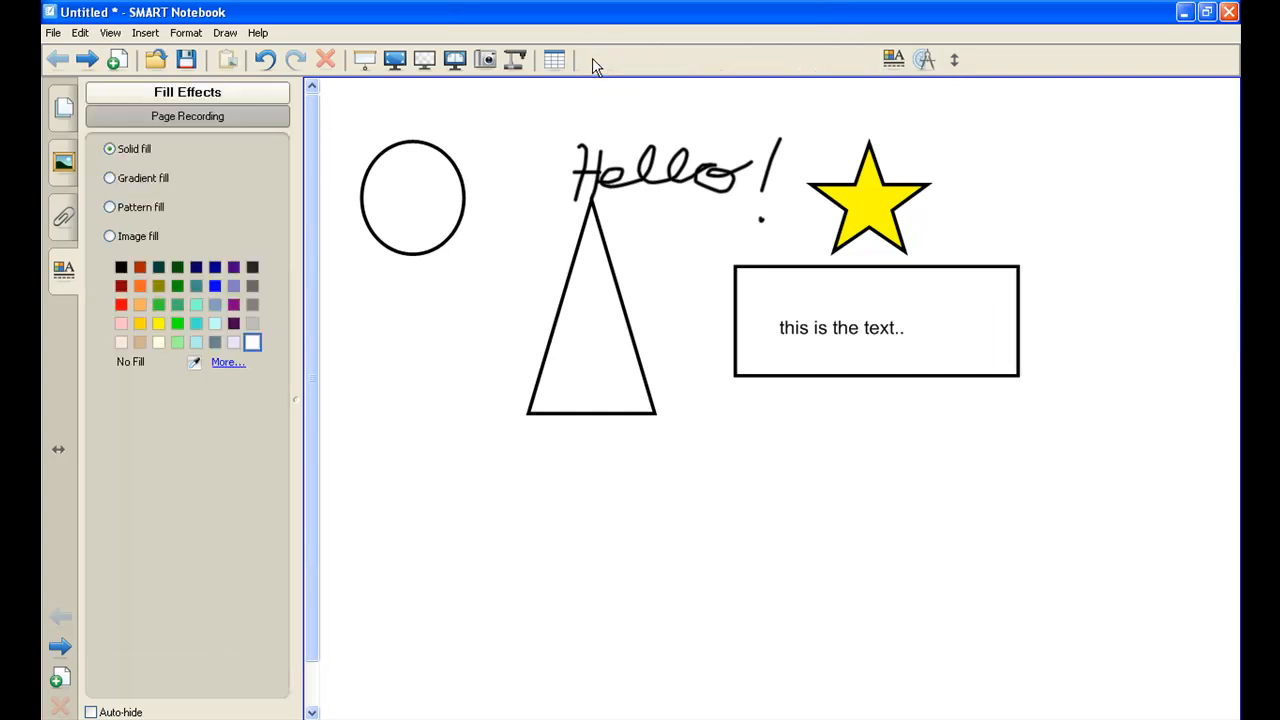
Select the yellow star and shrink it to about half size beside Hello!
left_click(592, 60)
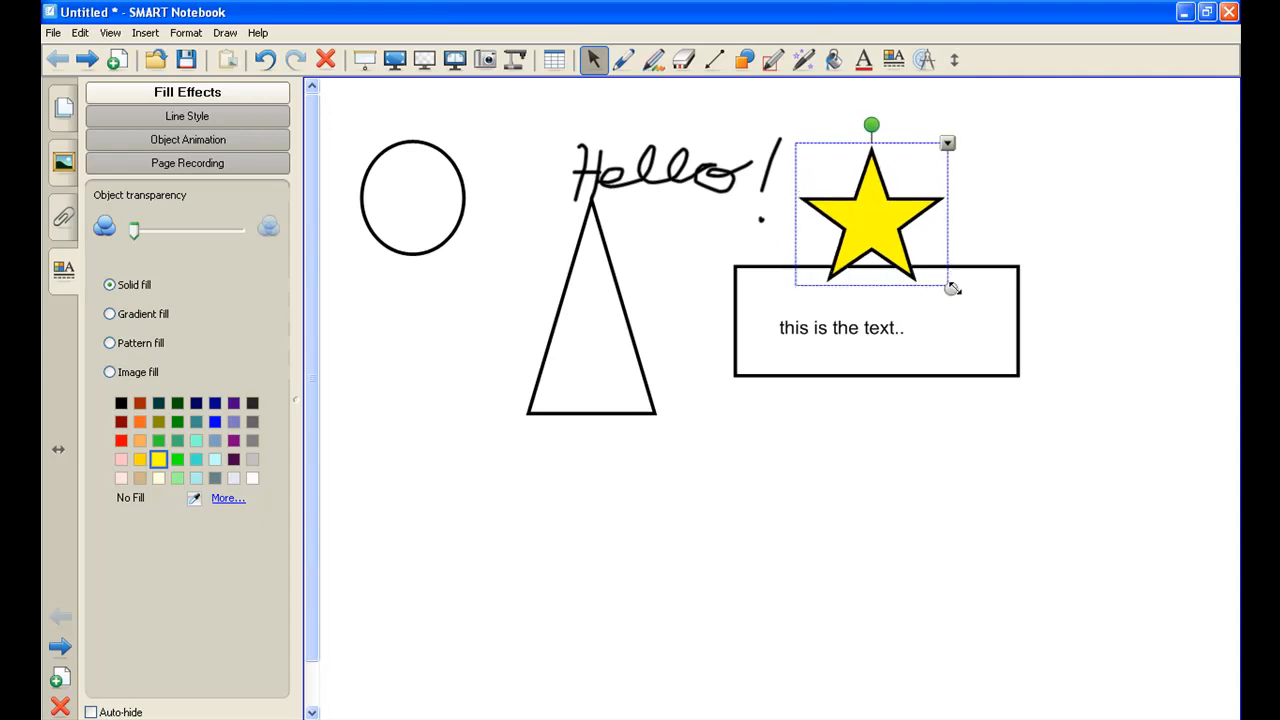
left_click_drag(952, 288, 880, 224)
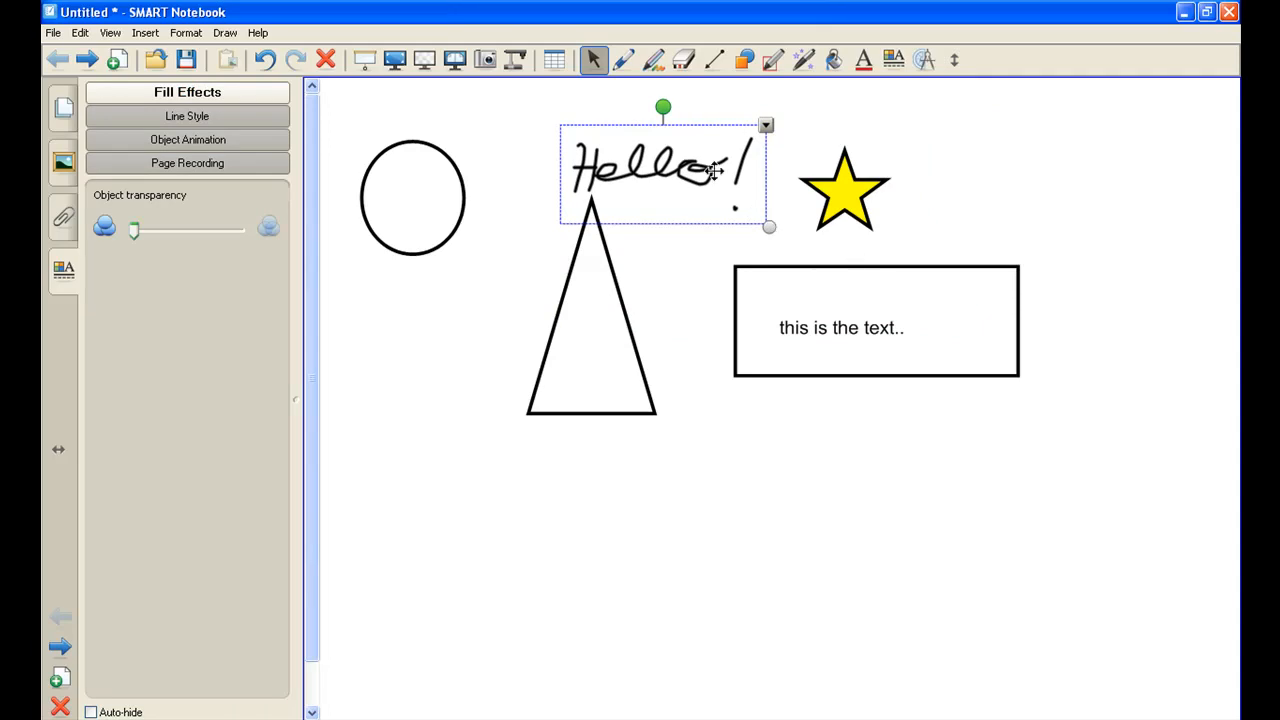
Recognize the handwritten Hello! as typed text via its object menu
left_click(764, 126)
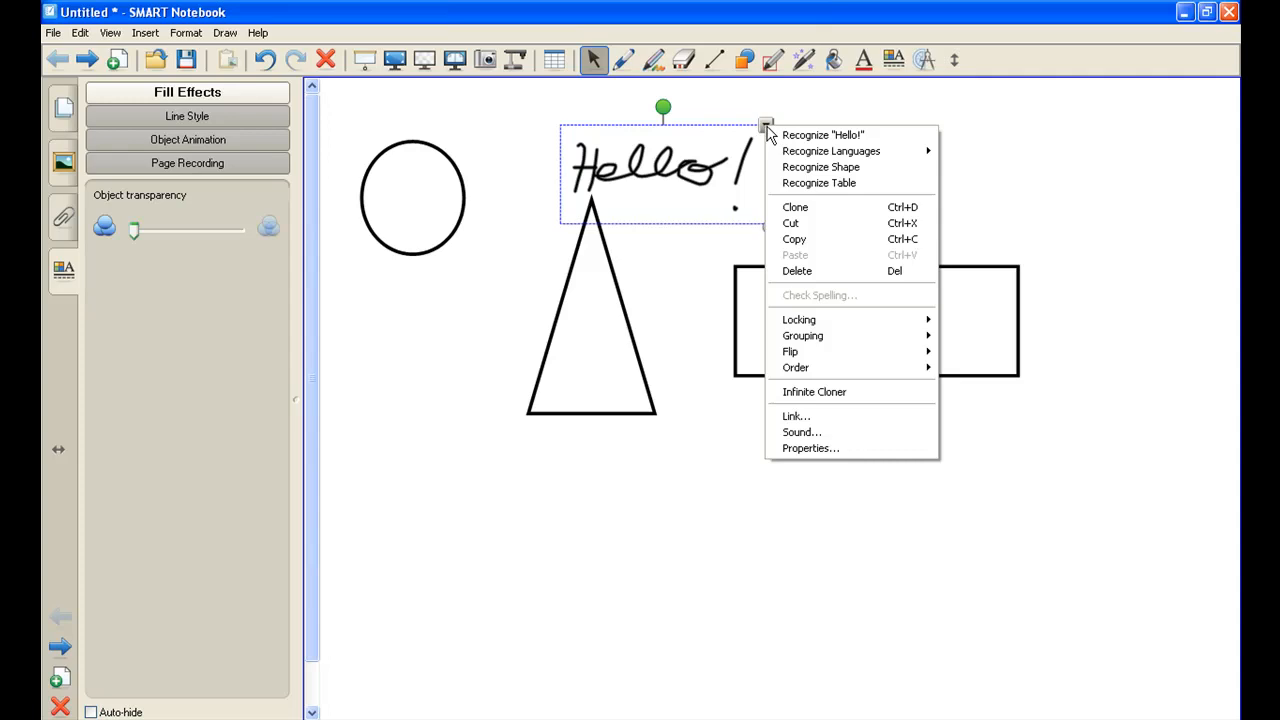
mouse_move(820, 136)
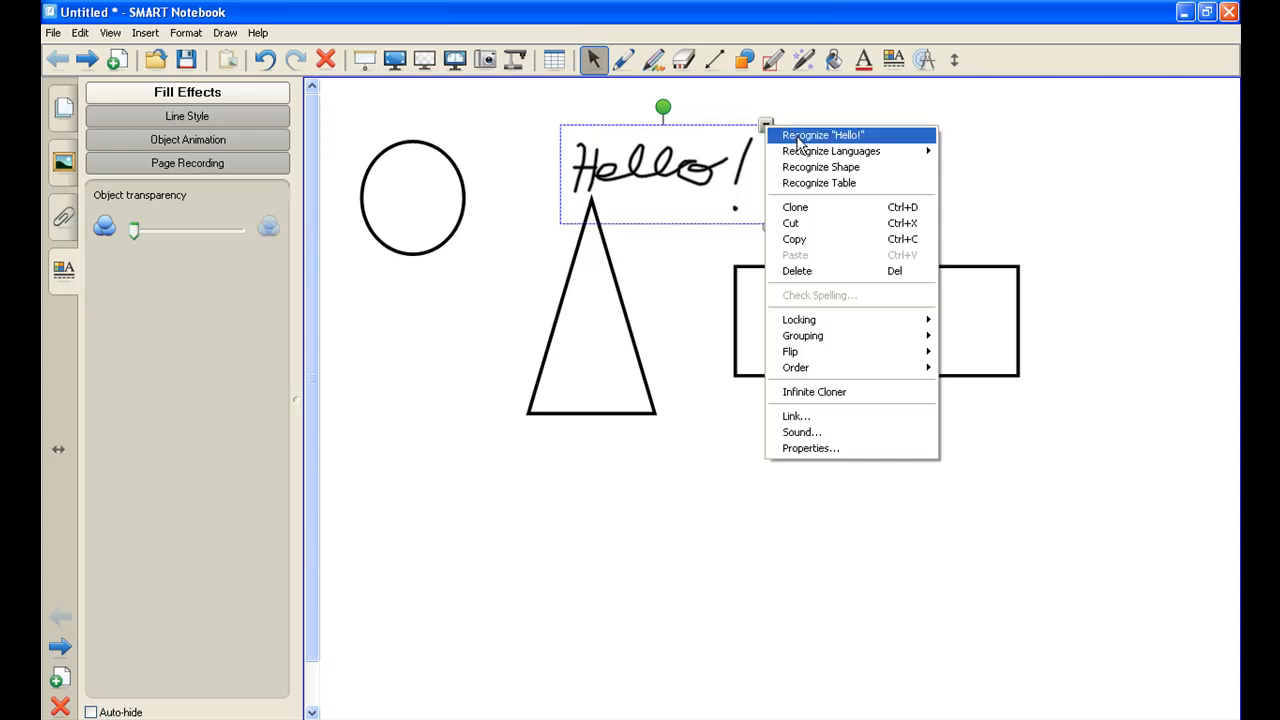
left_click(822, 136)
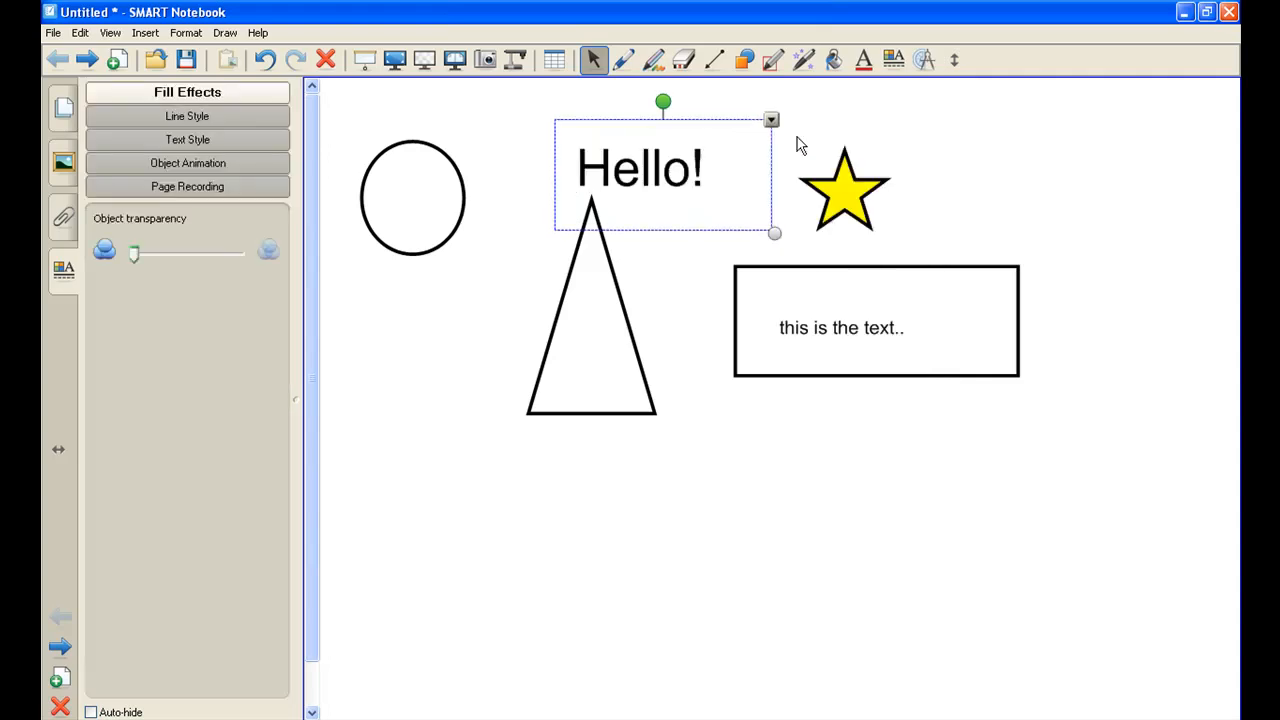
mouse_move(660, 178)
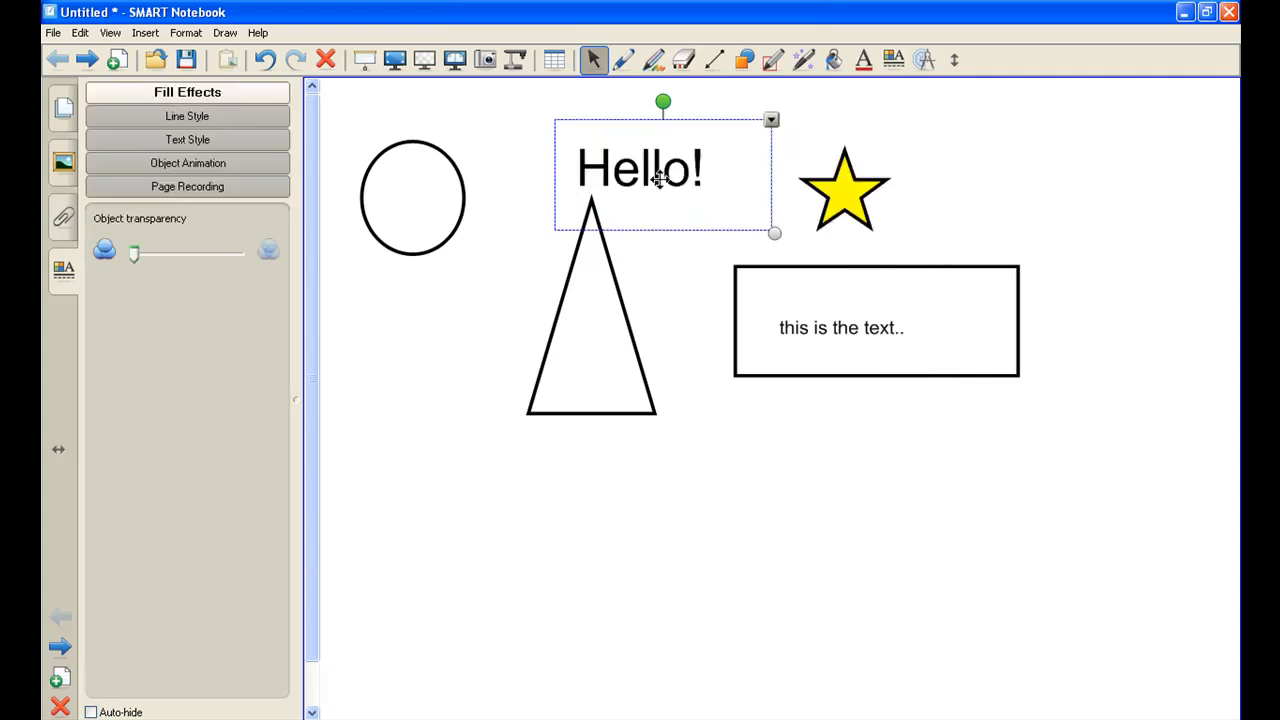
mouse_move(556, 152)
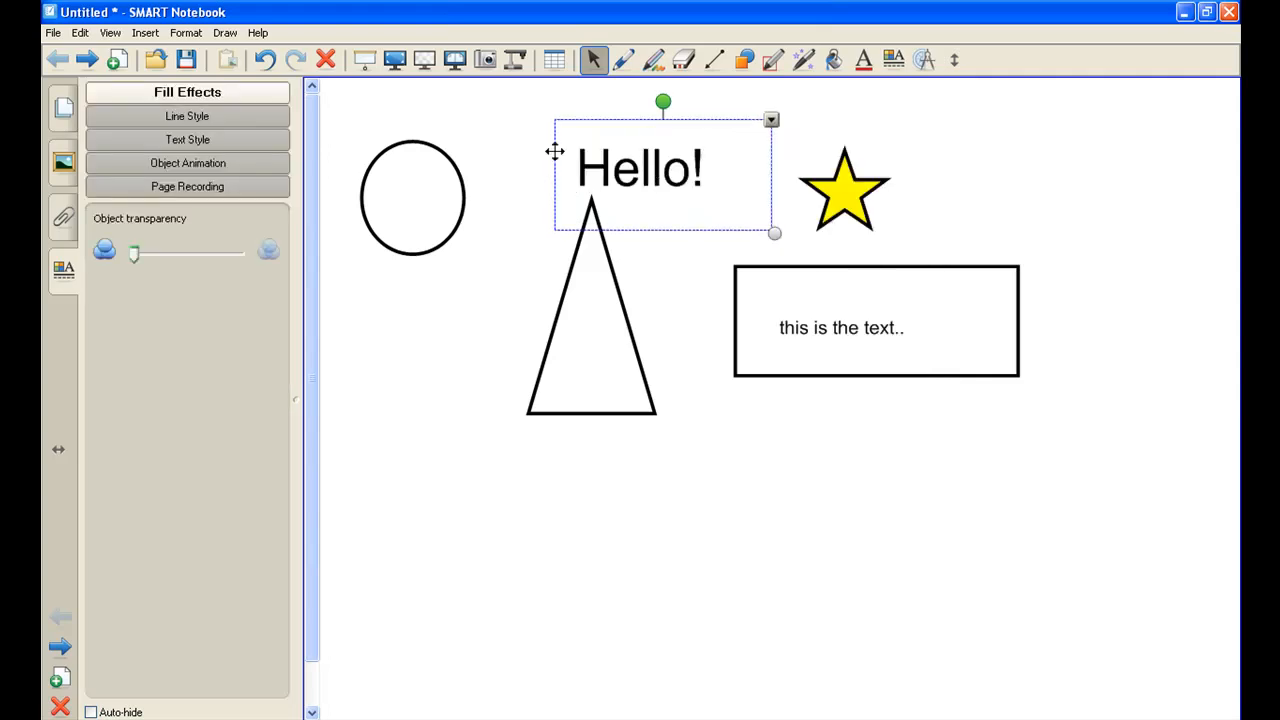
Drag the typed Hello! up and left to sit above the triangle
left_click_drag(640, 168, 588, 144)
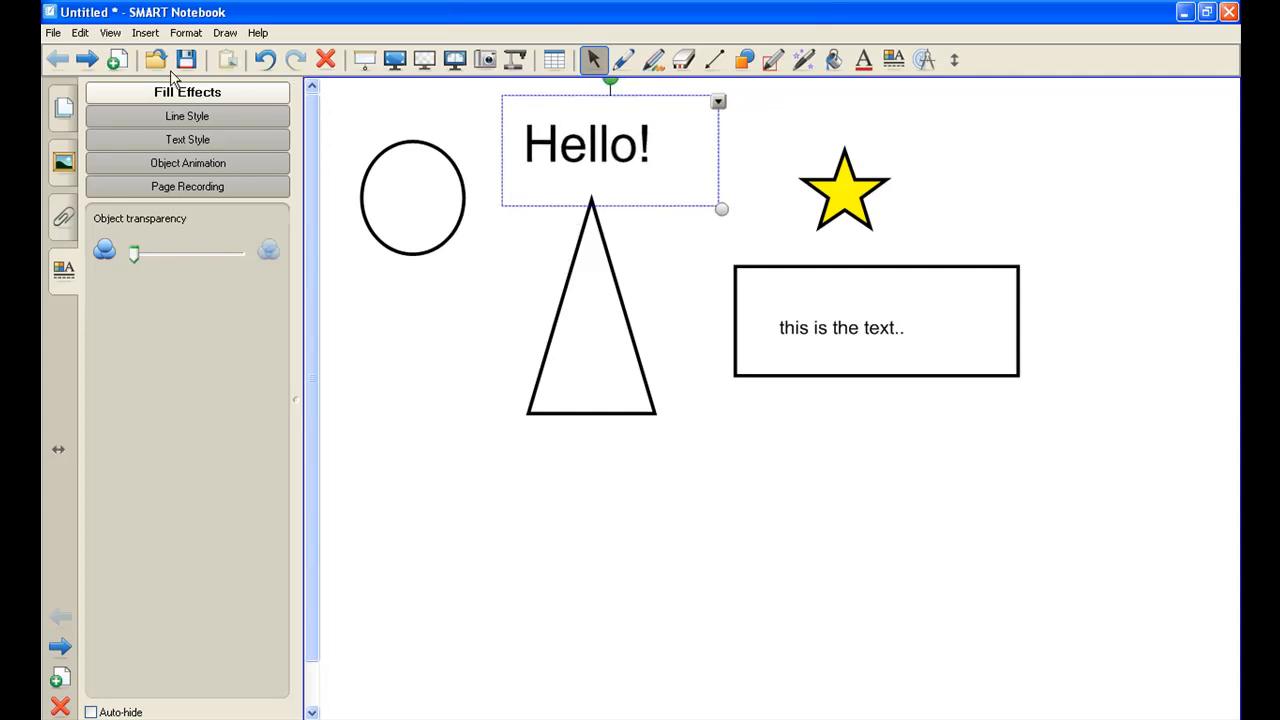
mouse_move(664, 64)
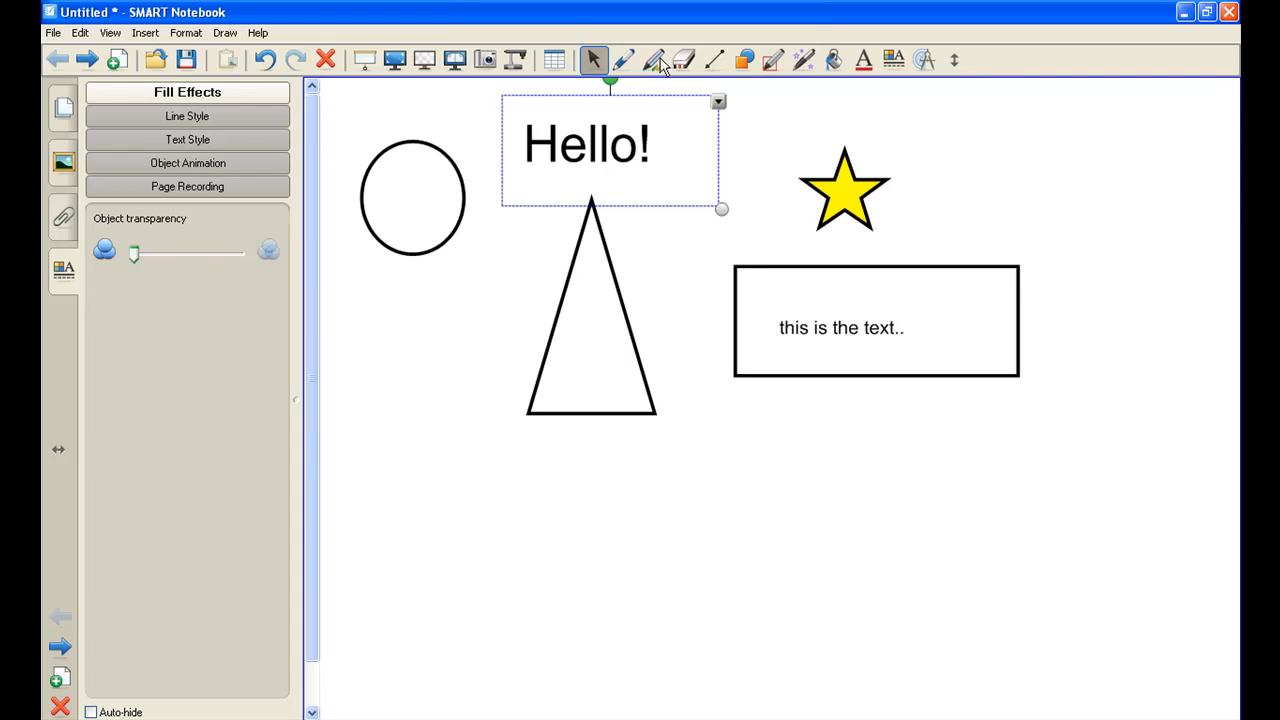
mouse_move(560, 116)
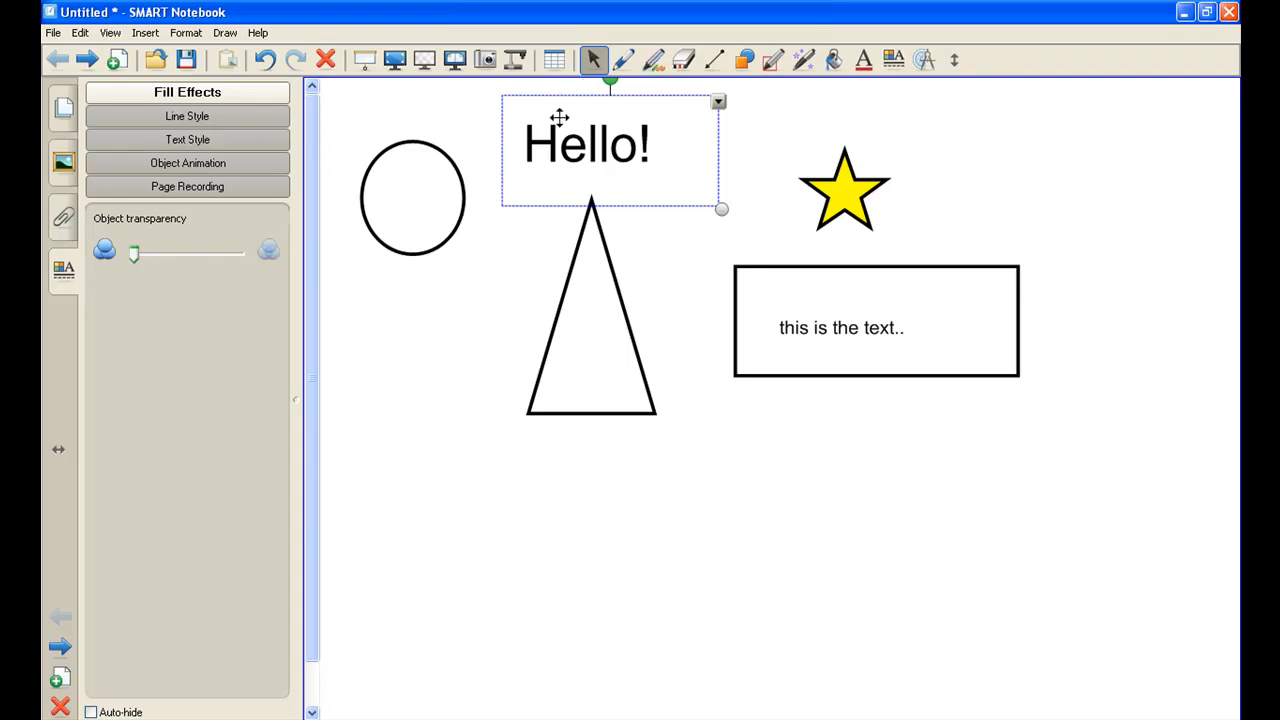
mouse_move(412, 130)
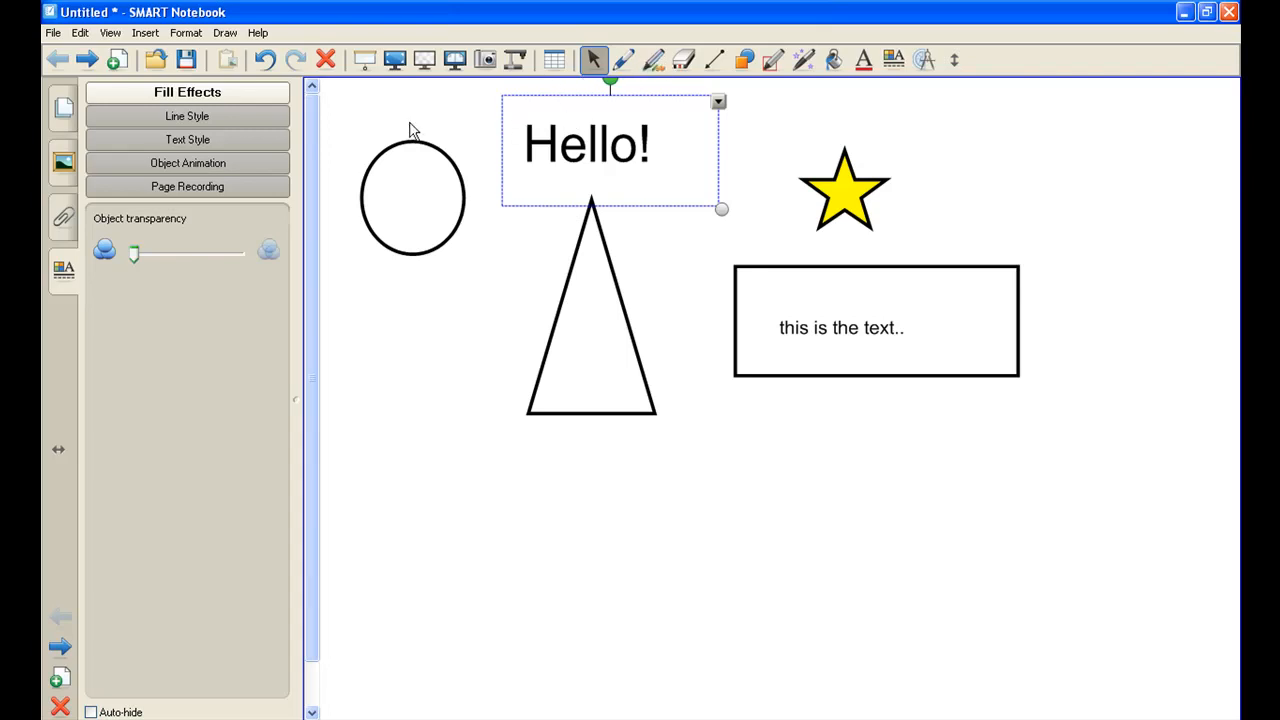
mouse_move(402, 120)
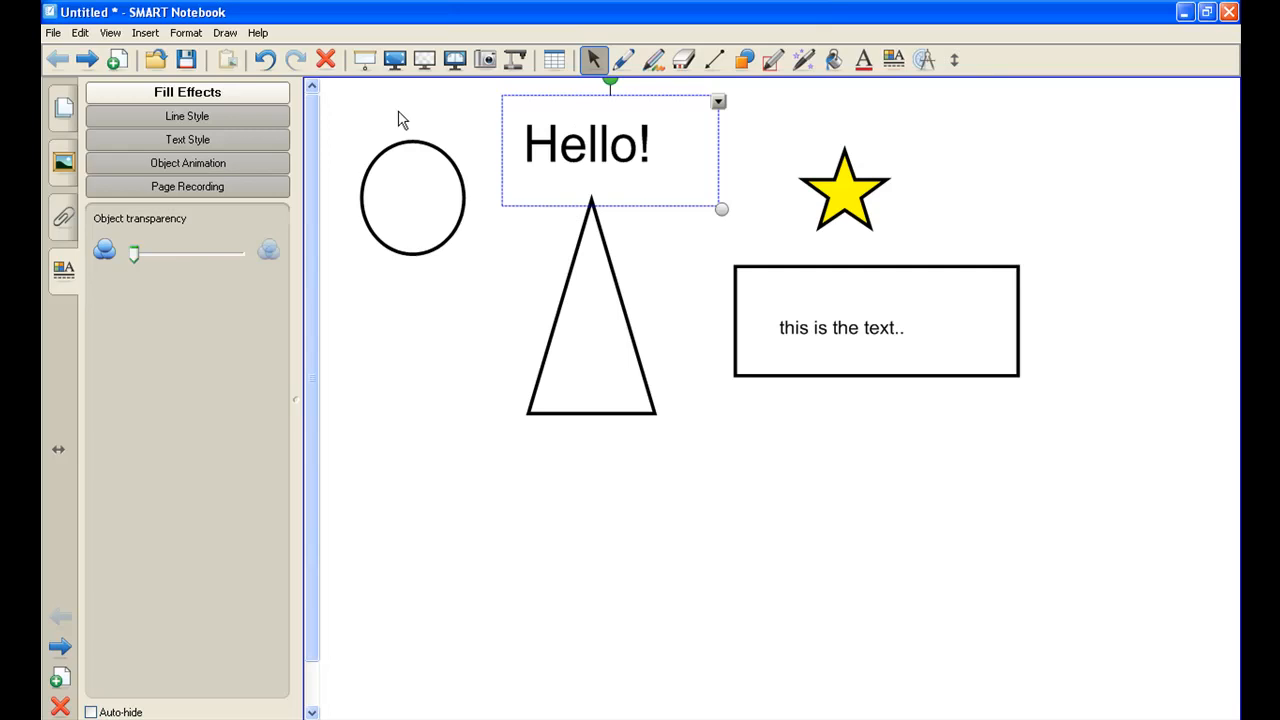
mouse_move(416, 120)
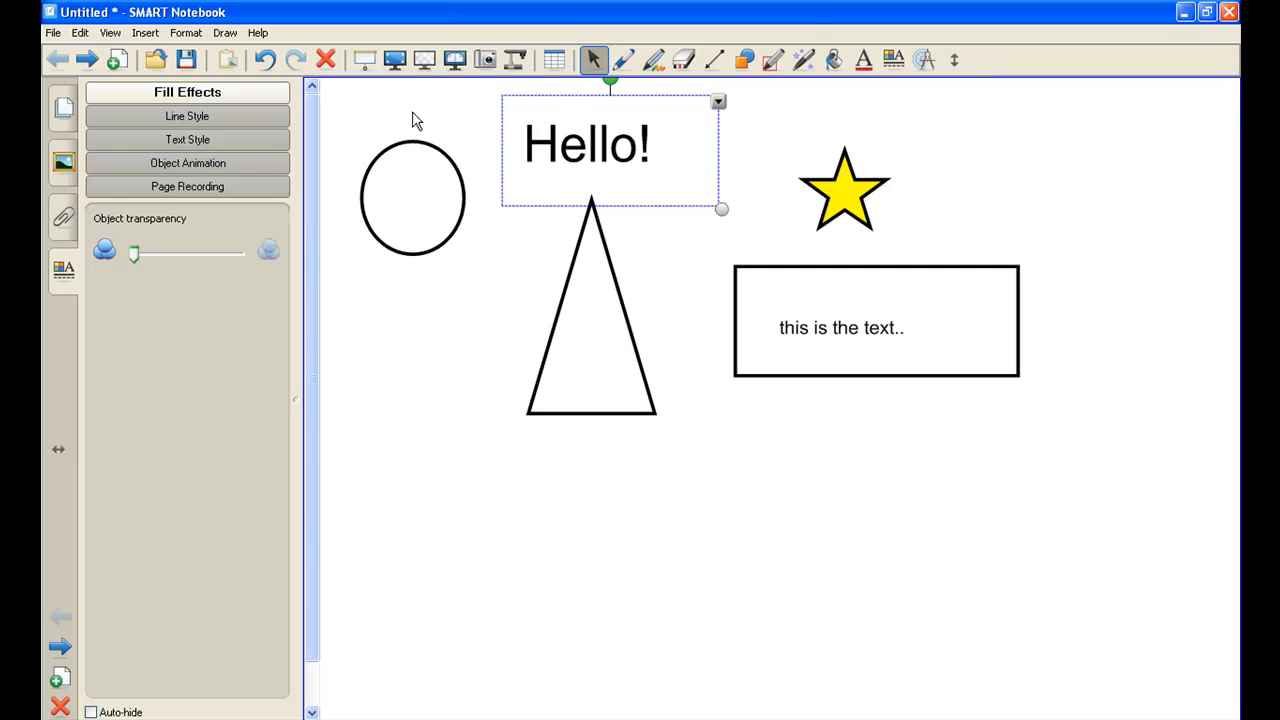